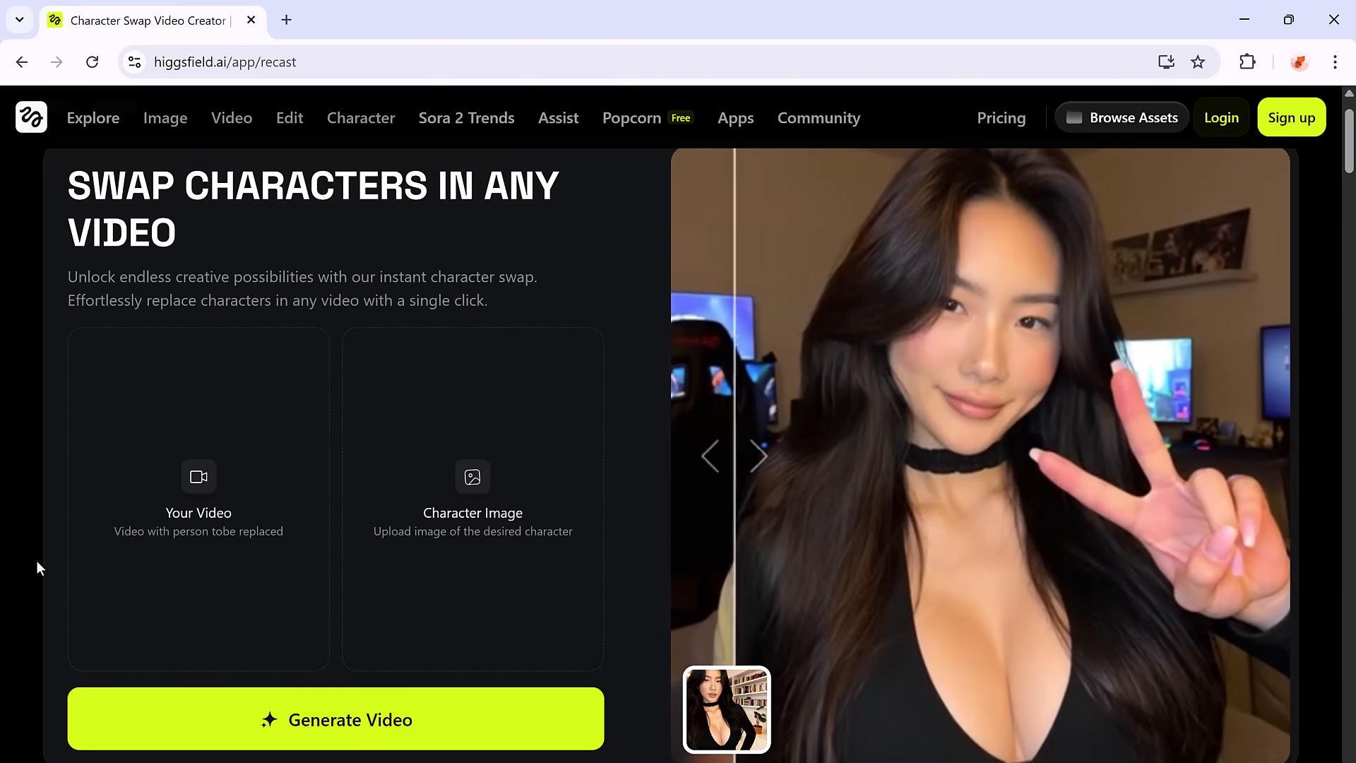
Step: Scroll down through the current page
scroll("down", 3)
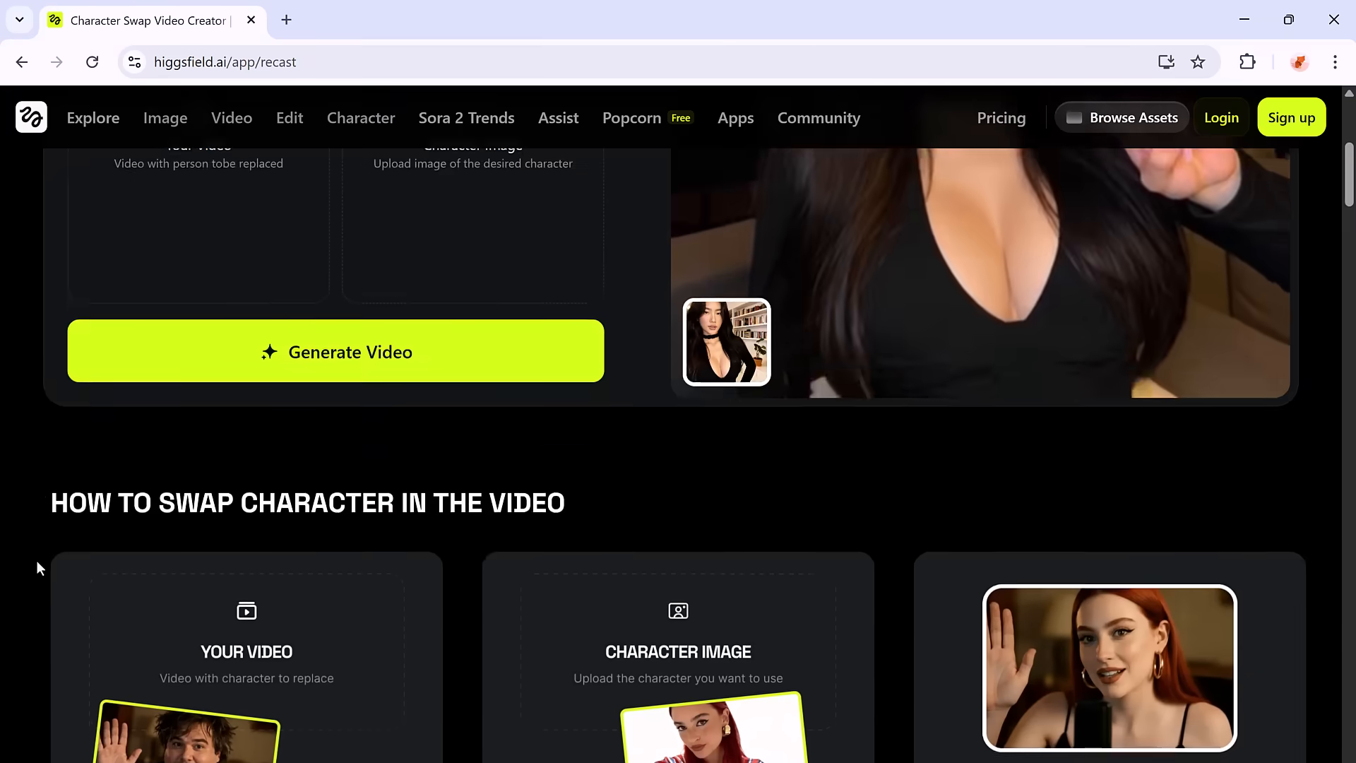
scroll("down", 3)
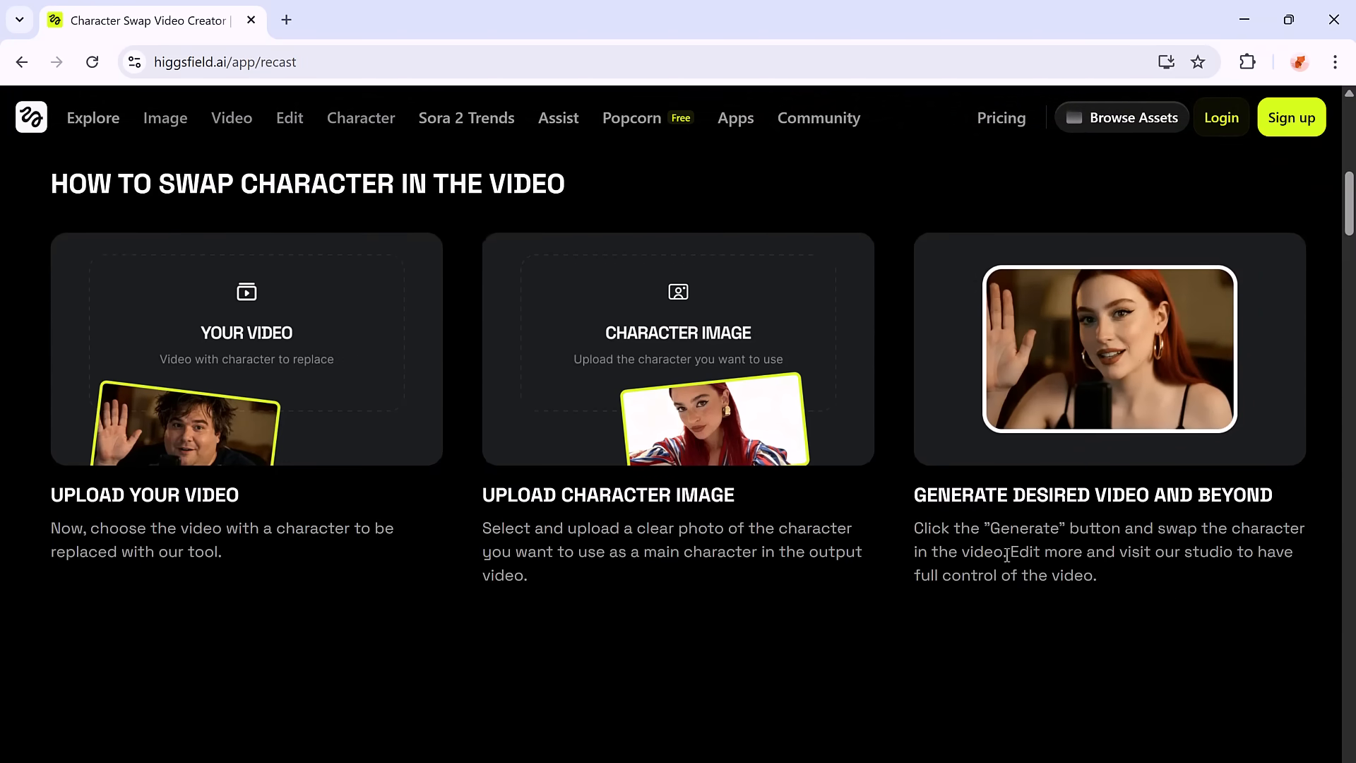
mouse_move(427, 550)
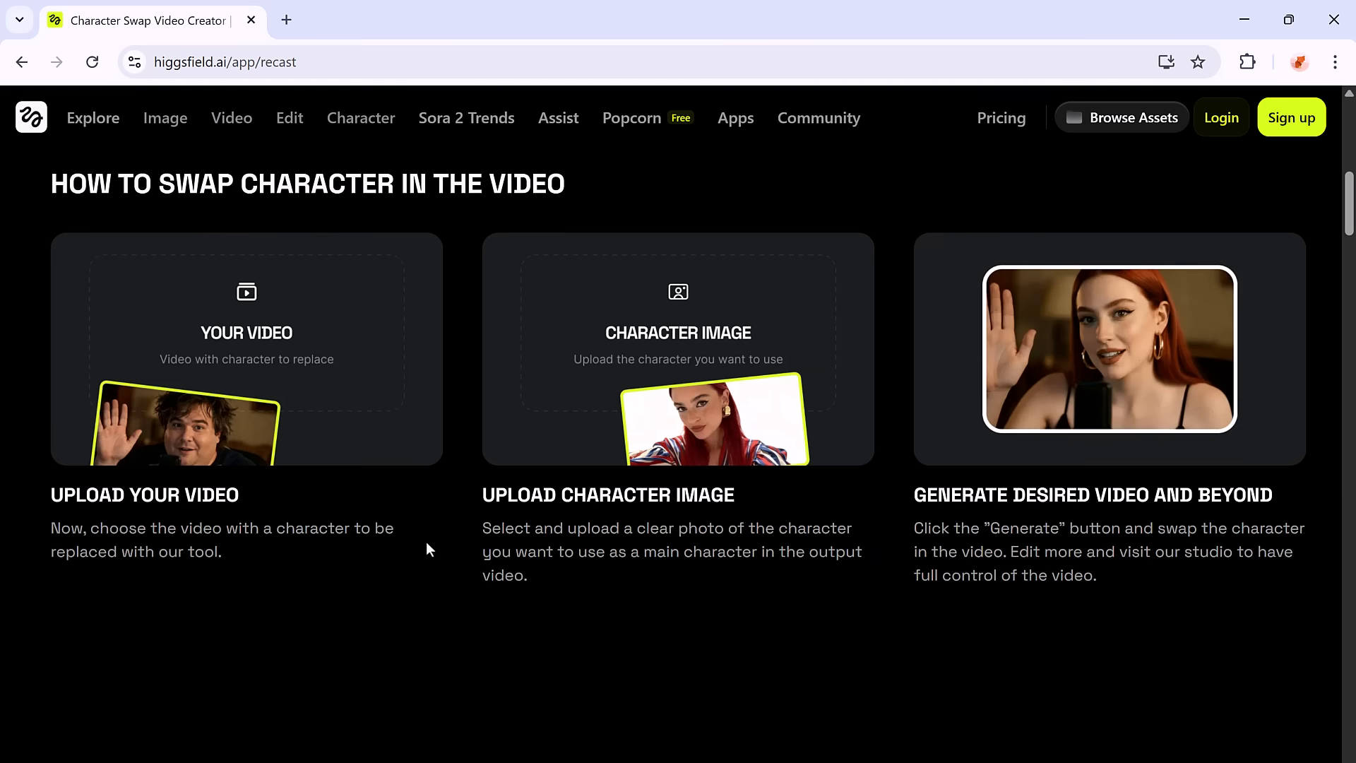
scroll("down", 3)
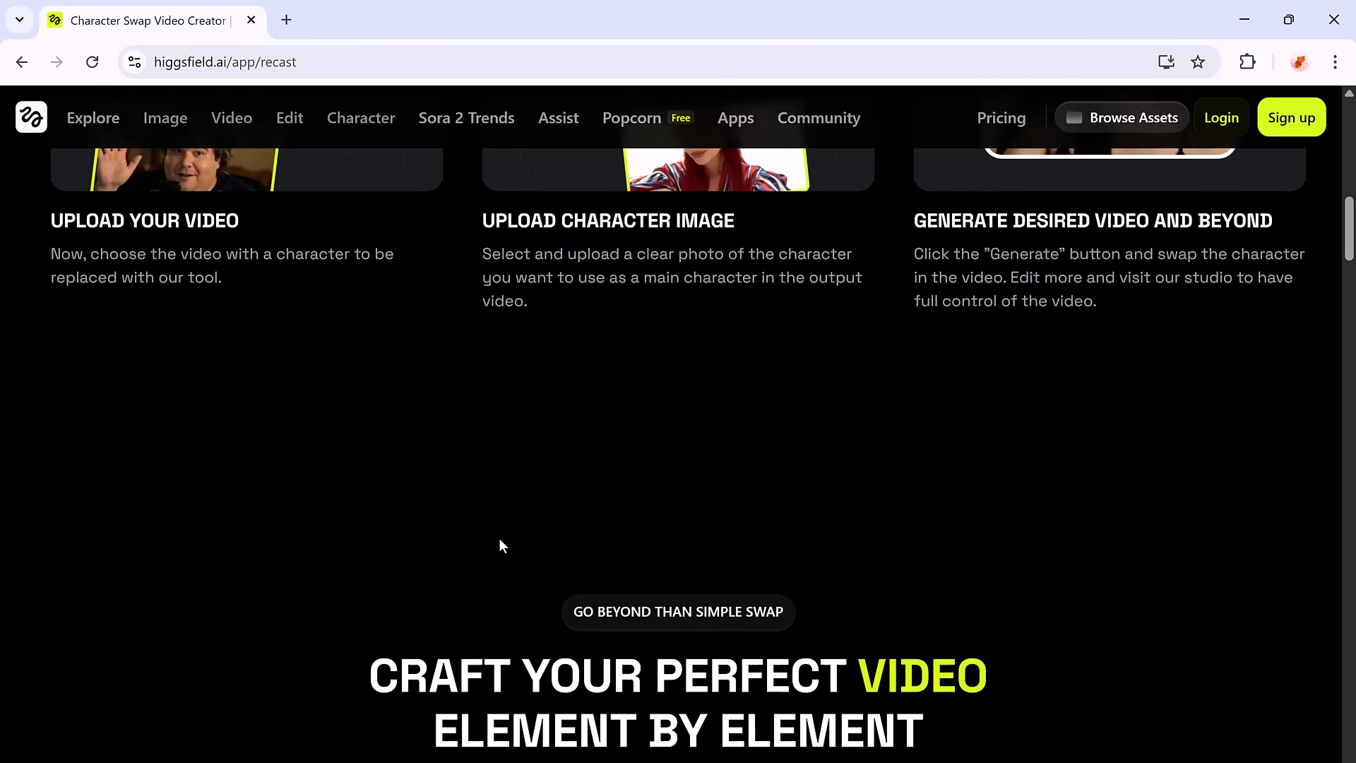
scroll("down", 3)
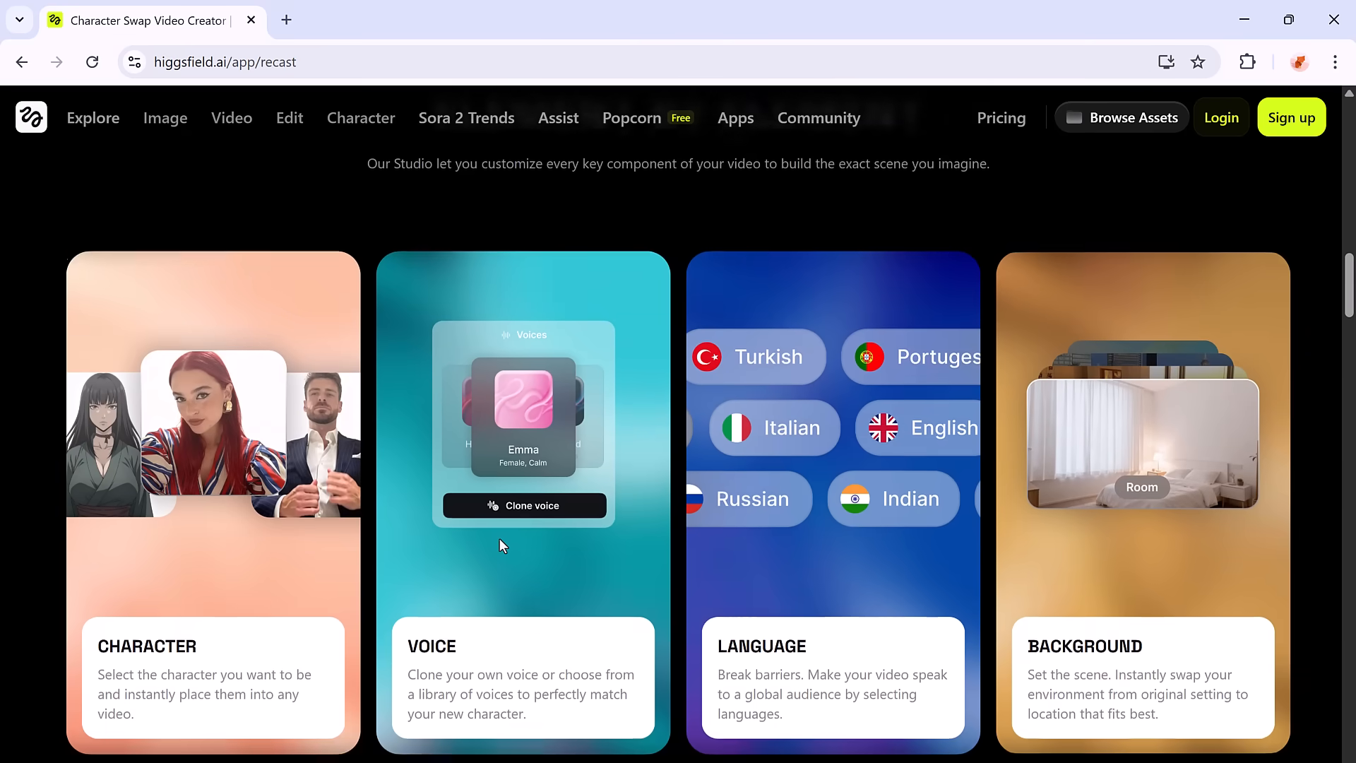
scroll("down", 3)
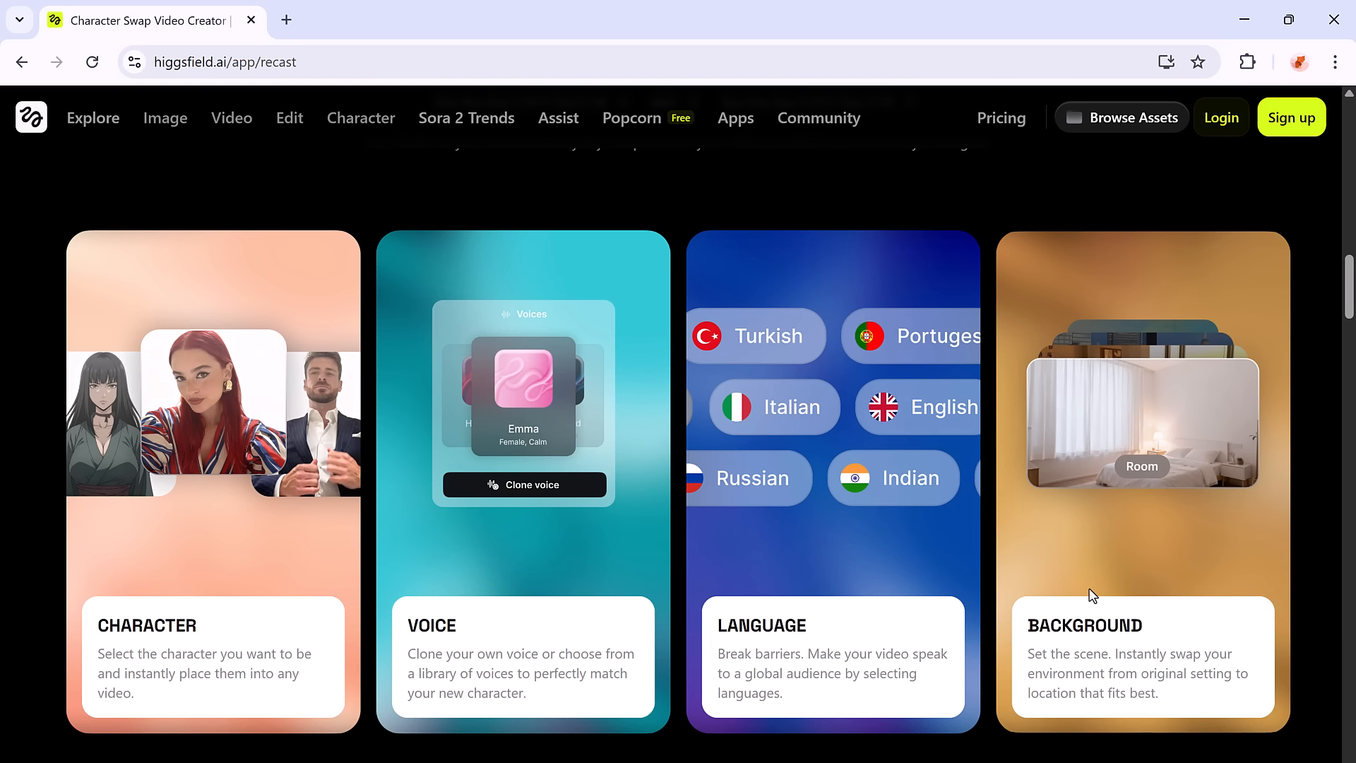
mouse_move(588, 481)
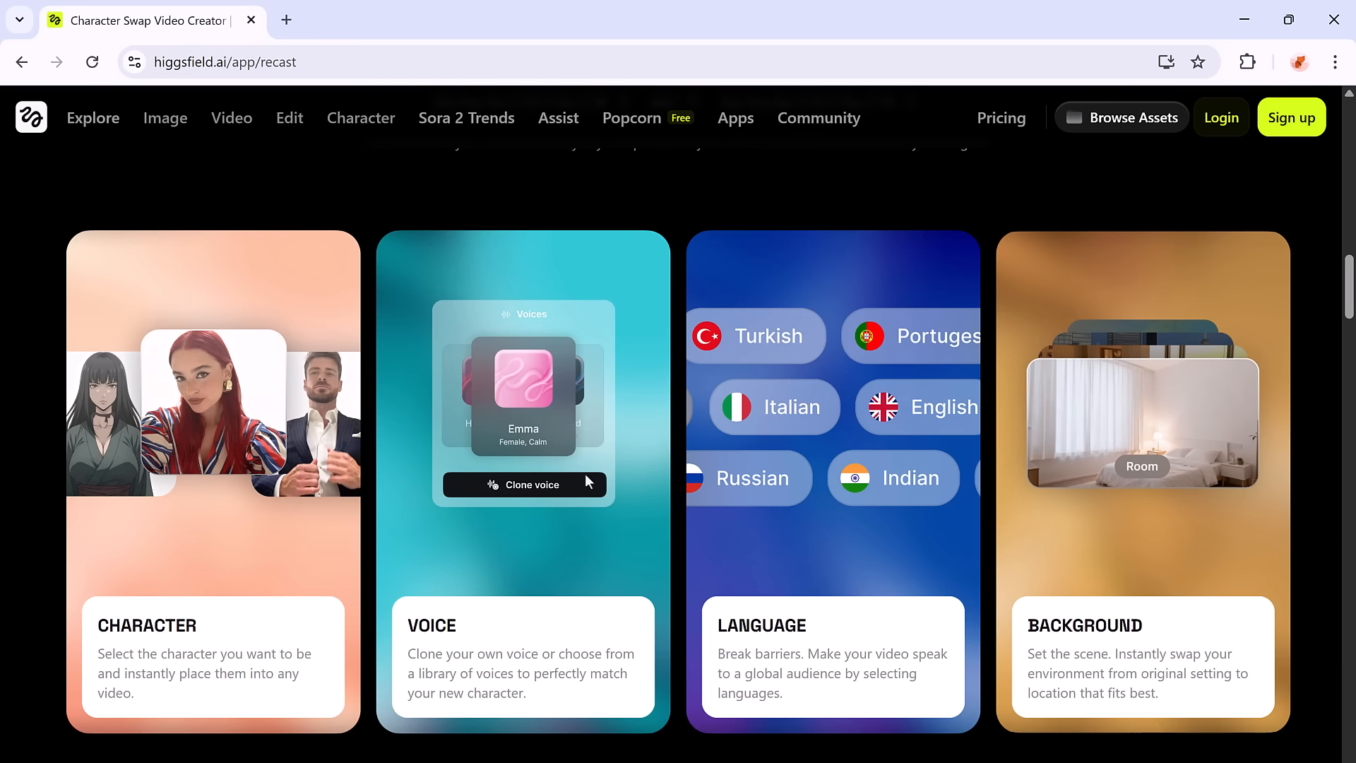
Step: Return to the home page and scroll through the Visual Effects list and gallery
left_click(31, 118)
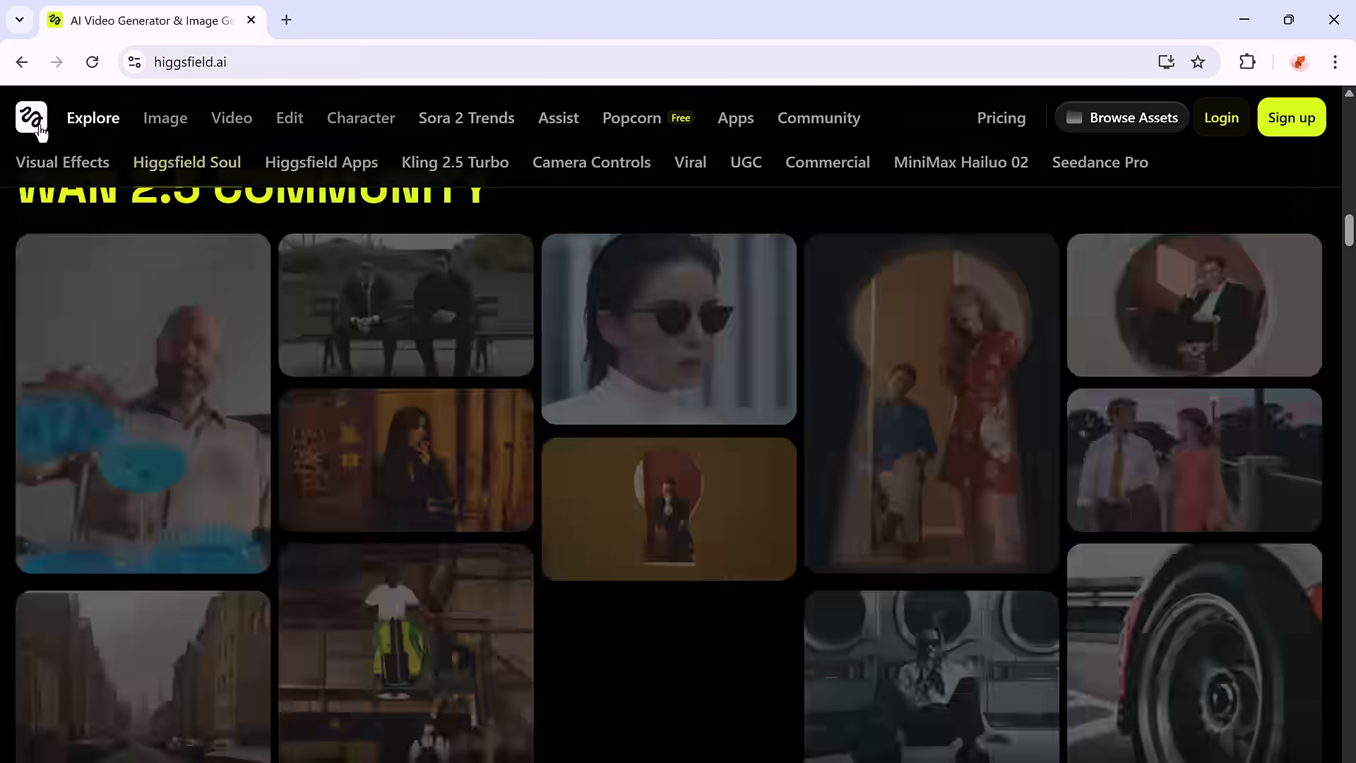
left_click(63, 162)
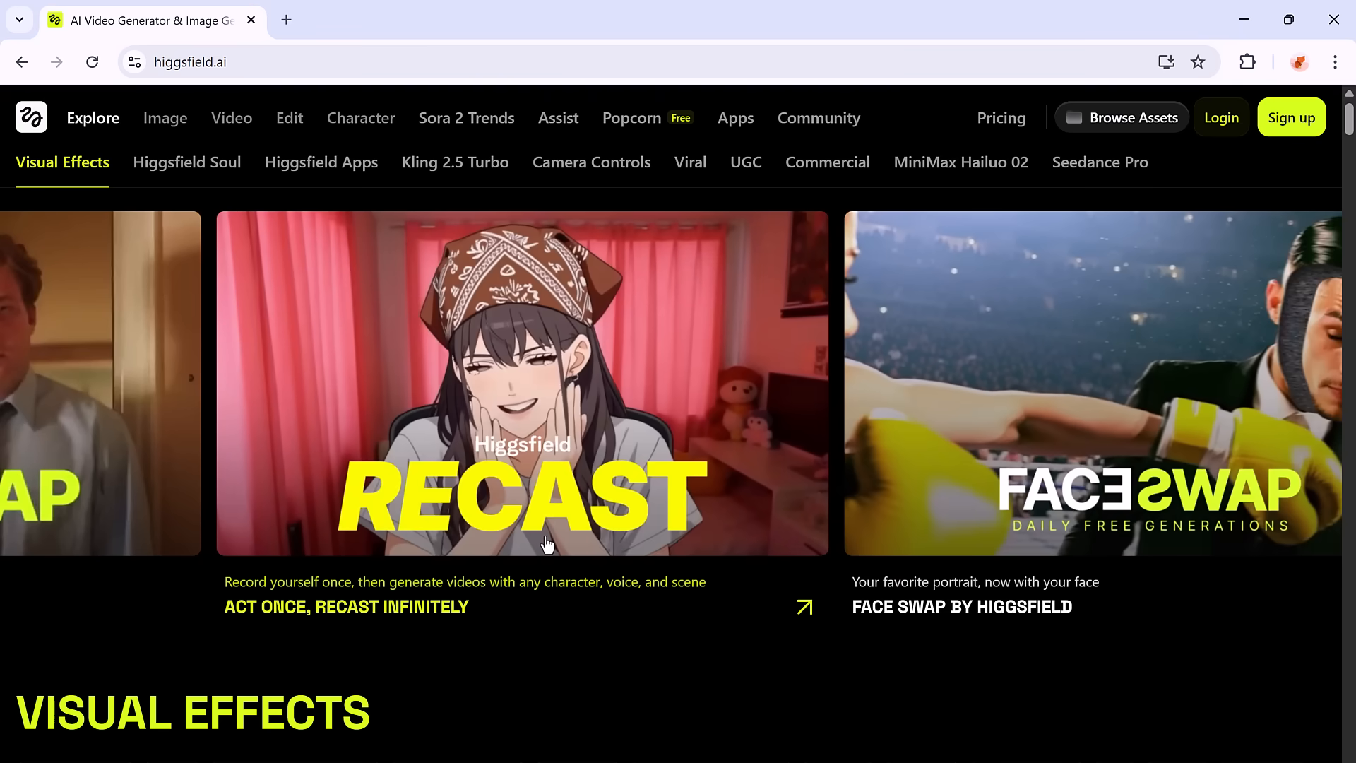
scroll("down", 3)
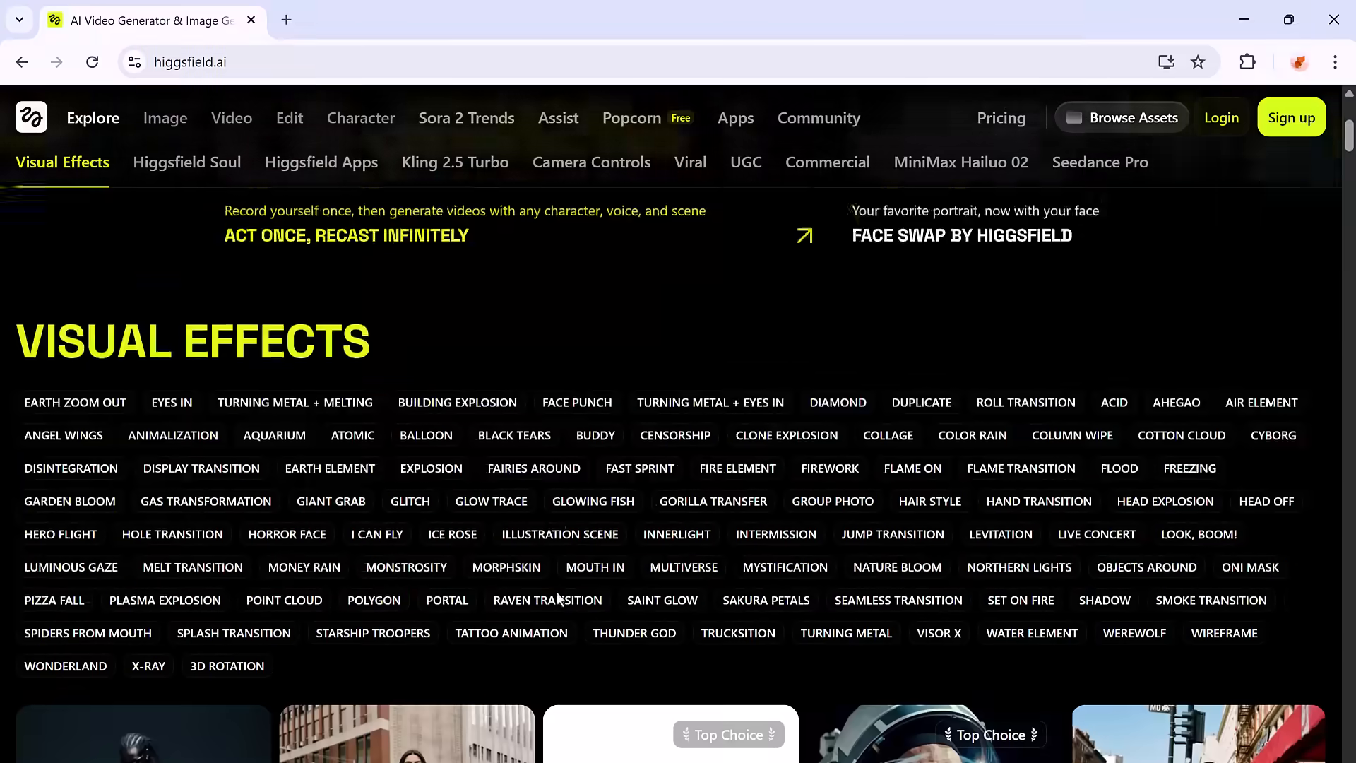
scroll("down", 3)
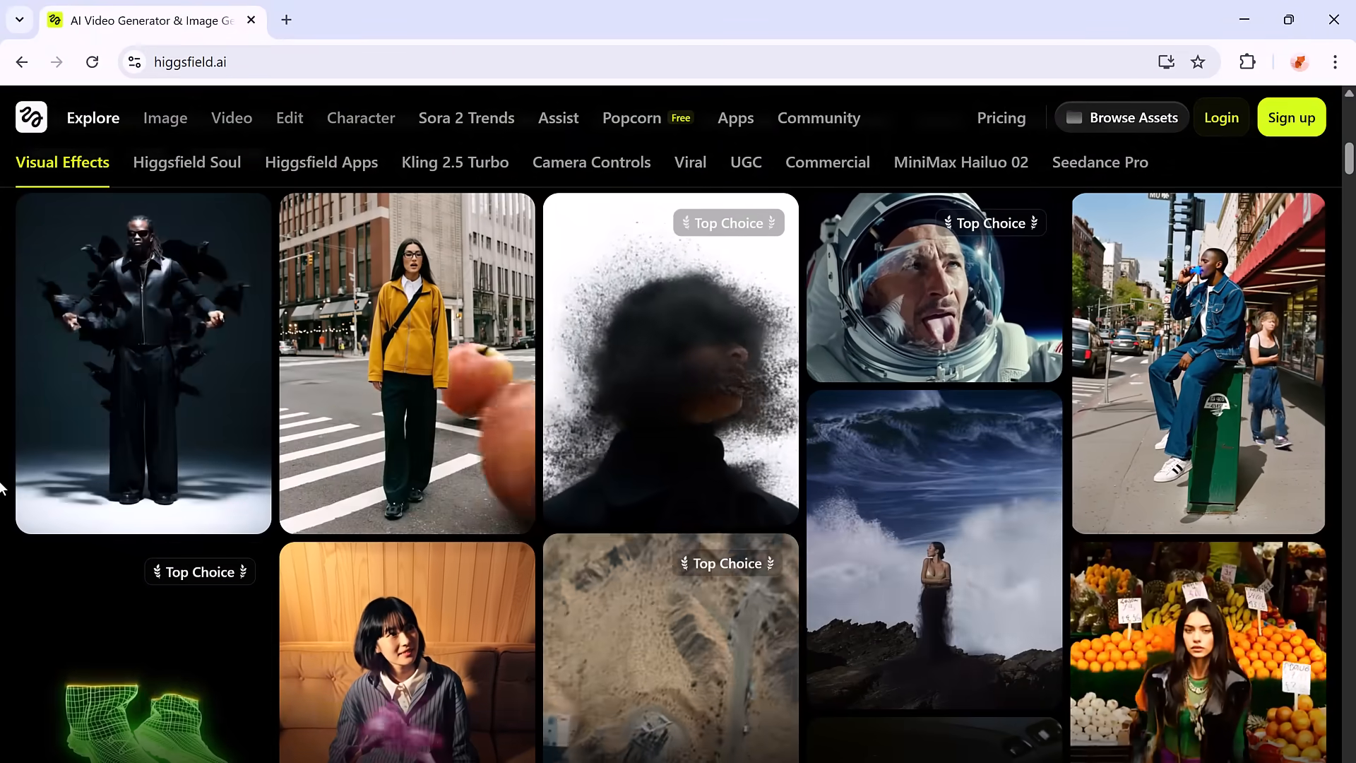
scroll("down", 3)
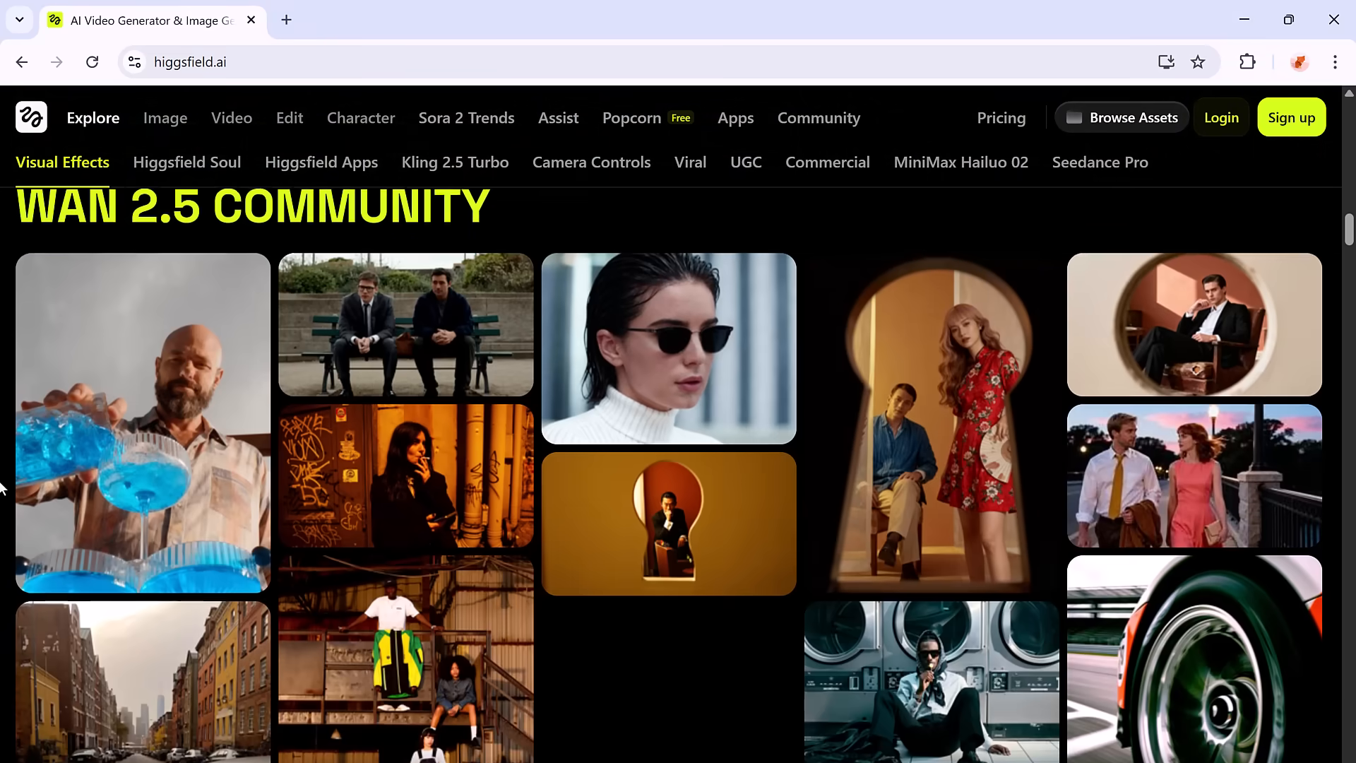
Step: View the Higgsfield Soul style presets, then the Higgsfield Apps gallery
left_click(186, 161)
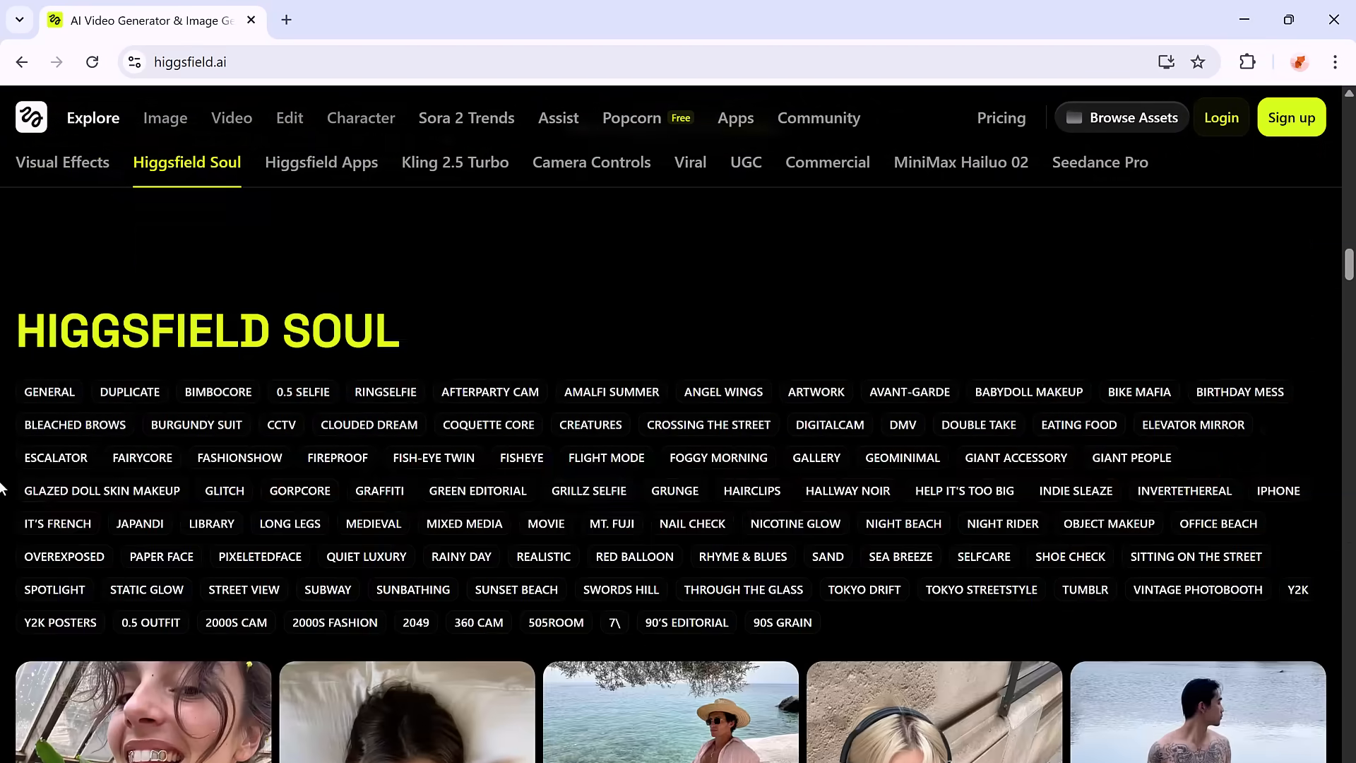
left_click(321, 161)
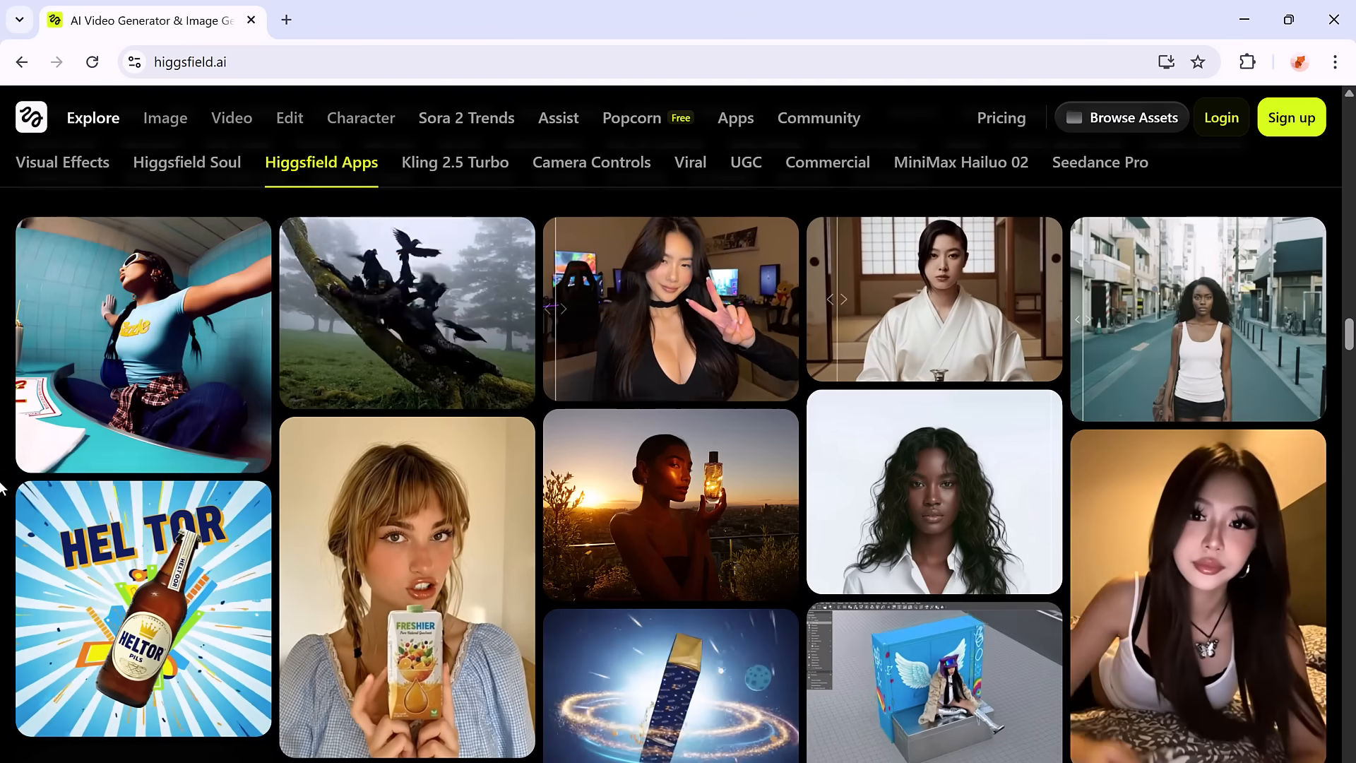
Step: Open higgsfield.ai/effects and scroll through Flame Transition, Glitch, Duplicate and other previews
left_click(231, 118)
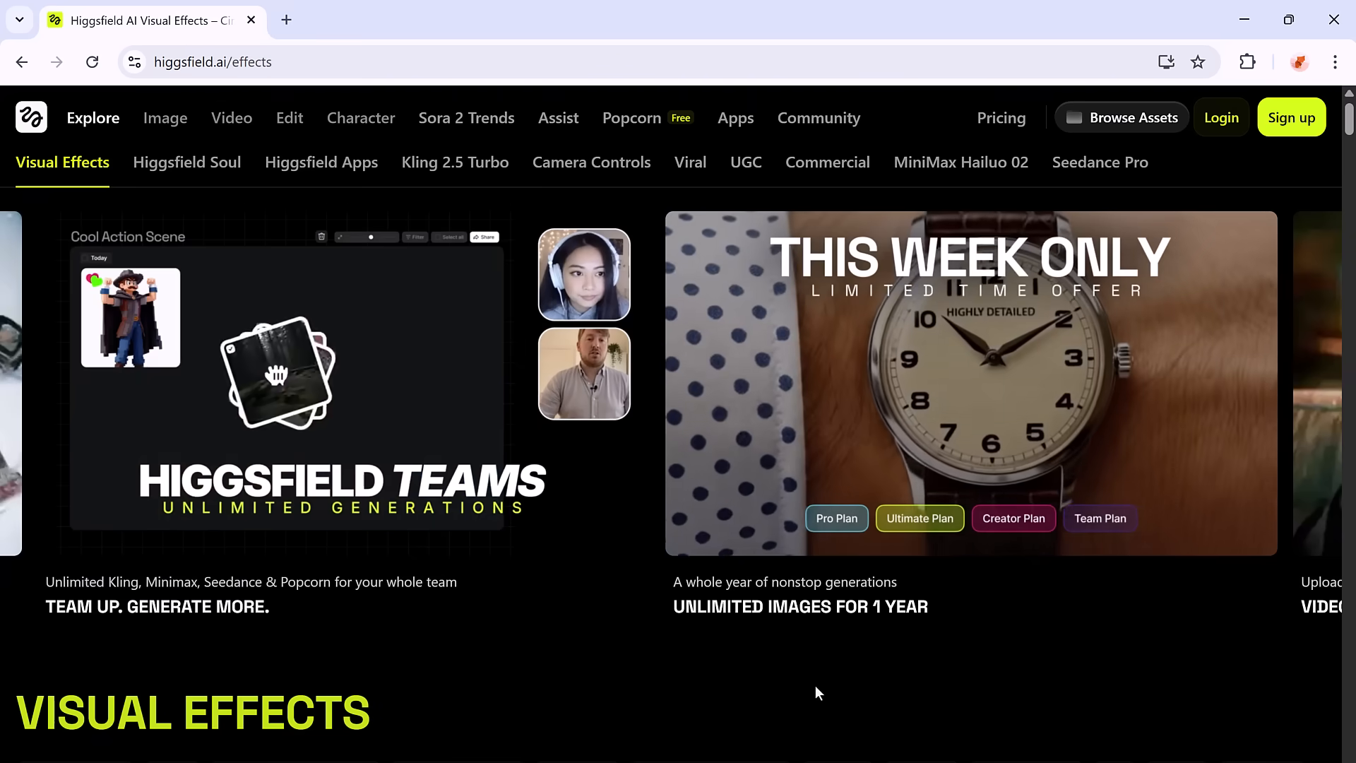
scroll("down", 3)
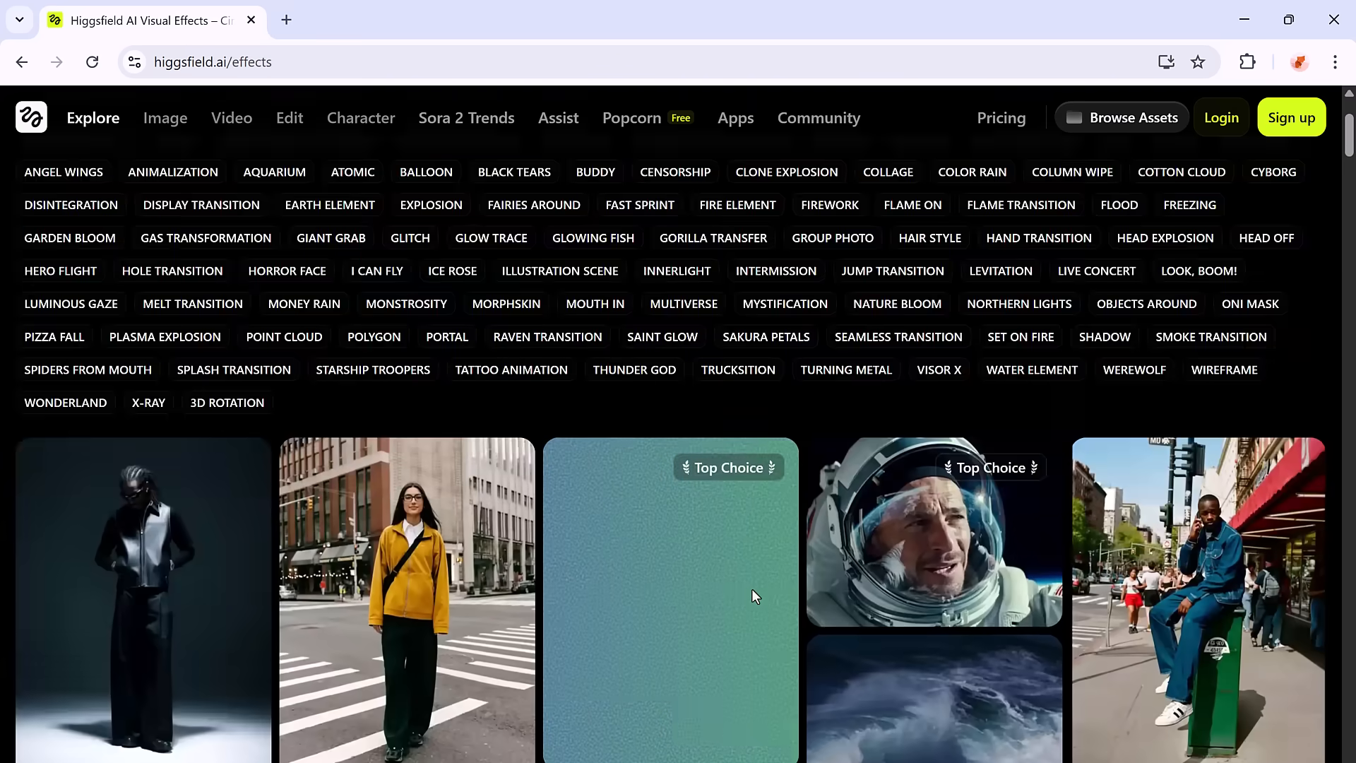
scroll("down", 3)
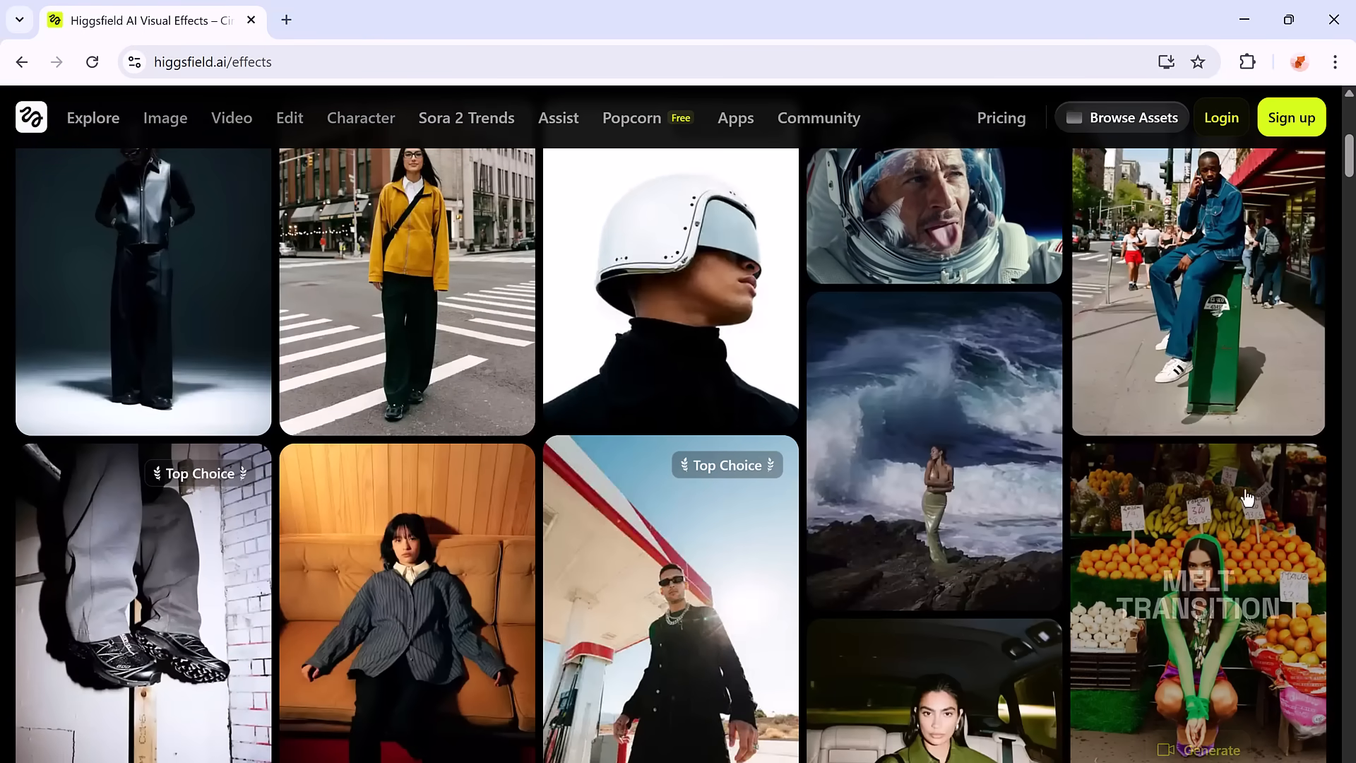
scroll("down", 3)
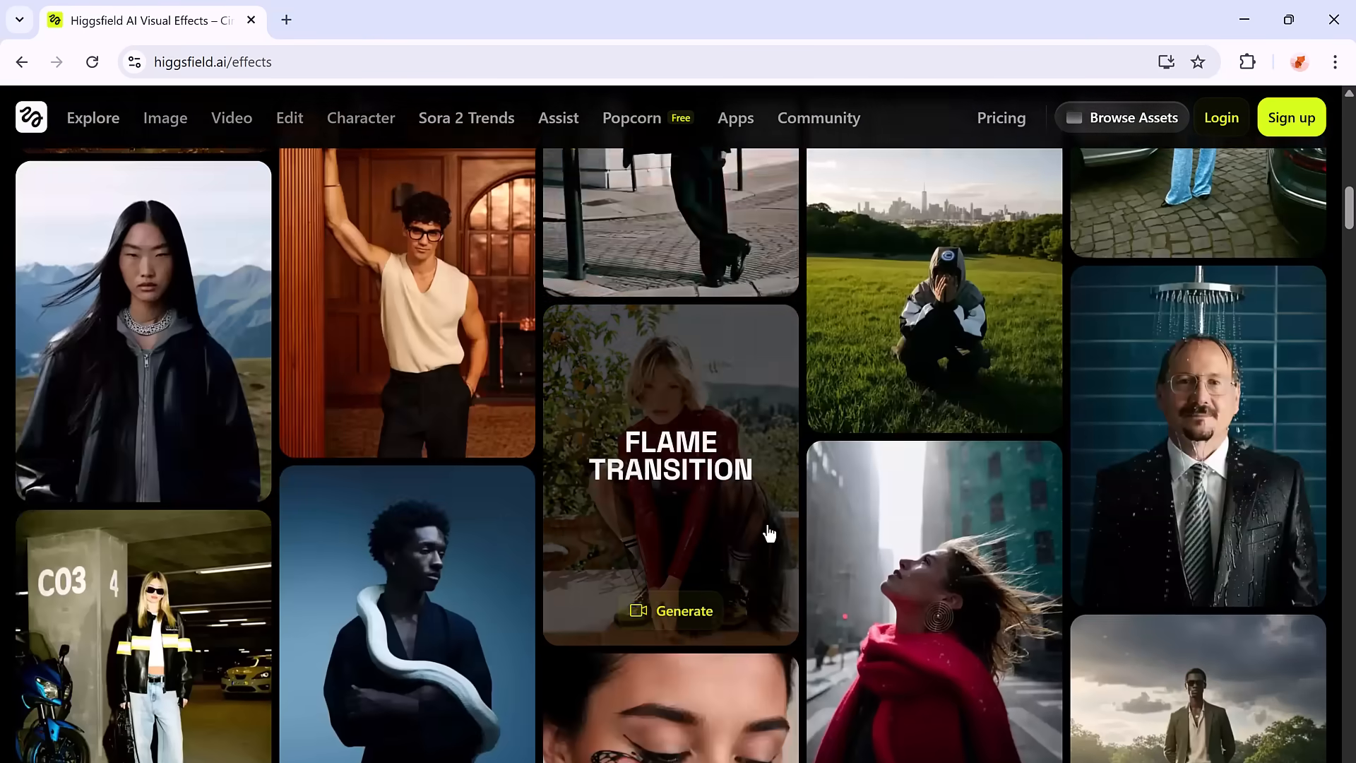
scroll("down", 3)
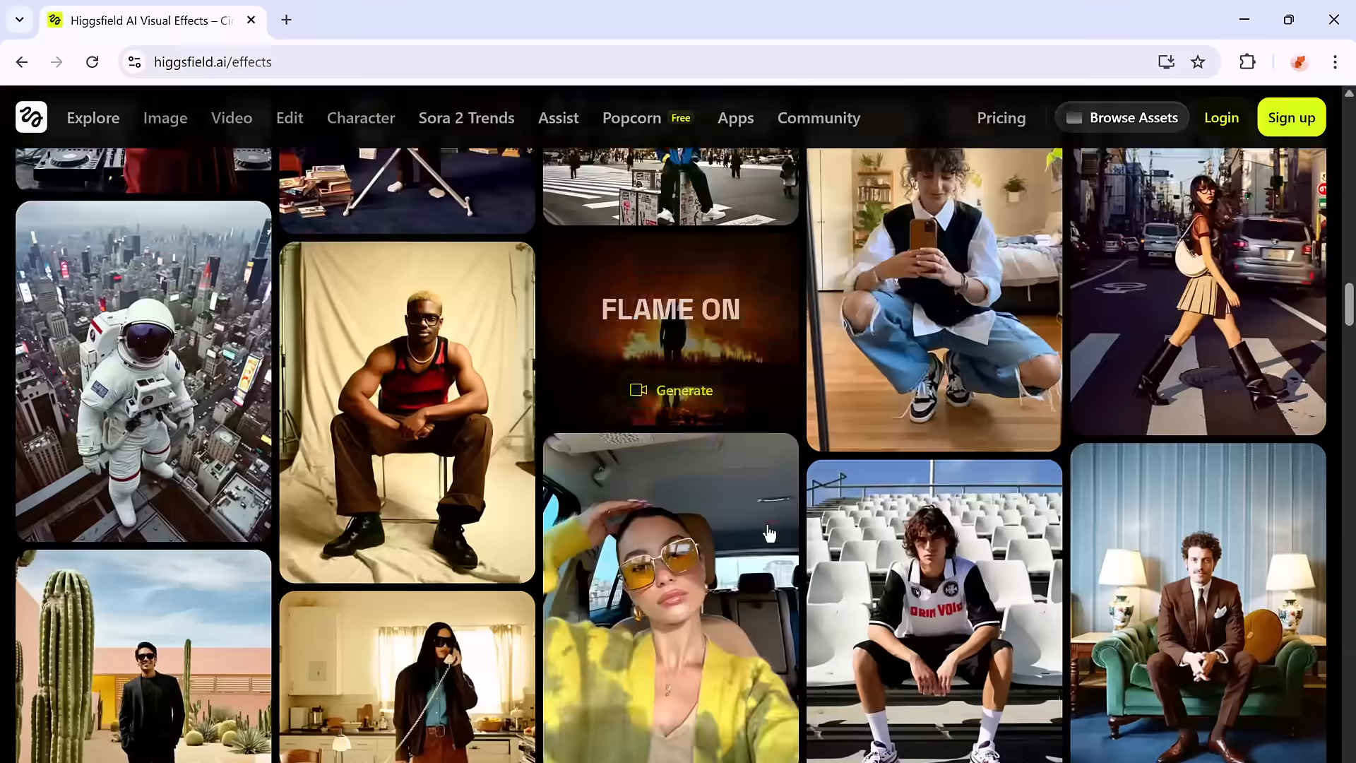
scroll("down", 3)
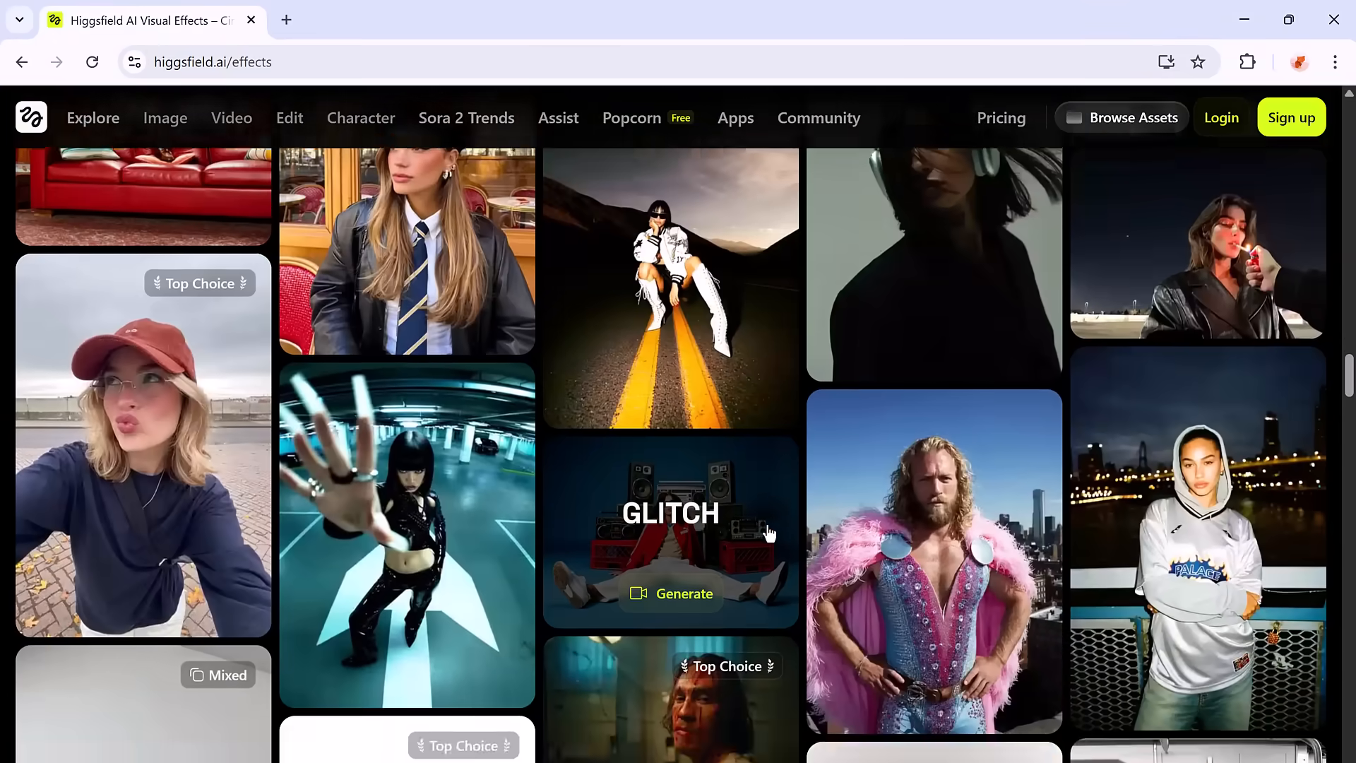
scroll("down", 3)
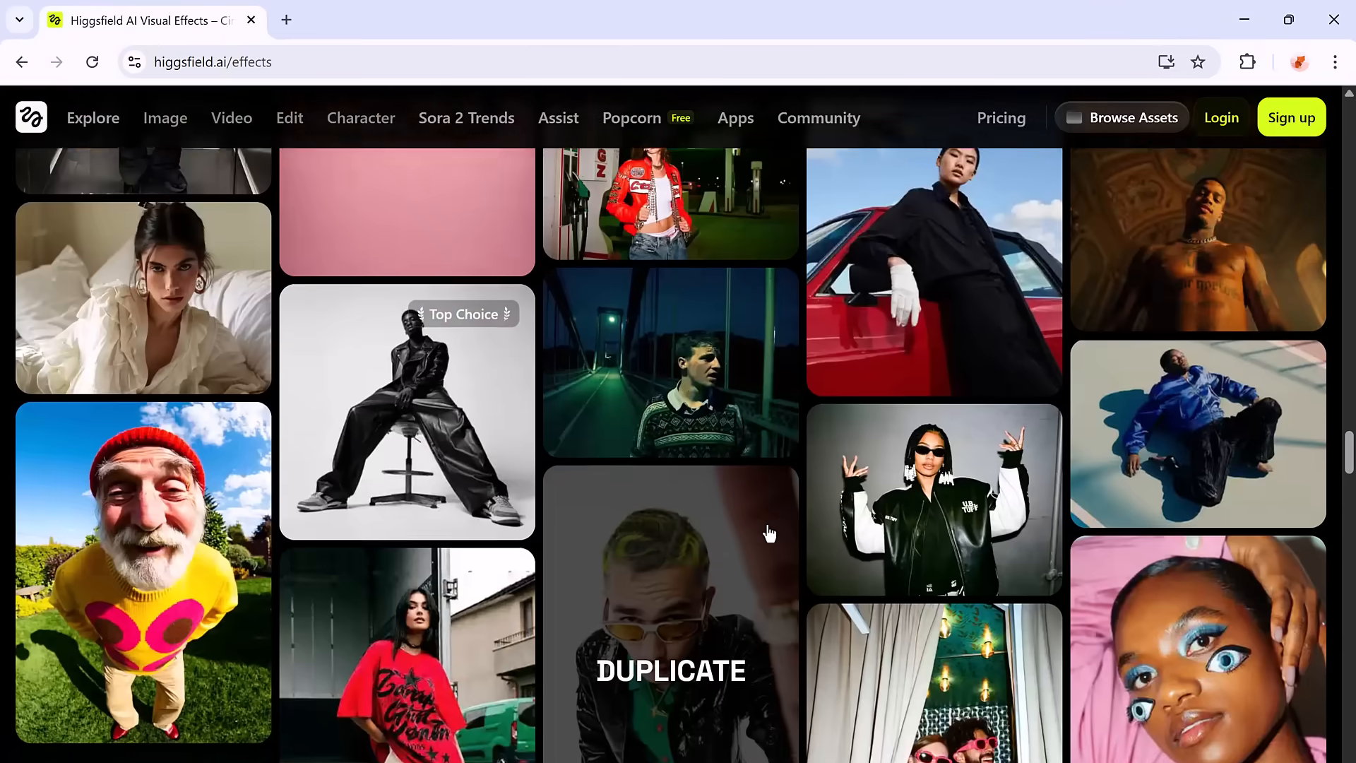
scroll("down", 3)
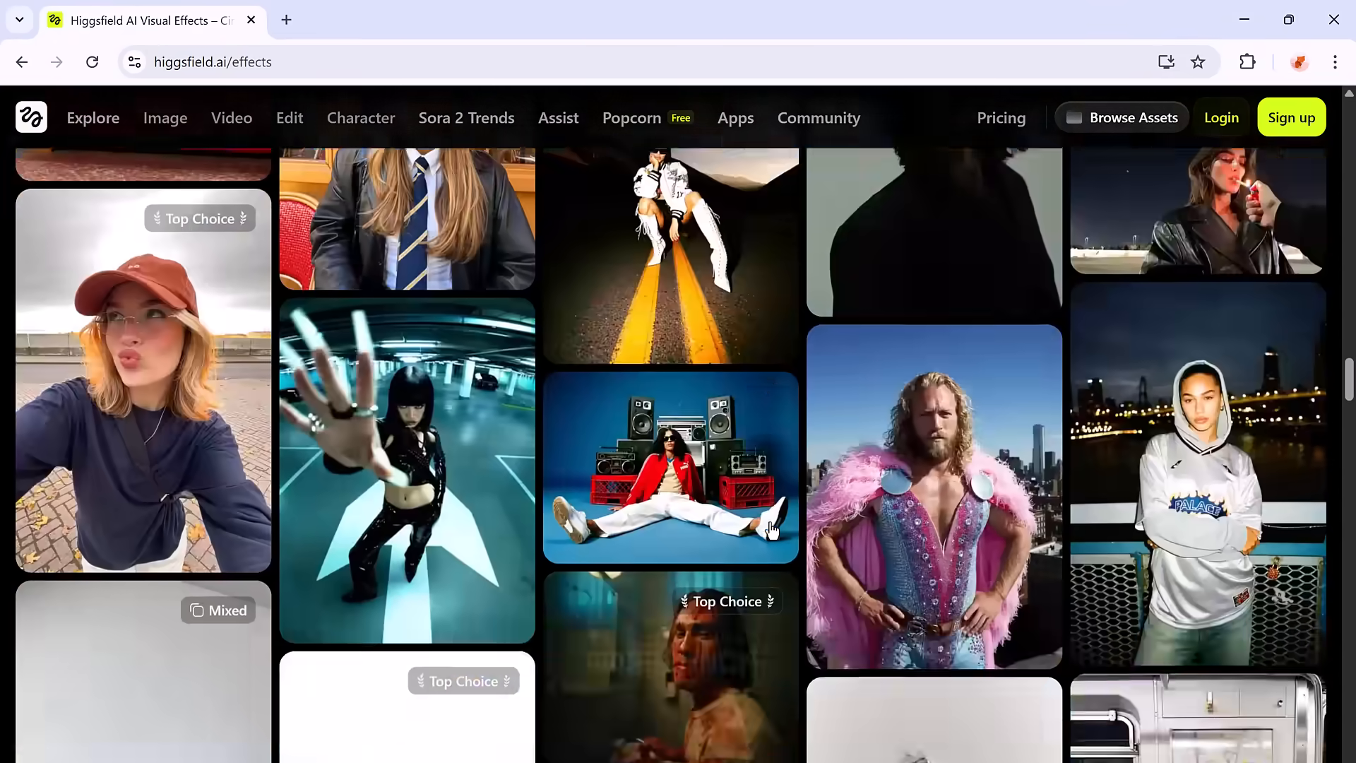
scroll("up", 3)
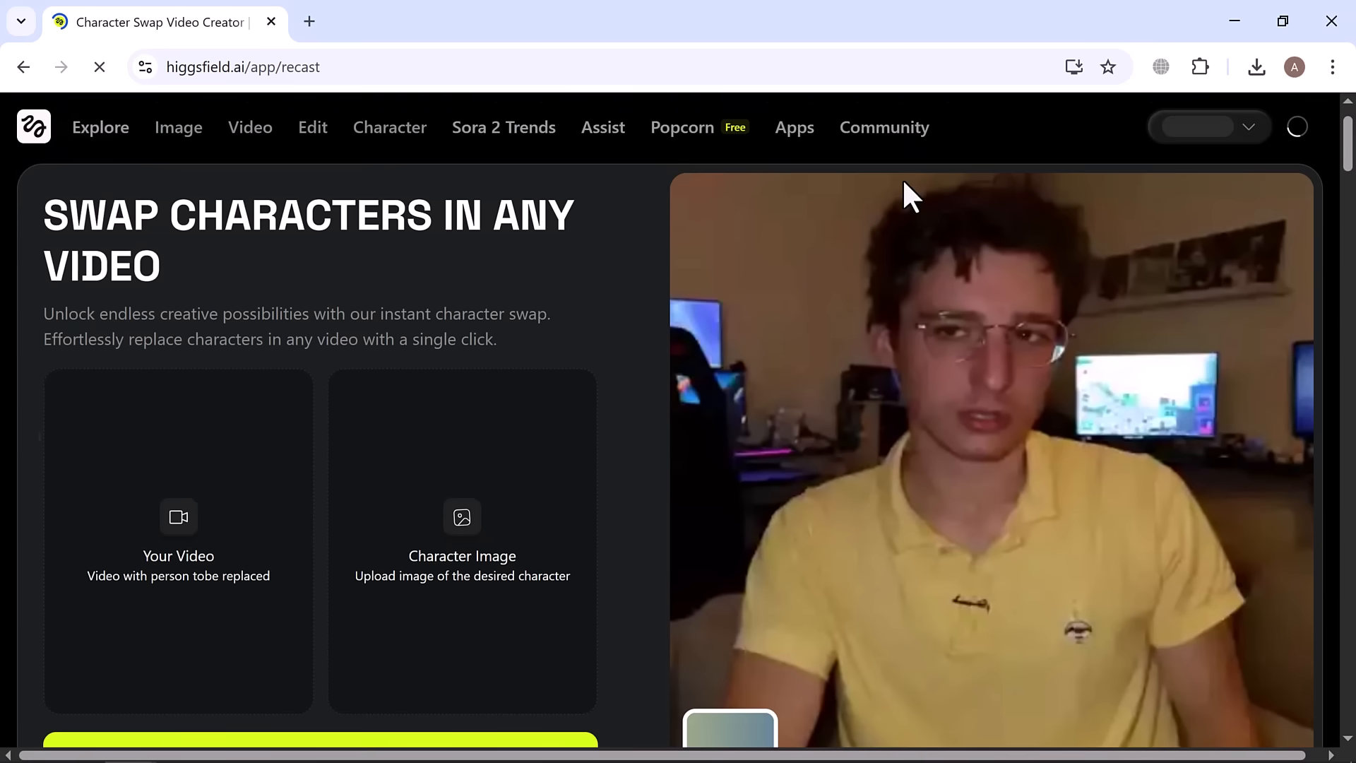
mouse_move(119, 419)
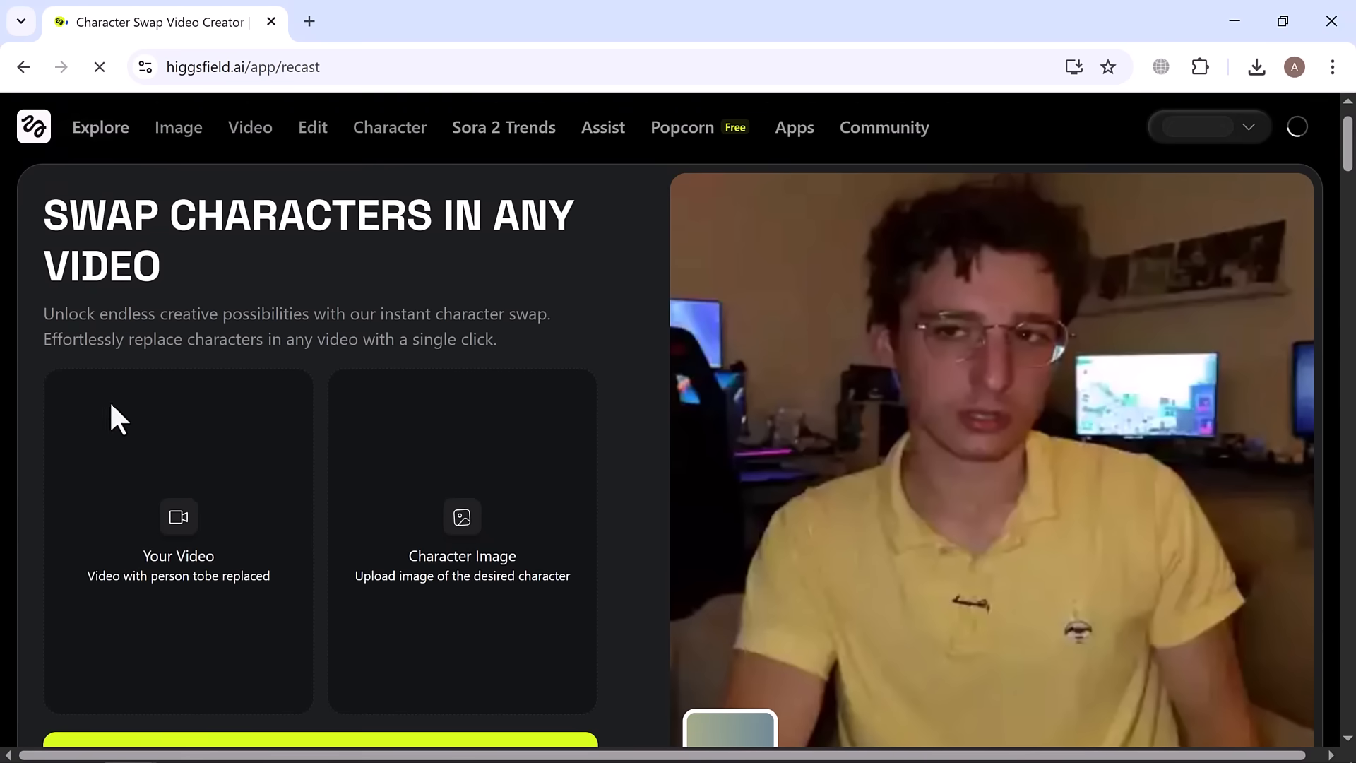
mouse_move(363, 235)
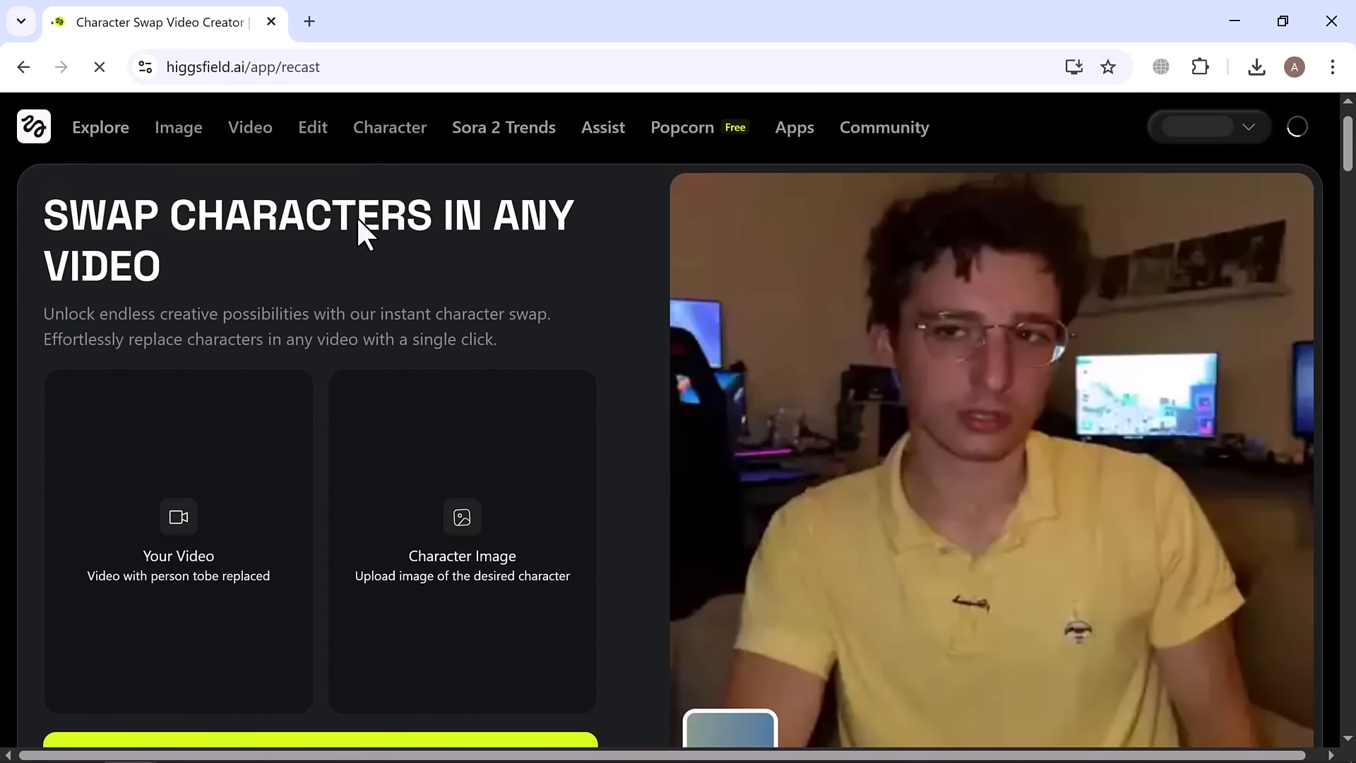
mouse_move(89, 301)
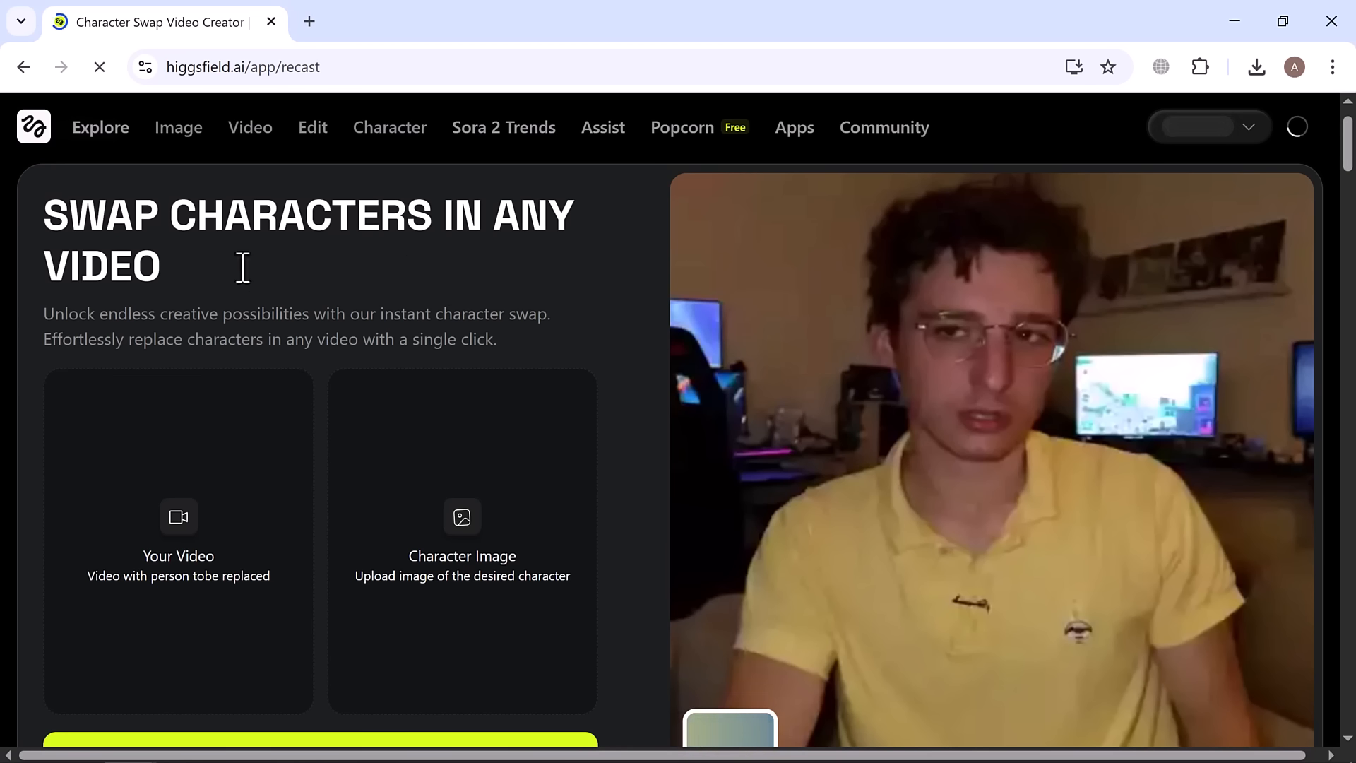
mouse_move(494, 407)
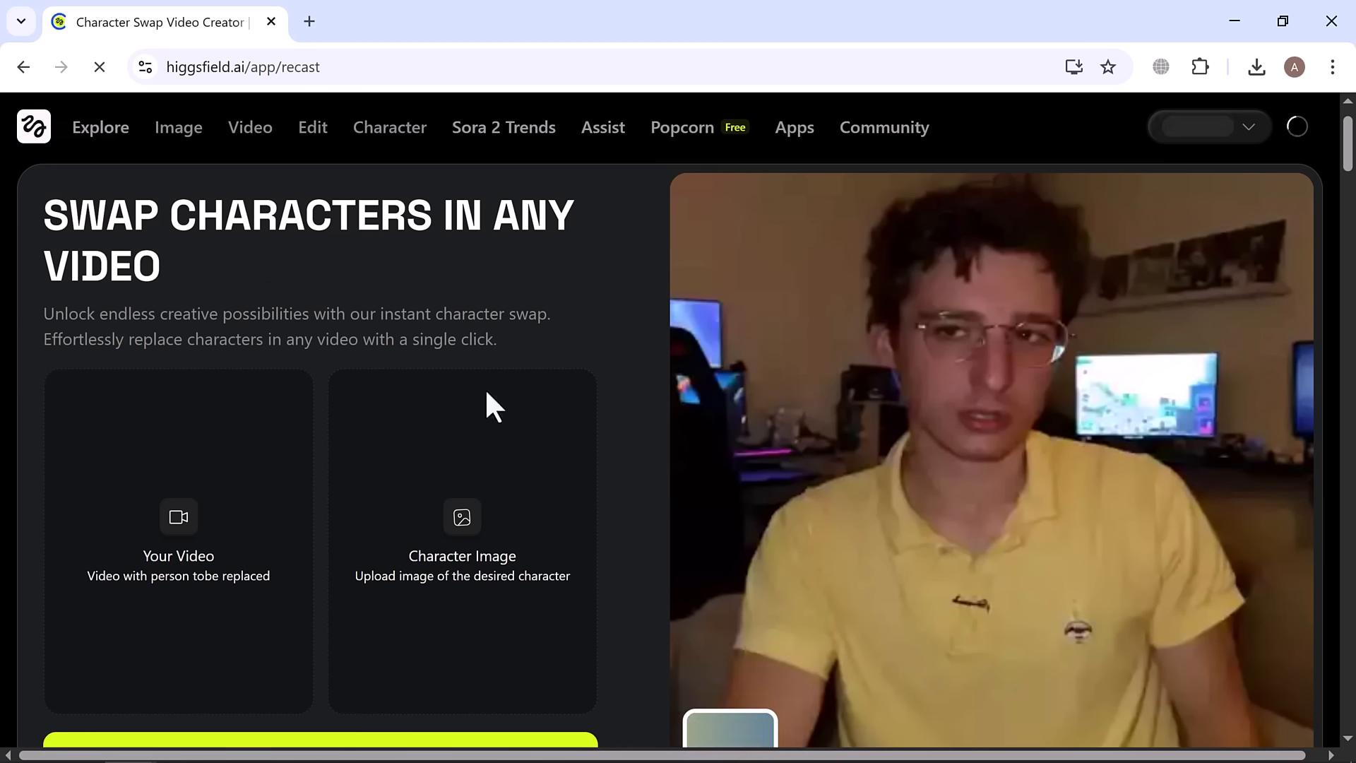
mouse_move(192, 588)
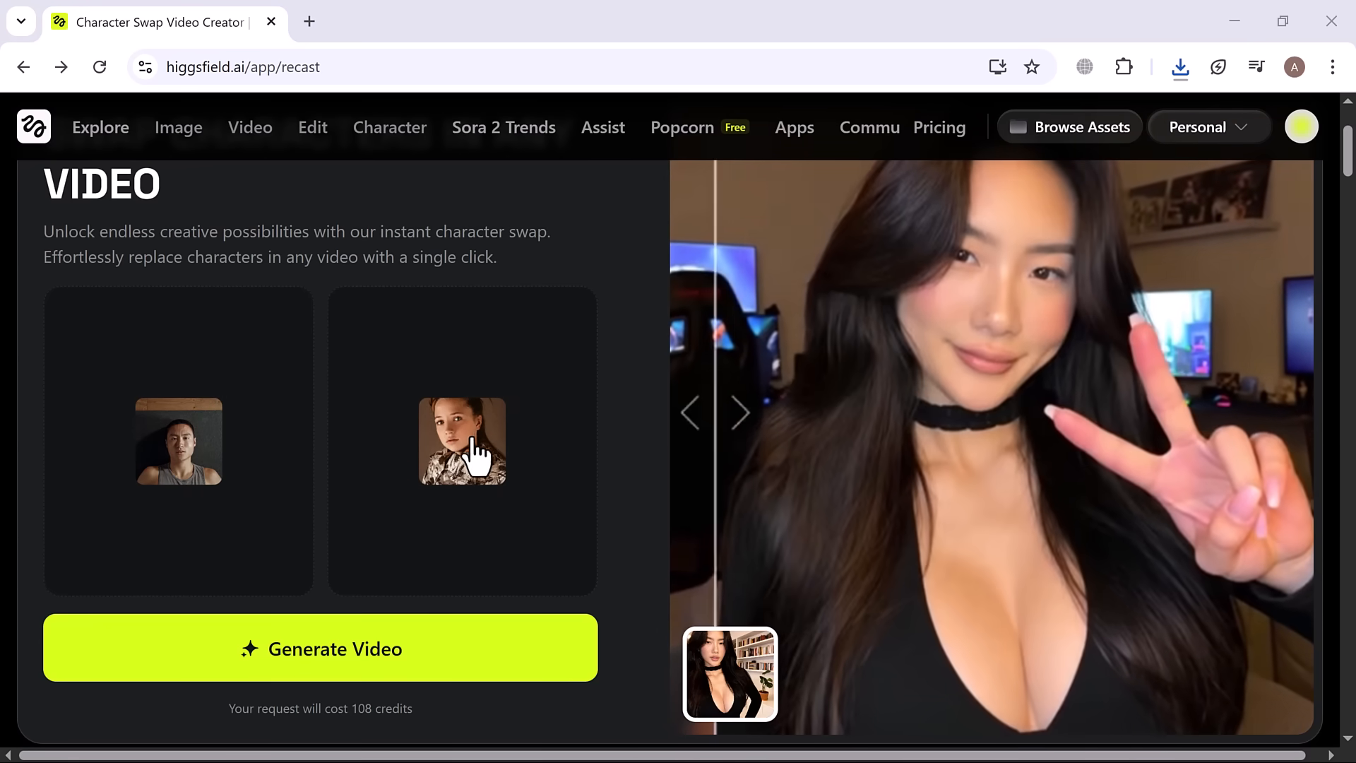
Step: Preview the young woman's character photo, then generate the character swap video
left_click(462, 441)
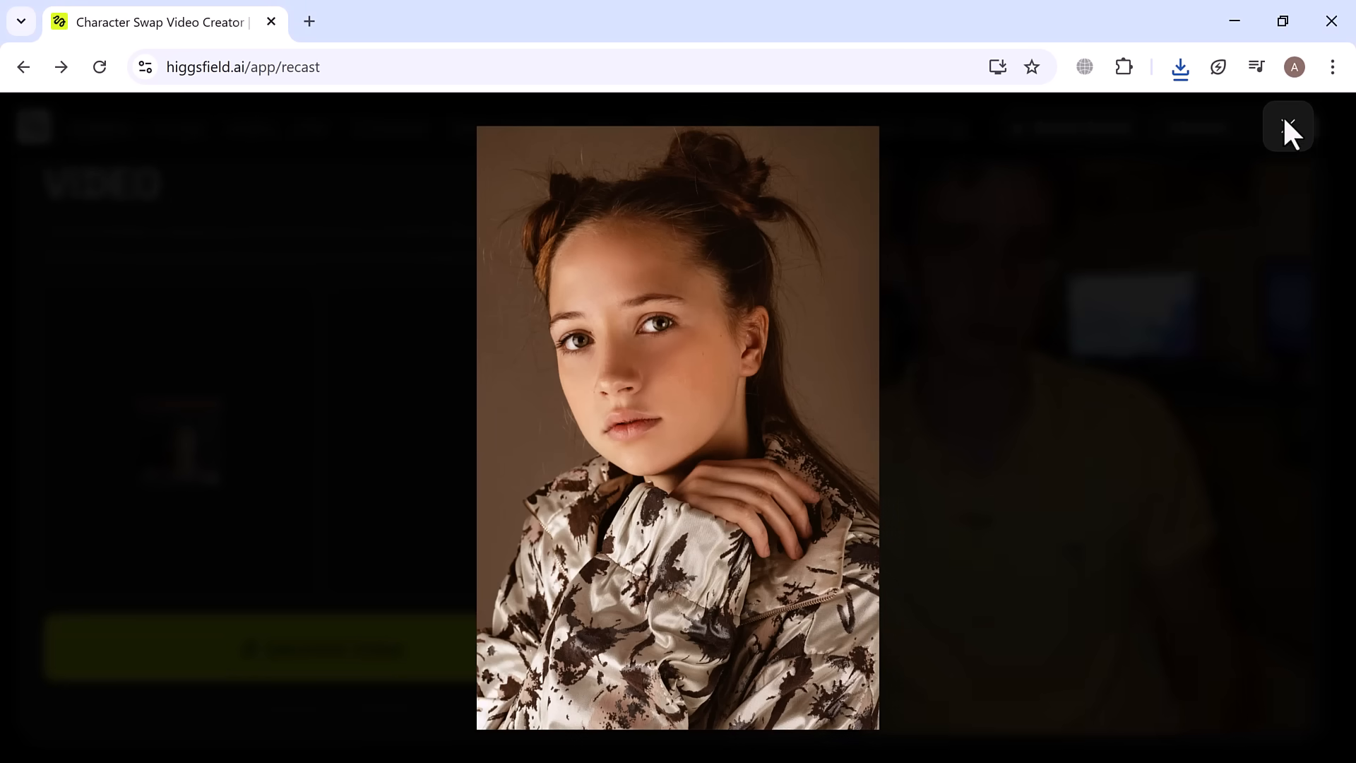
left_click(1288, 127)
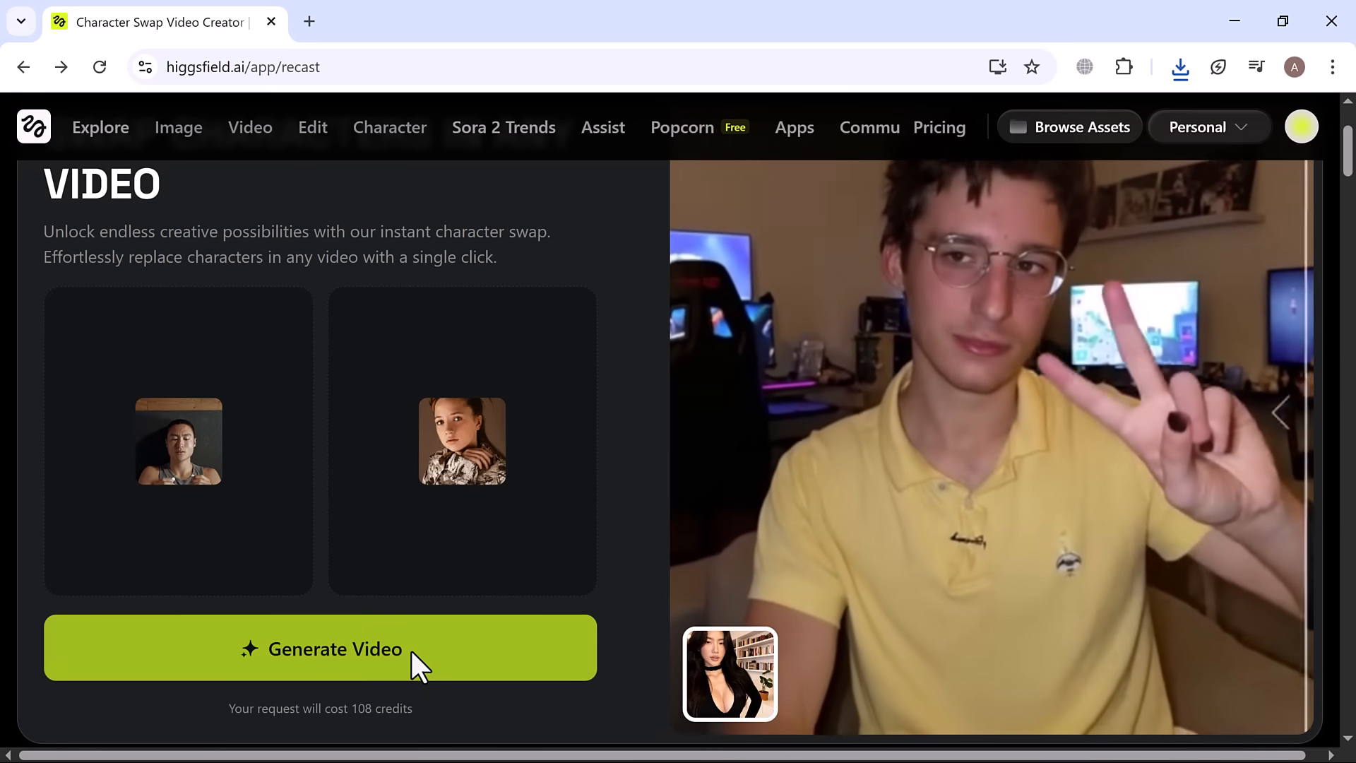
left_click(320, 648)
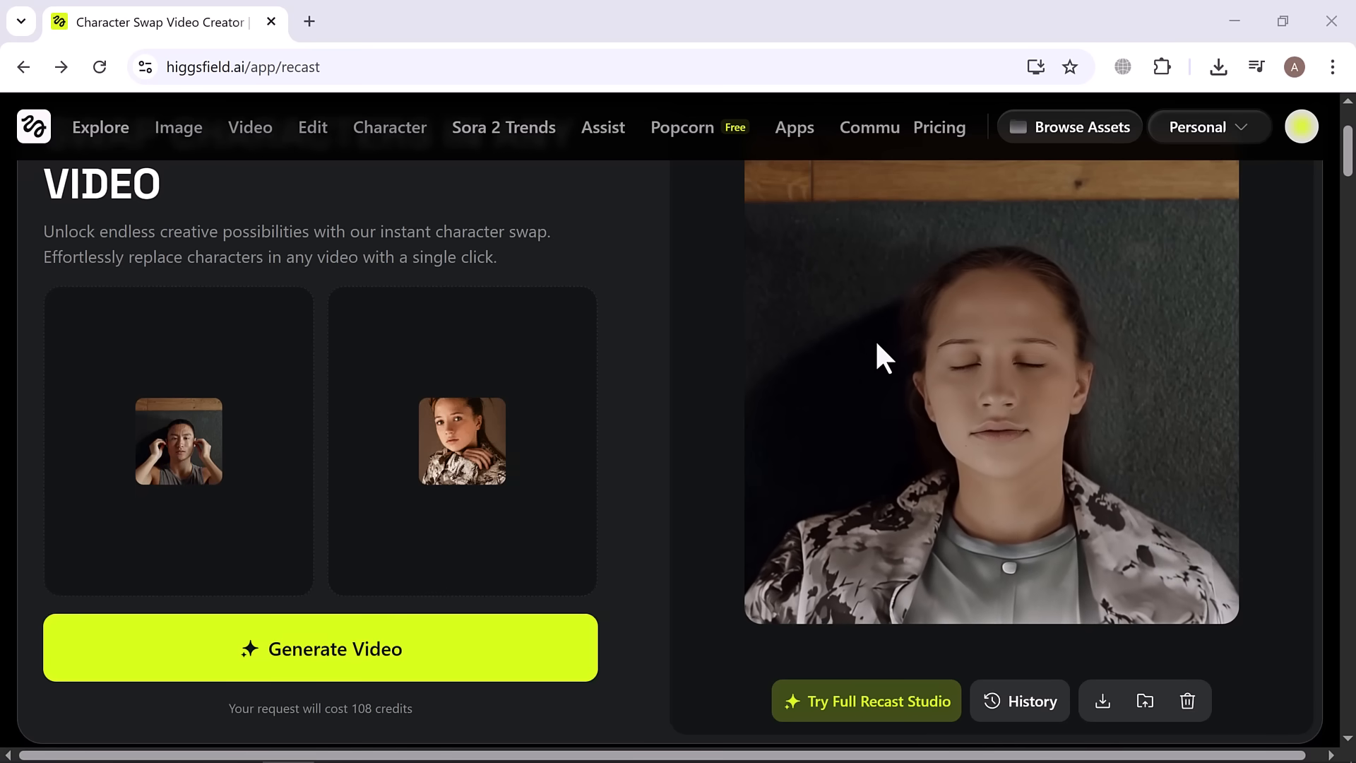
mouse_move(989, 444)
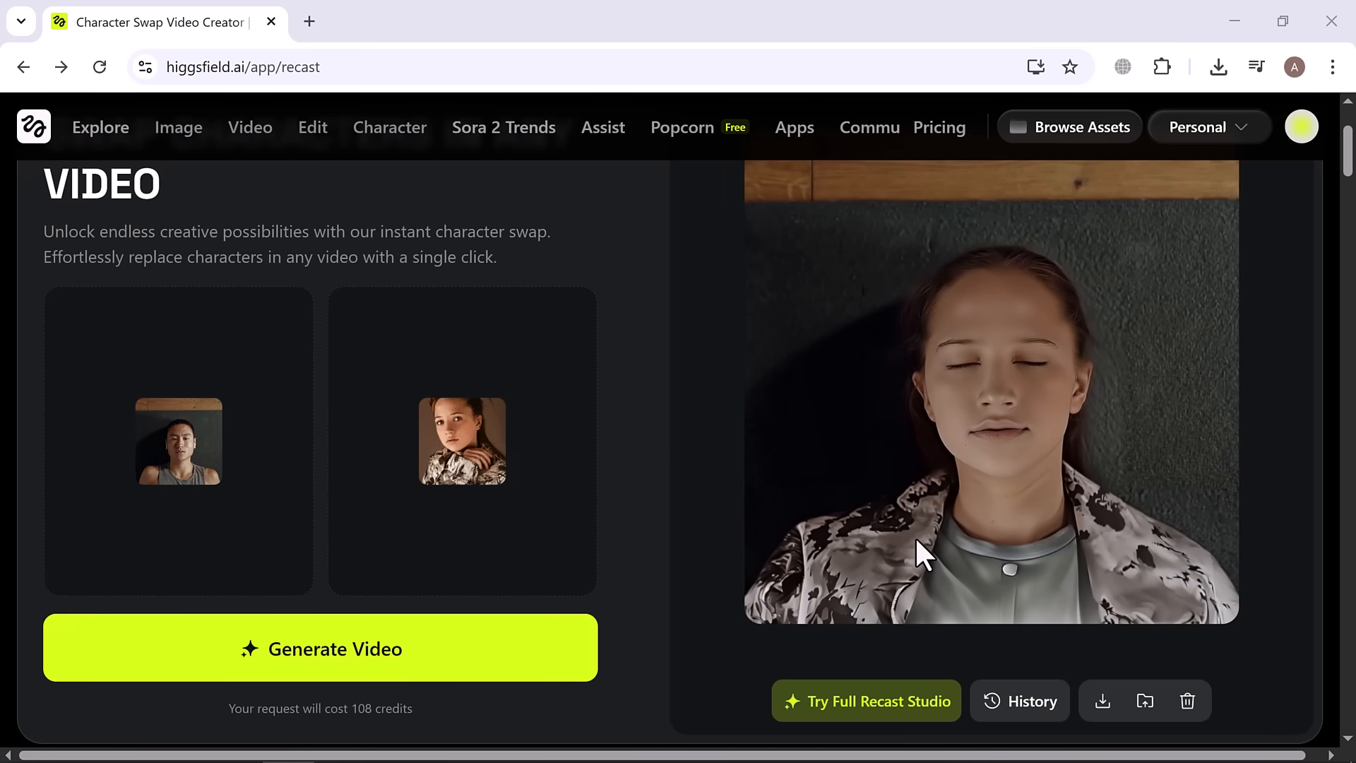
mouse_move(1017, 346)
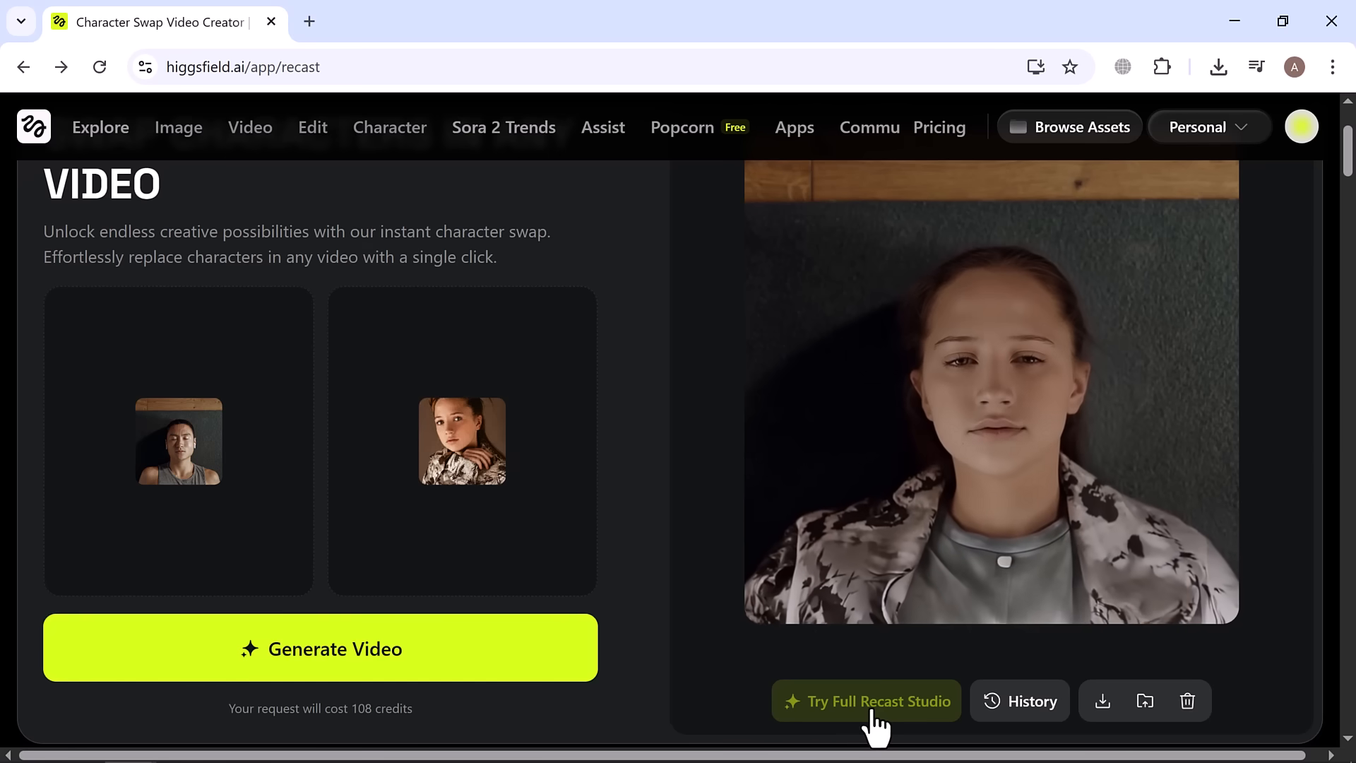
Step: Open the full Recast Studio and remove its currently loaded video
left_click(866, 701)
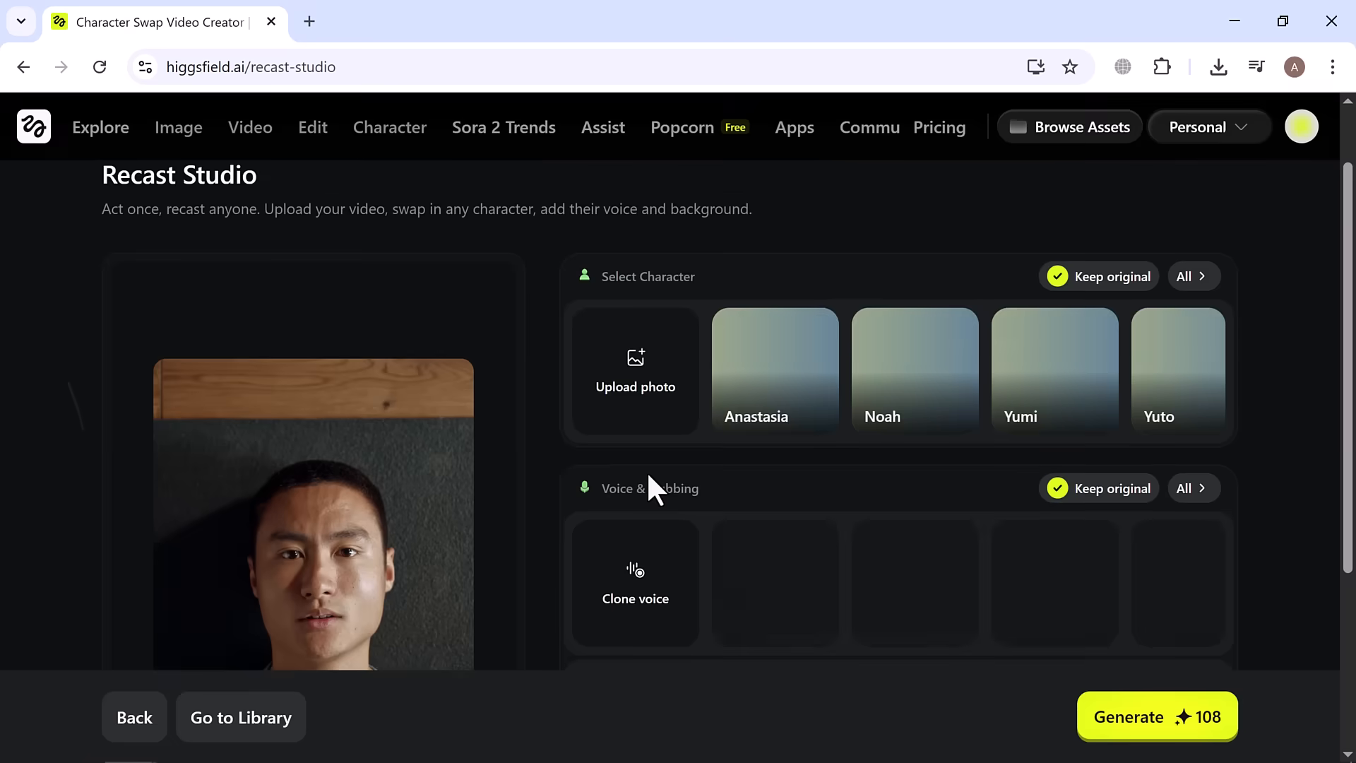
scroll("down", 3)
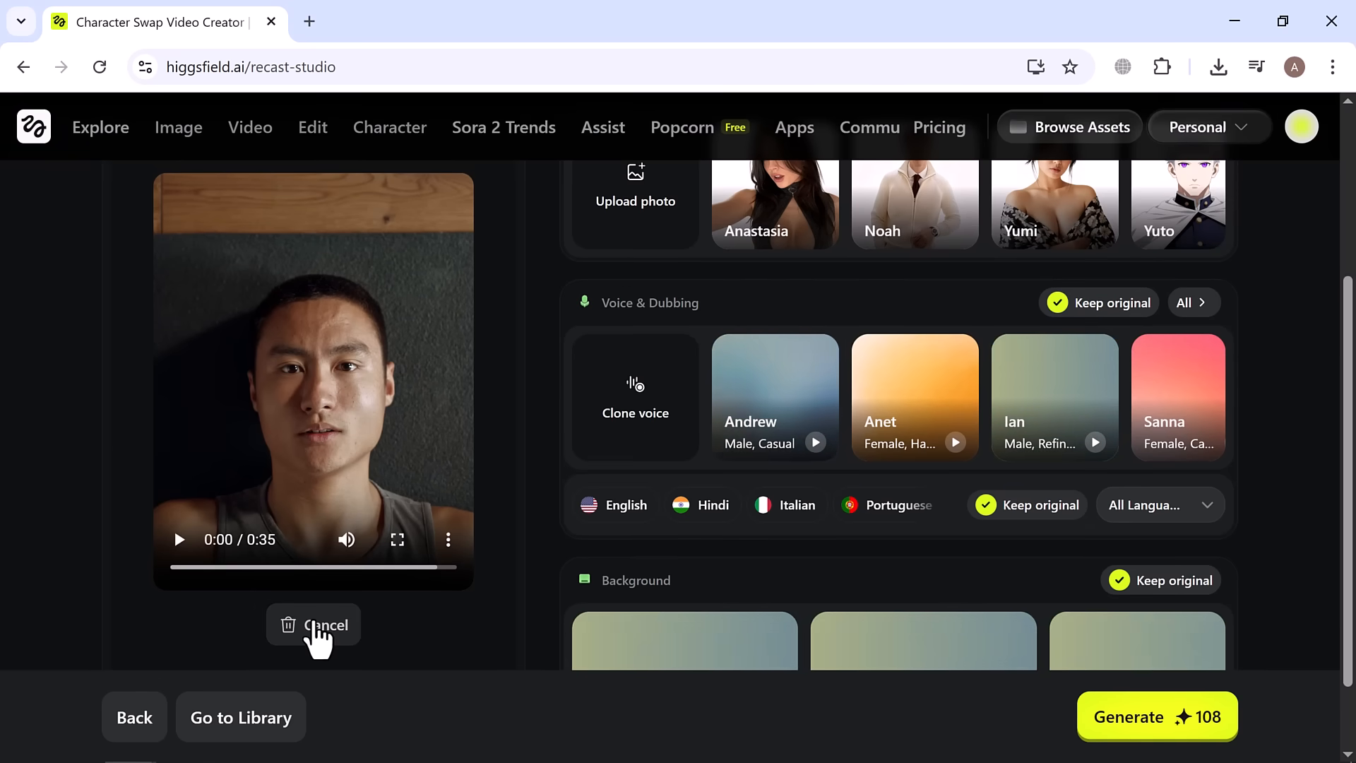
left_click(313, 624)
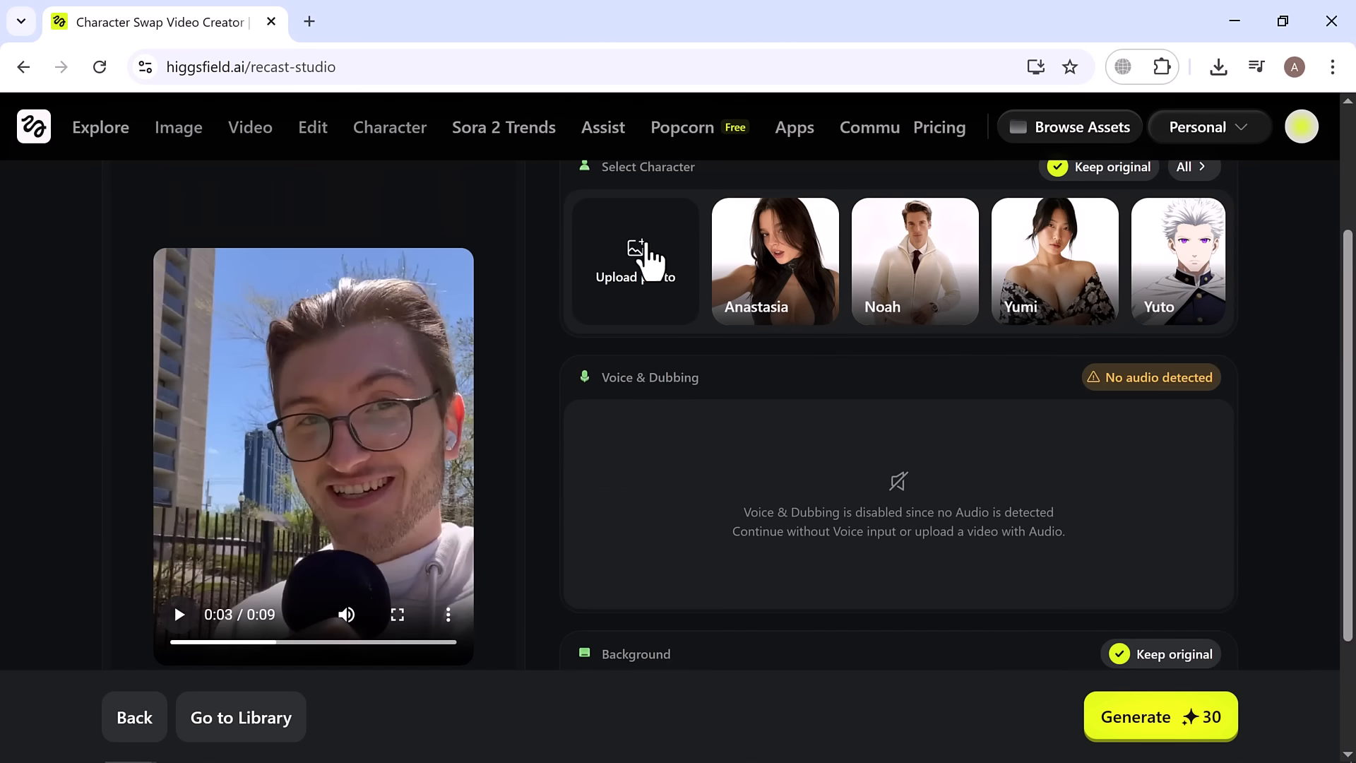
mouse_move(1260, 223)
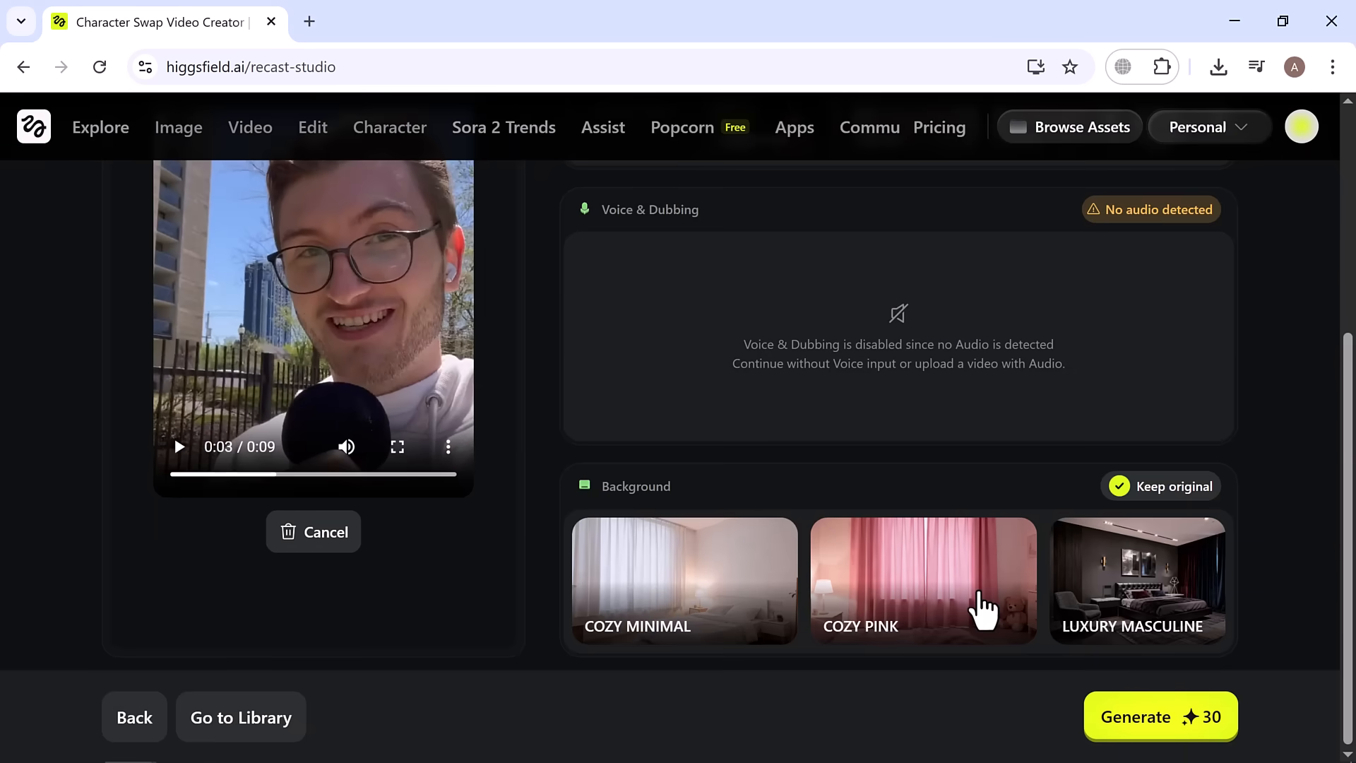
mouse_move(721, 575)
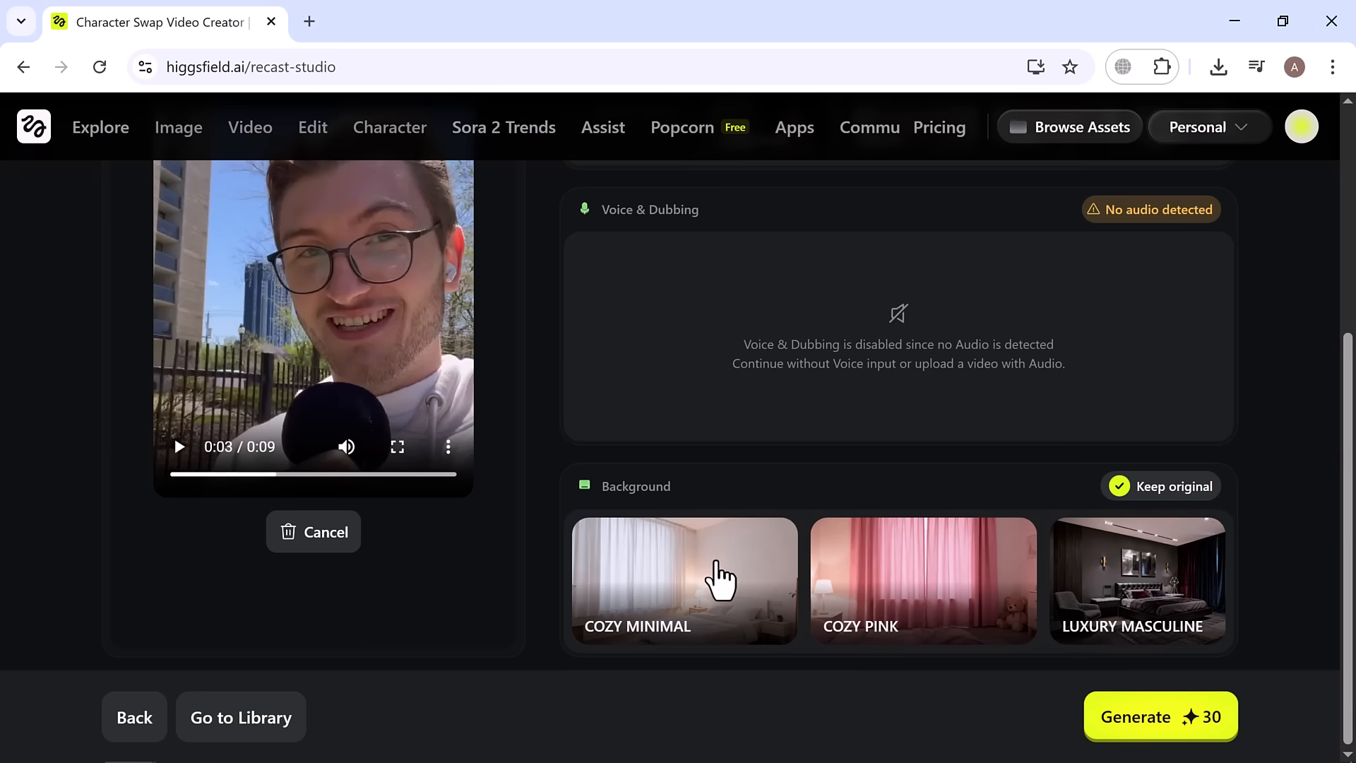
Step: Generate the recast video with the COZY MINIMAL background selected
left_click(683, 579)
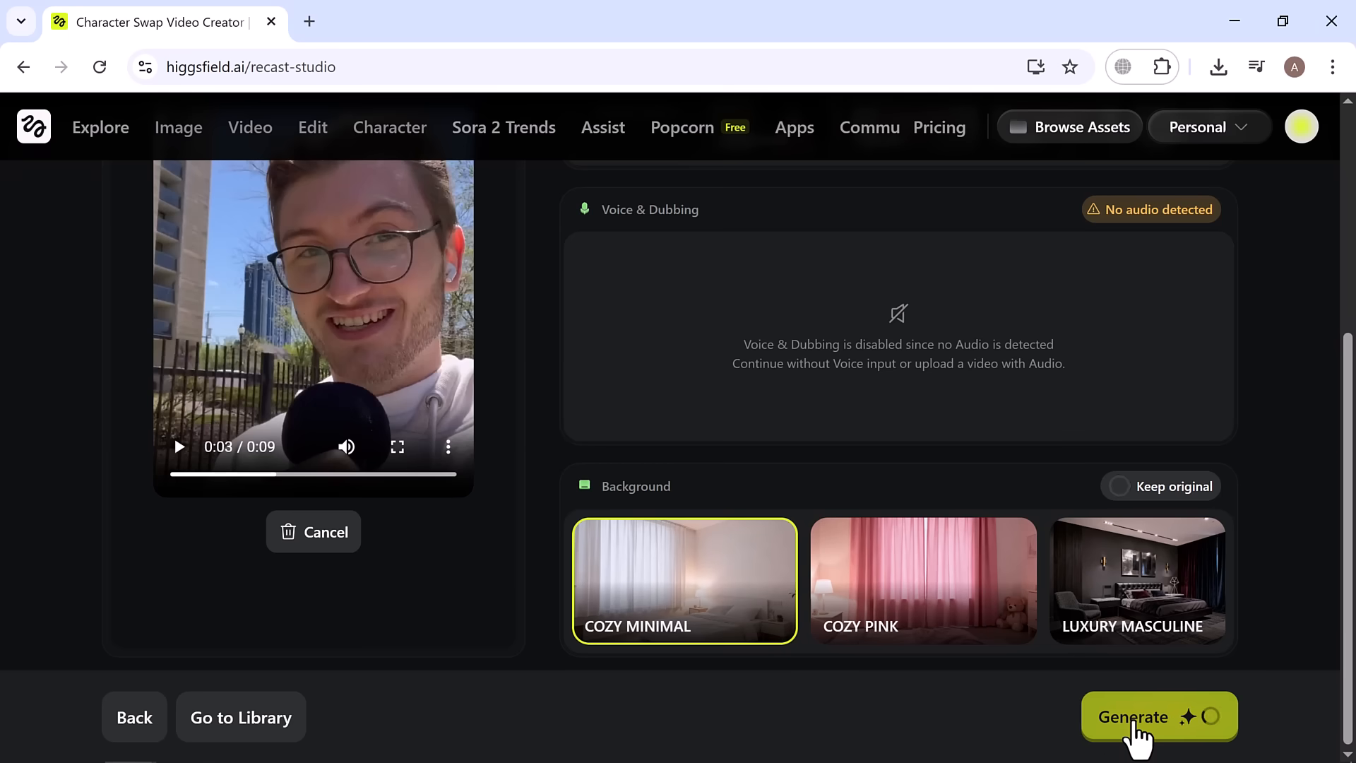
left_click(1159, 717)
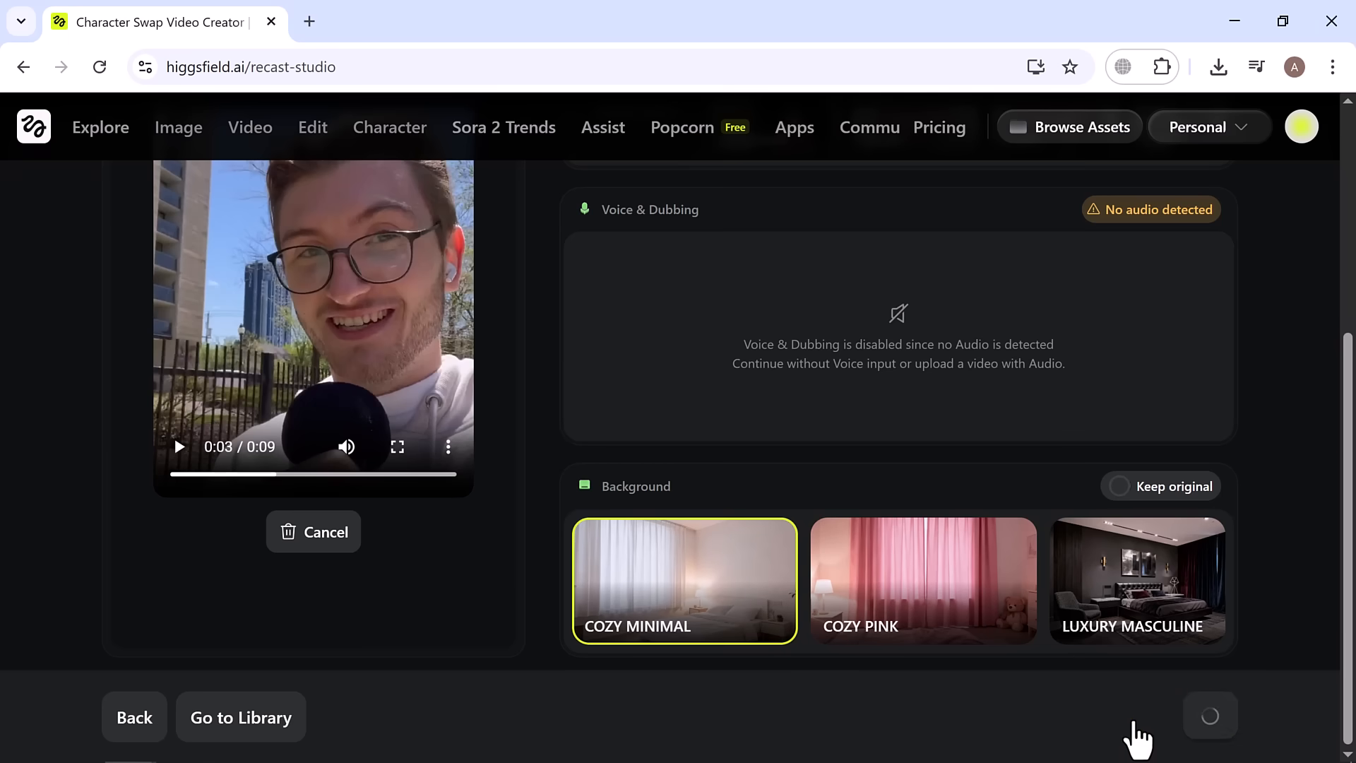
left_click(1210, 717)
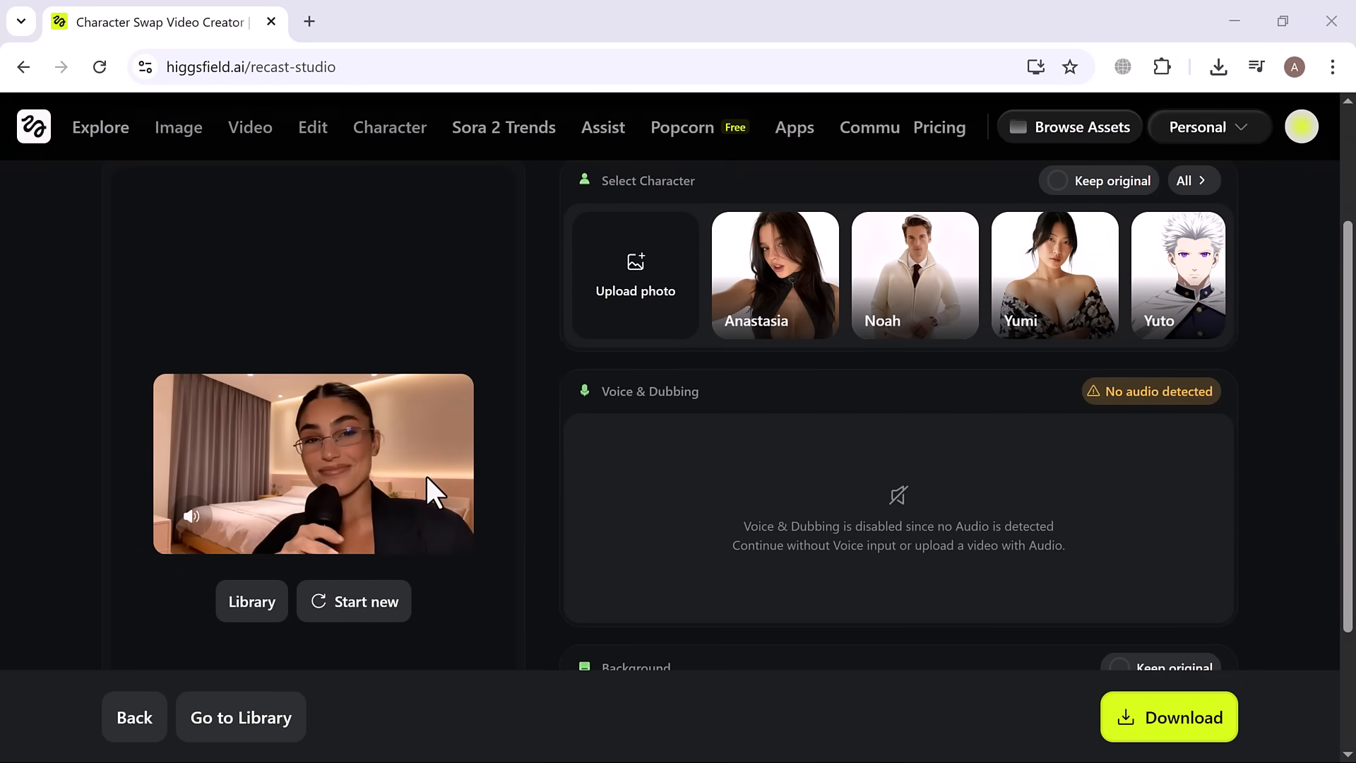
Step: Scroll through the finished recast result in the studio
scroll("down", 3)
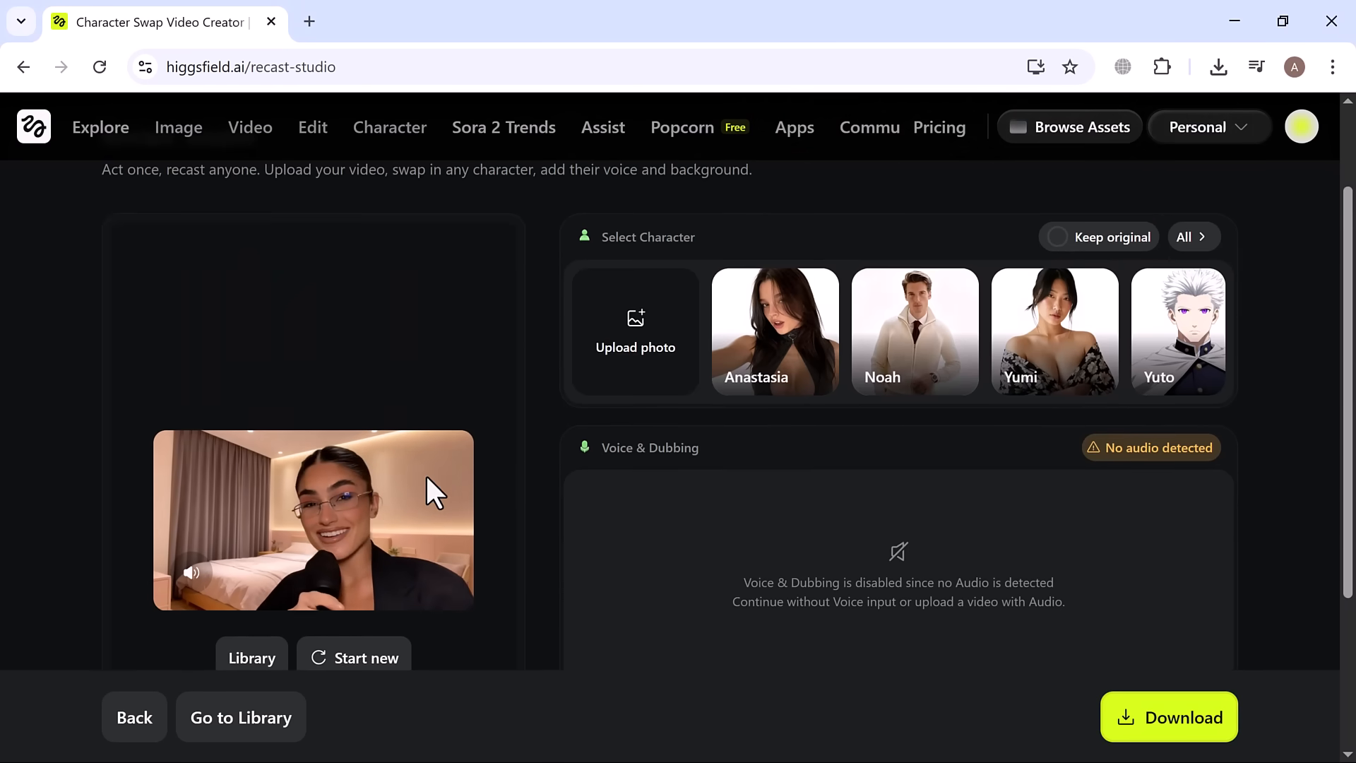
scroll("down", 3)
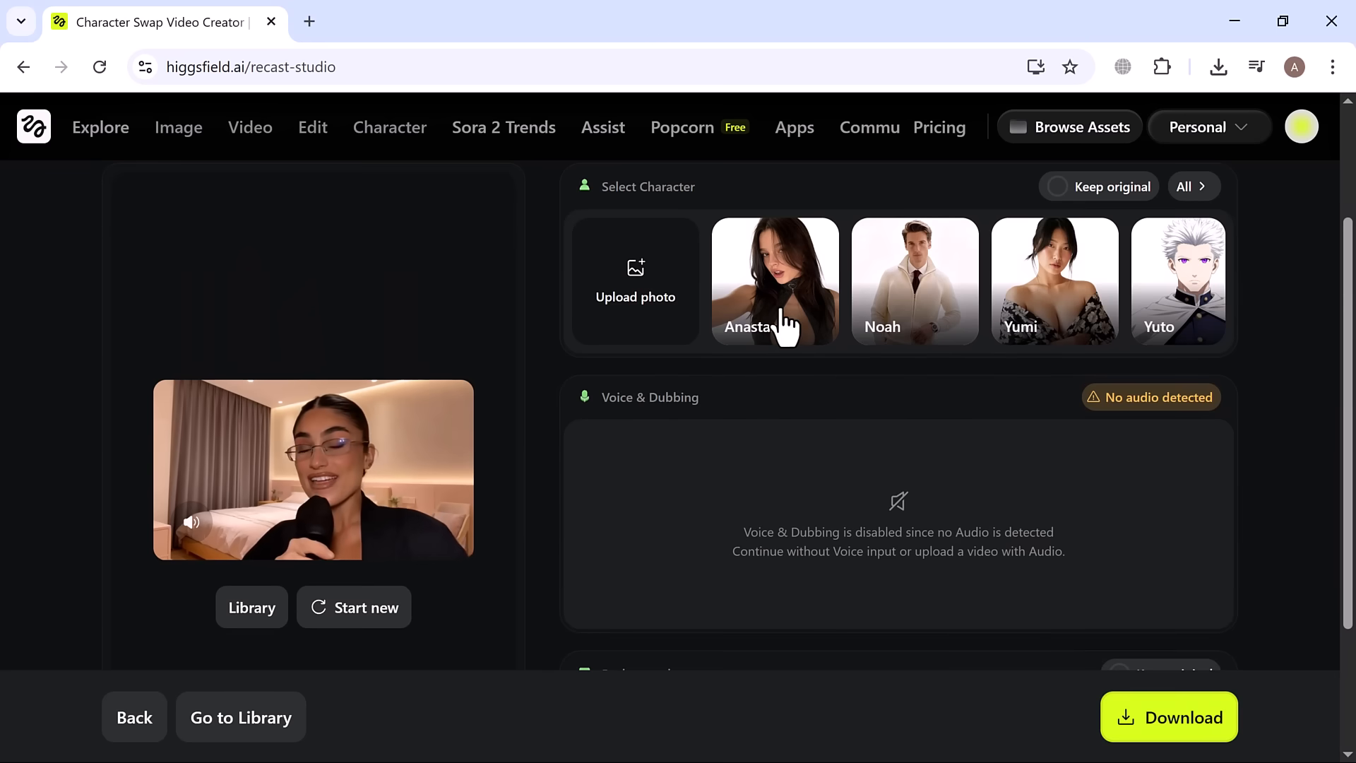
scroll("down", 3)
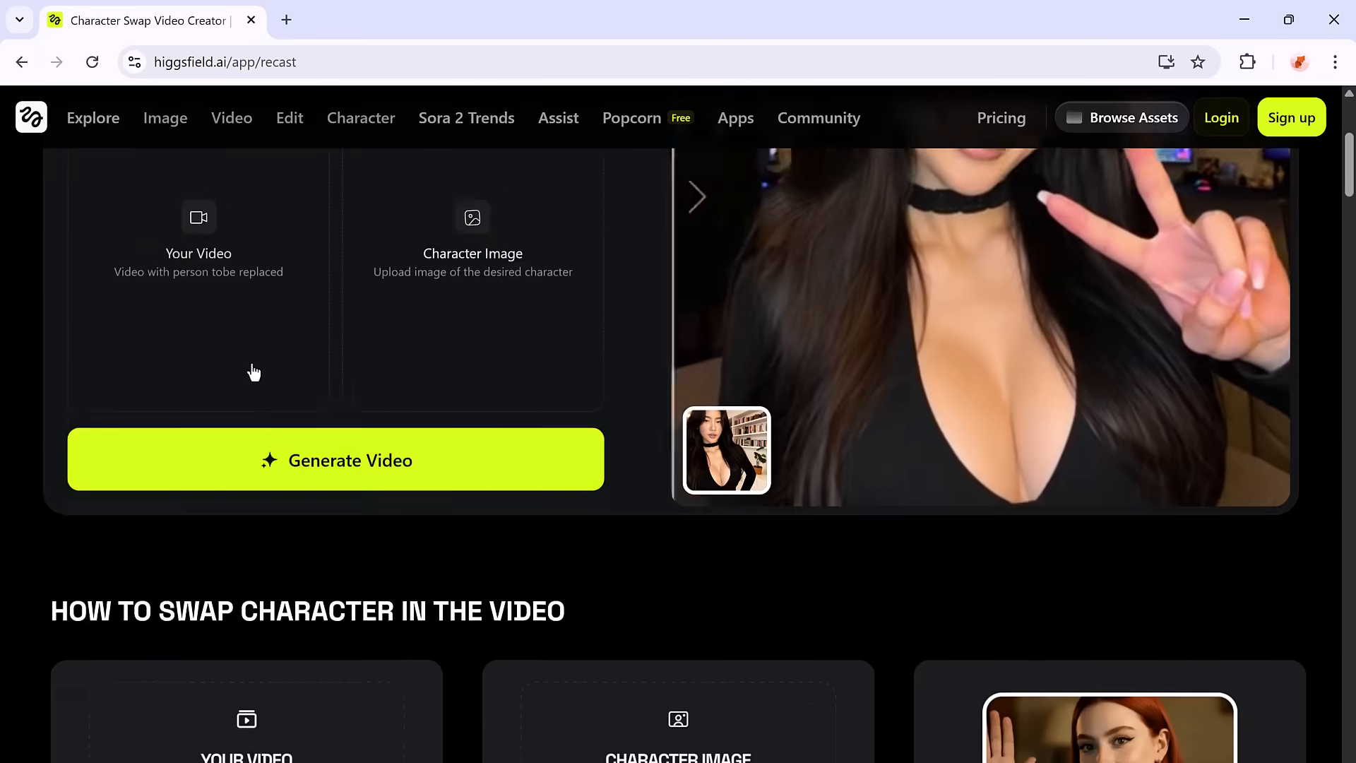
scroll("down", 3)
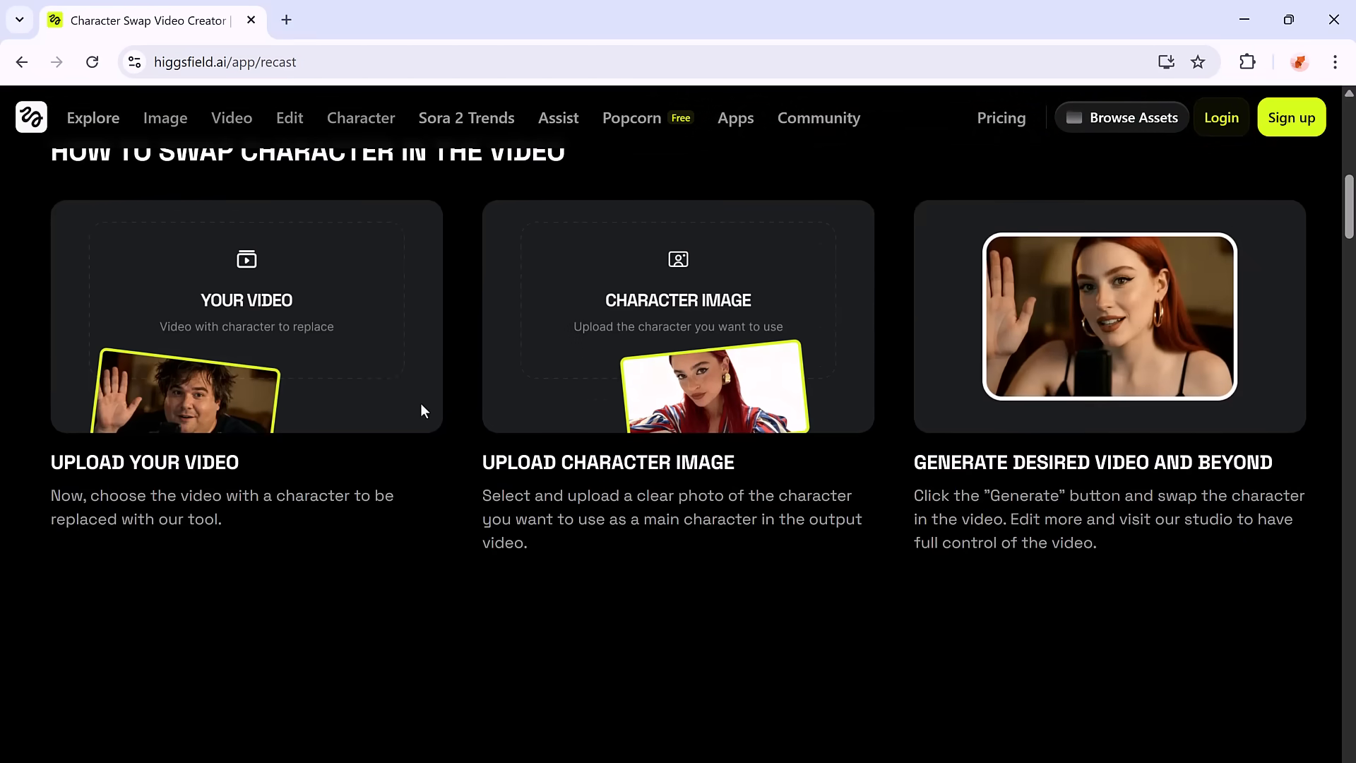
scroll("down", 3)
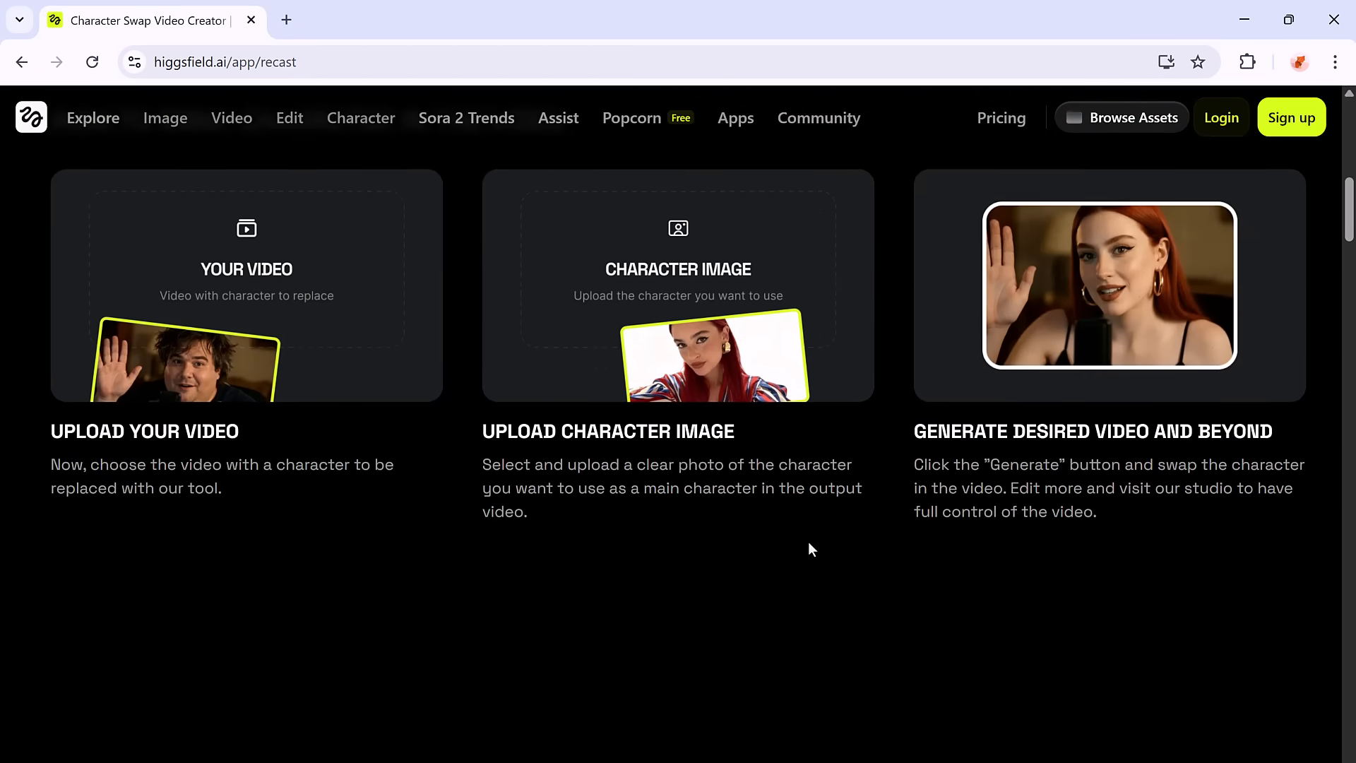
scroll("down", 3)
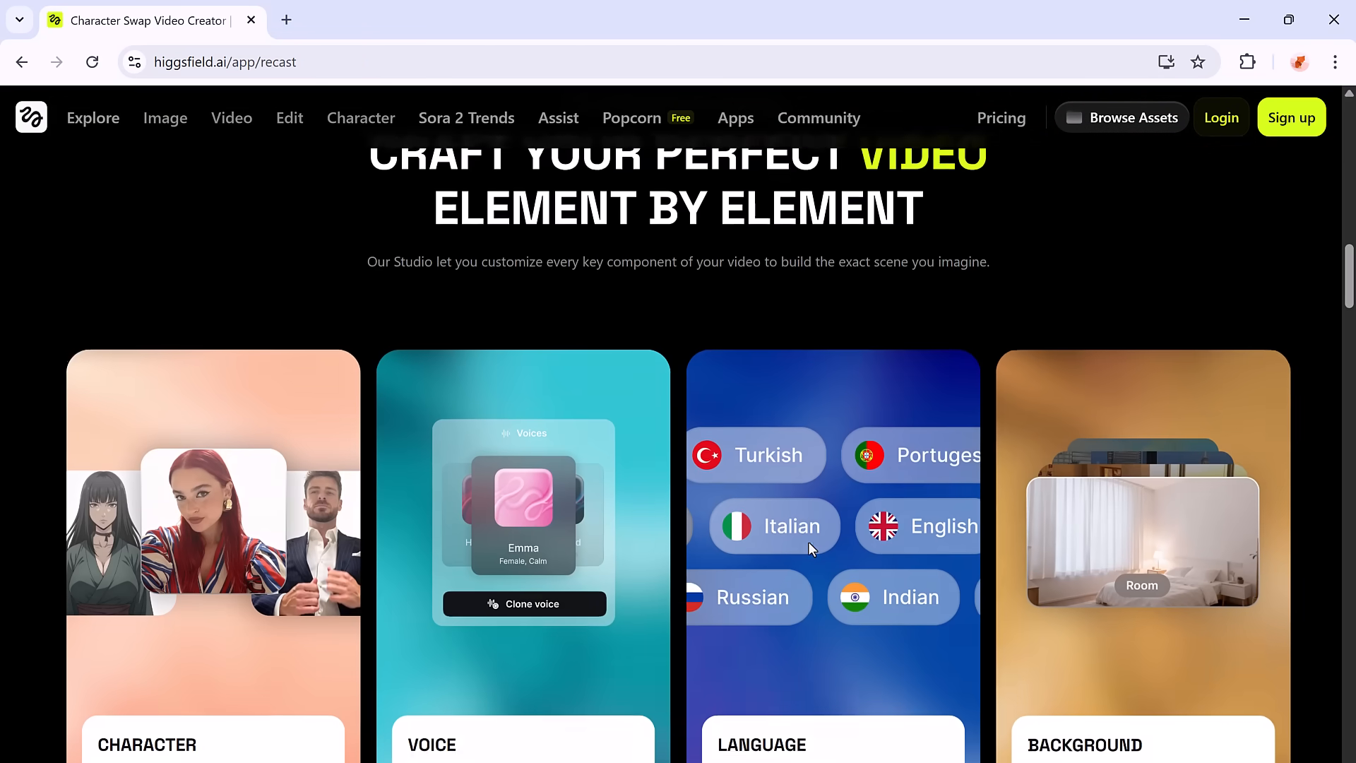
scroll("down", 3)
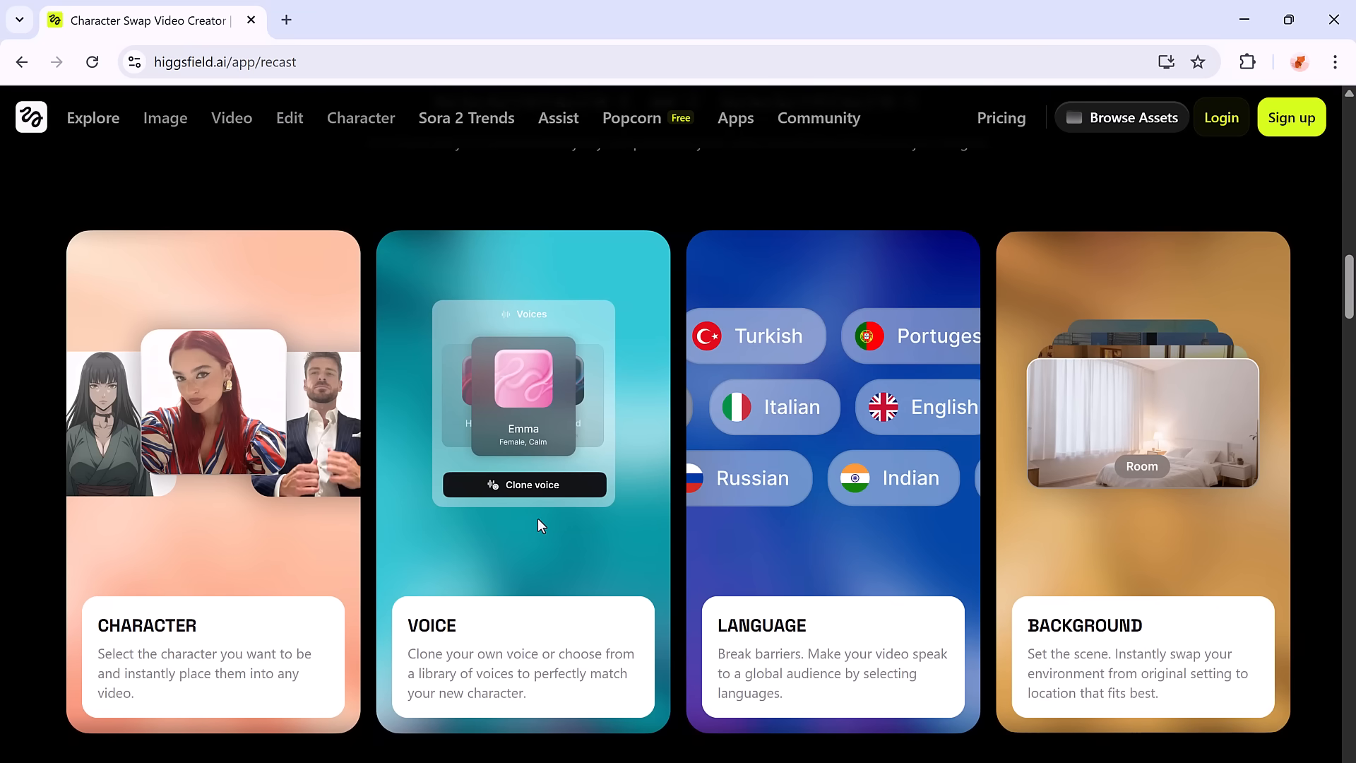
mouse_move(1082, 558)
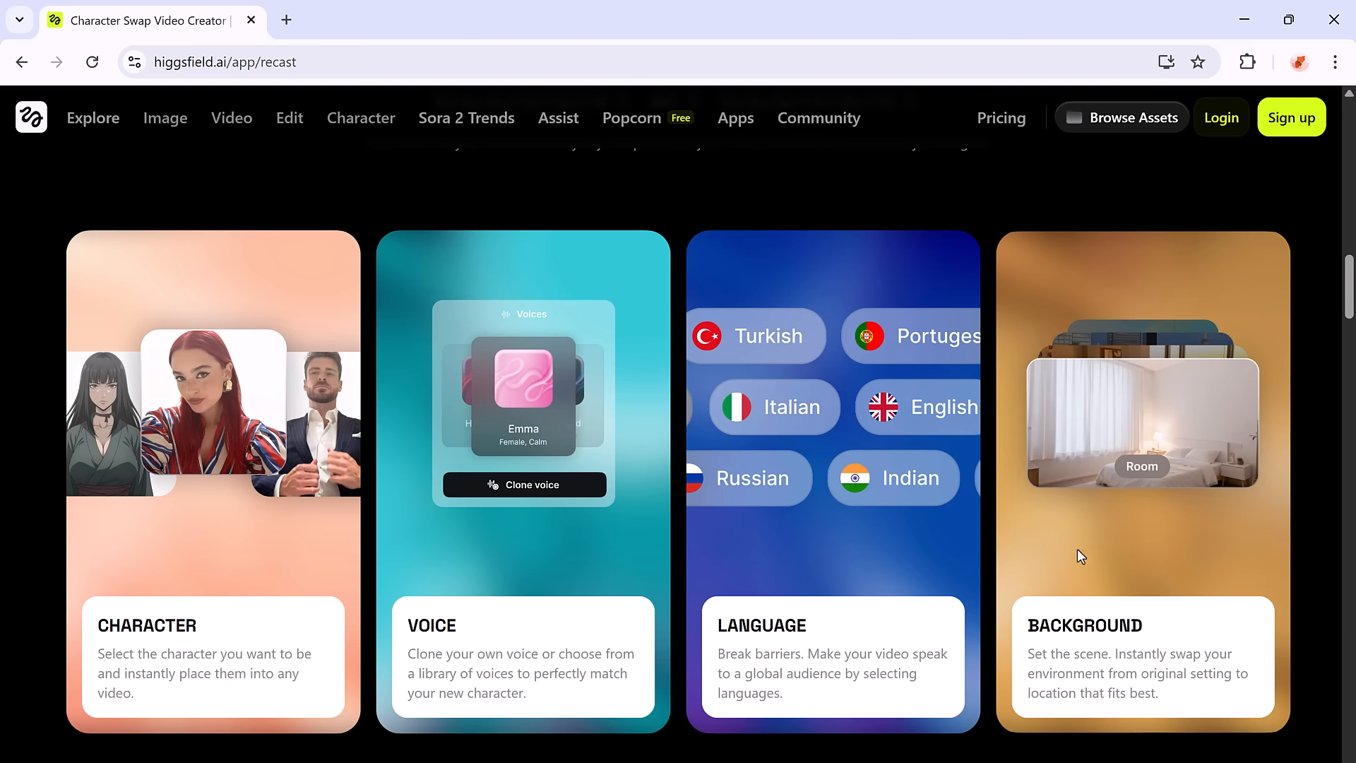
mouse_move(1193, 545)
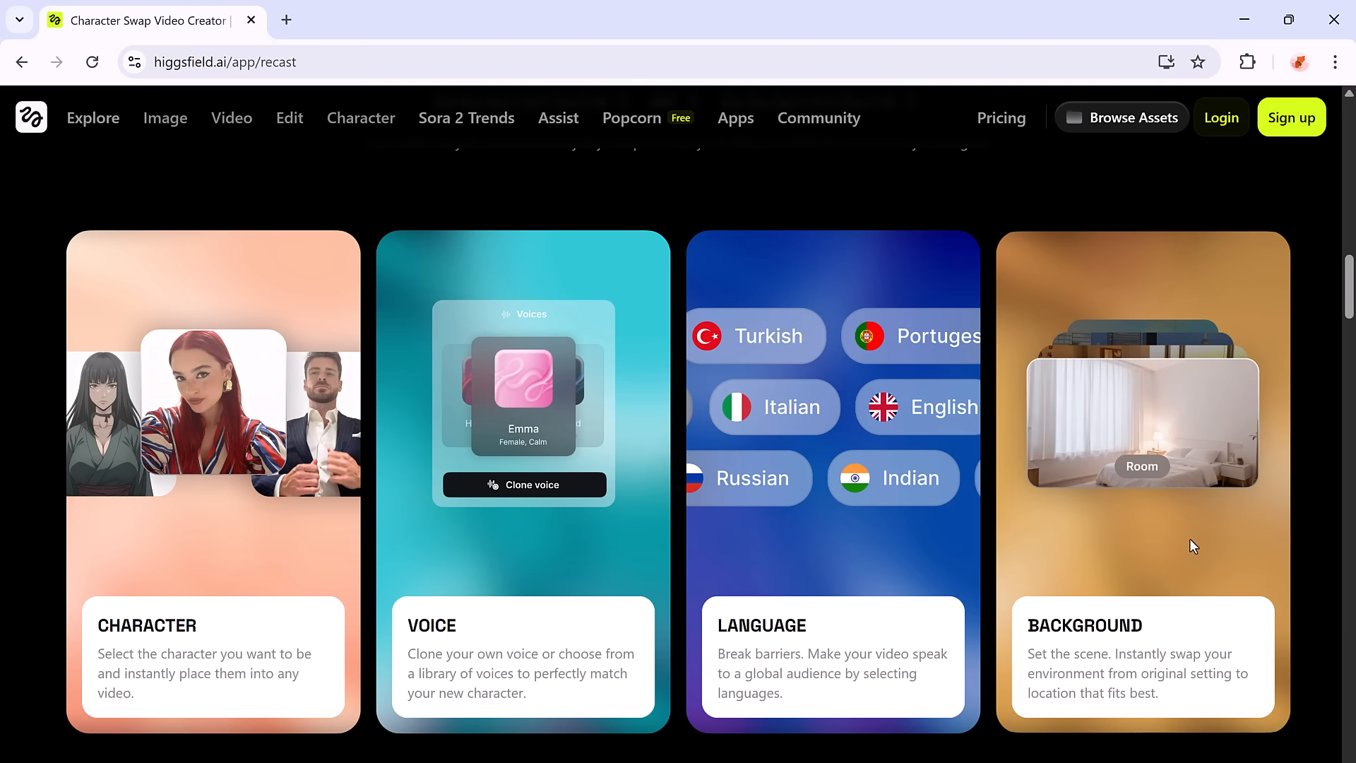
scroll("down", 3)
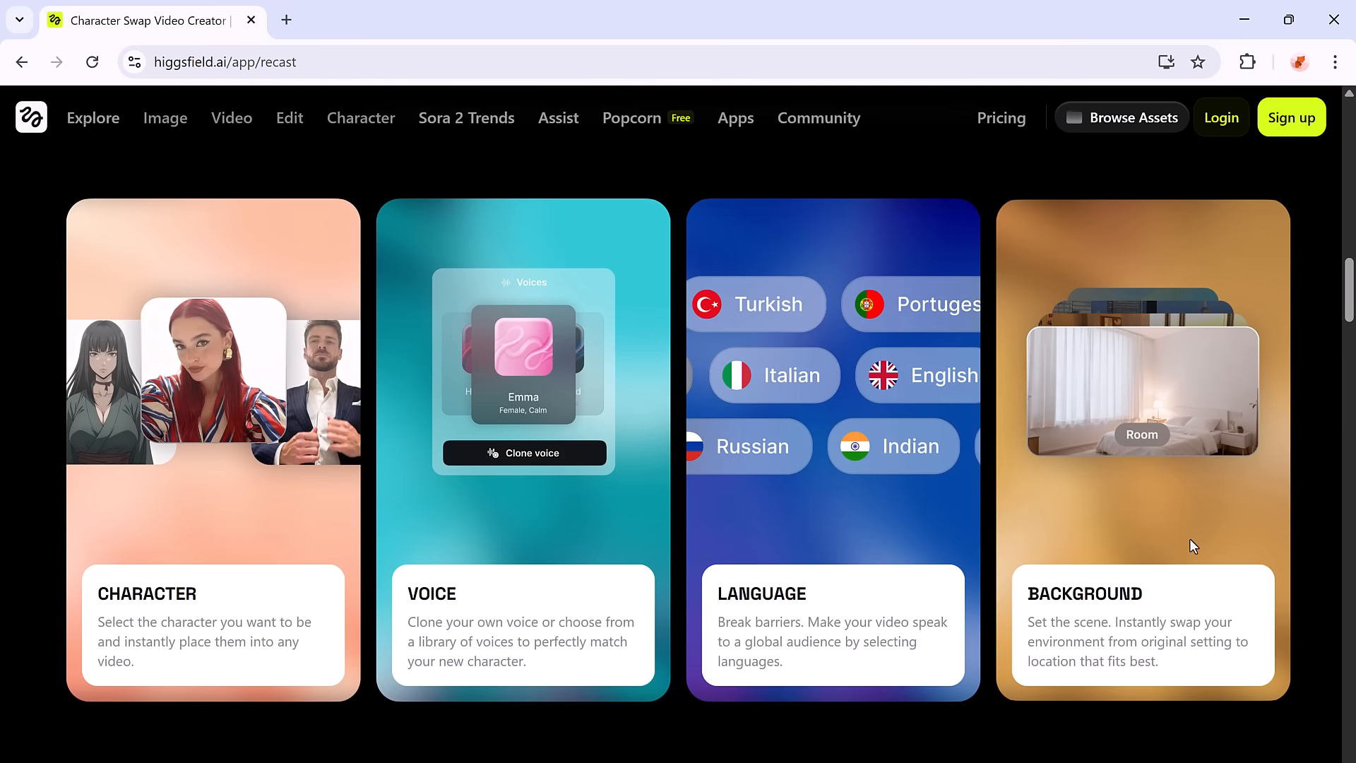
mouse_move(304, 517)
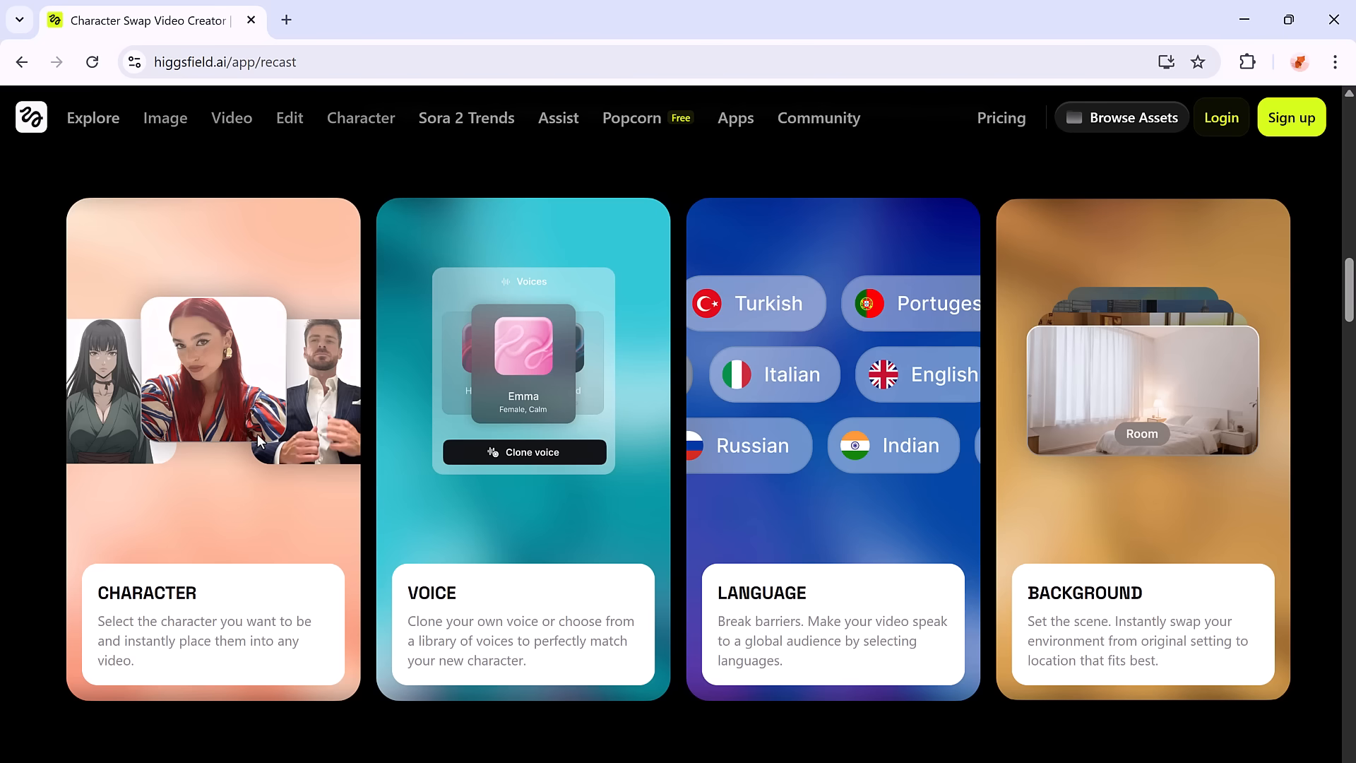
Step: Open Pricing and scroll through the Basic, Pro, Ultimate and Creator plan cards
left_click(1001, 118)
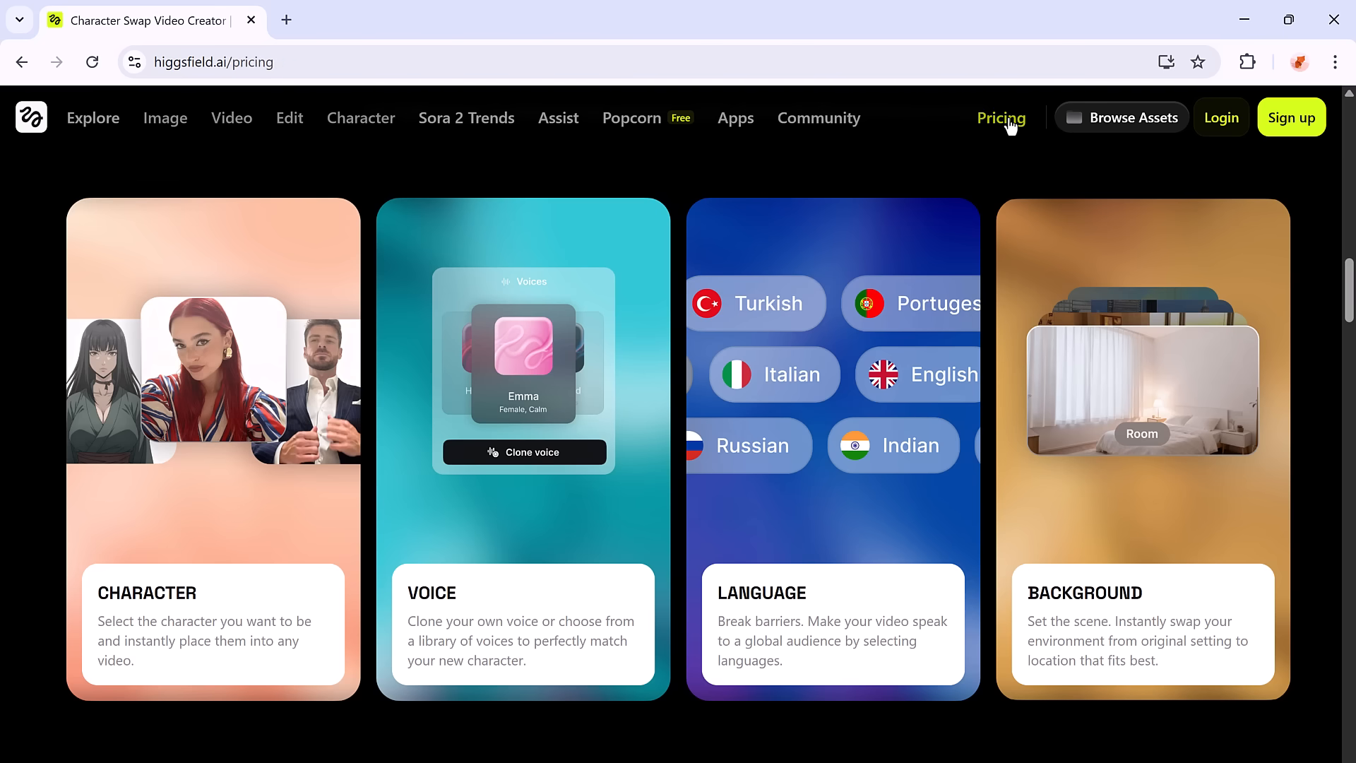
left_click(1001, 118)
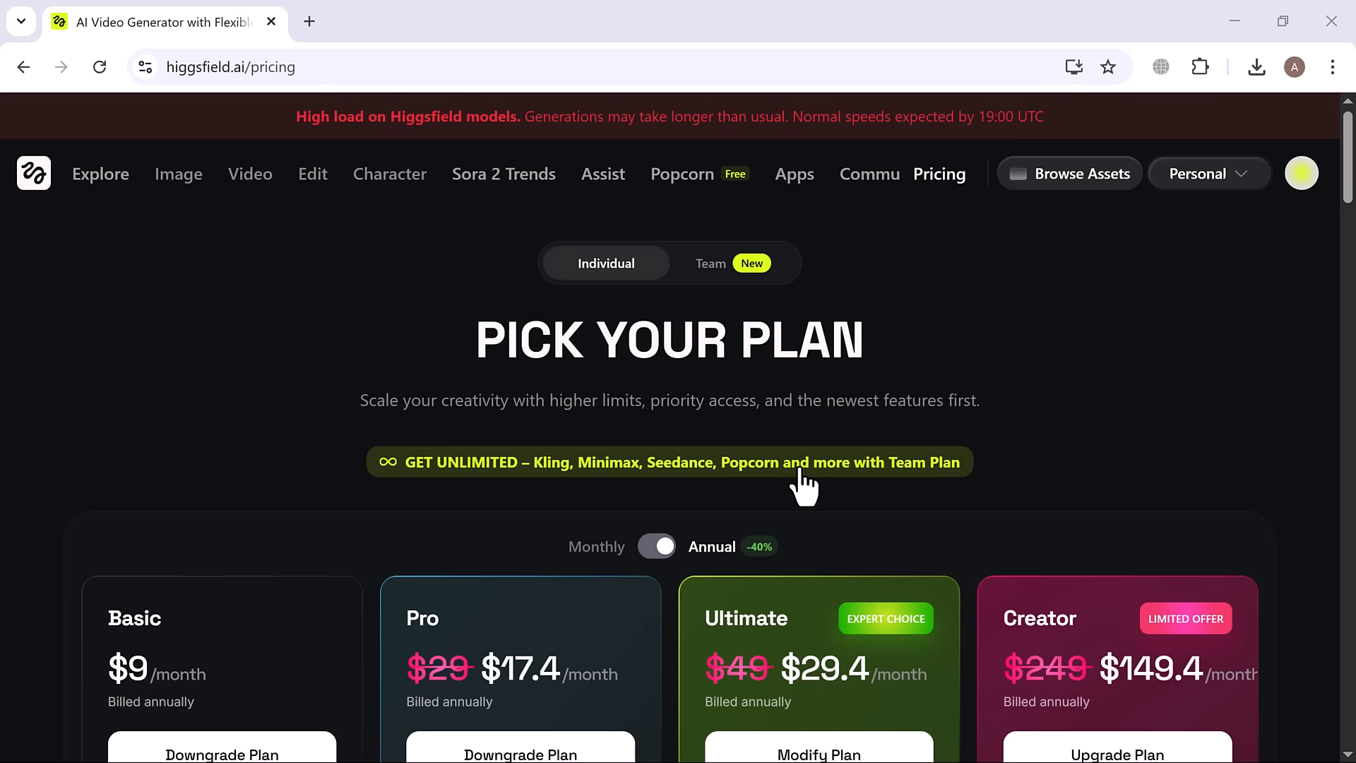
scroll("down", 3)
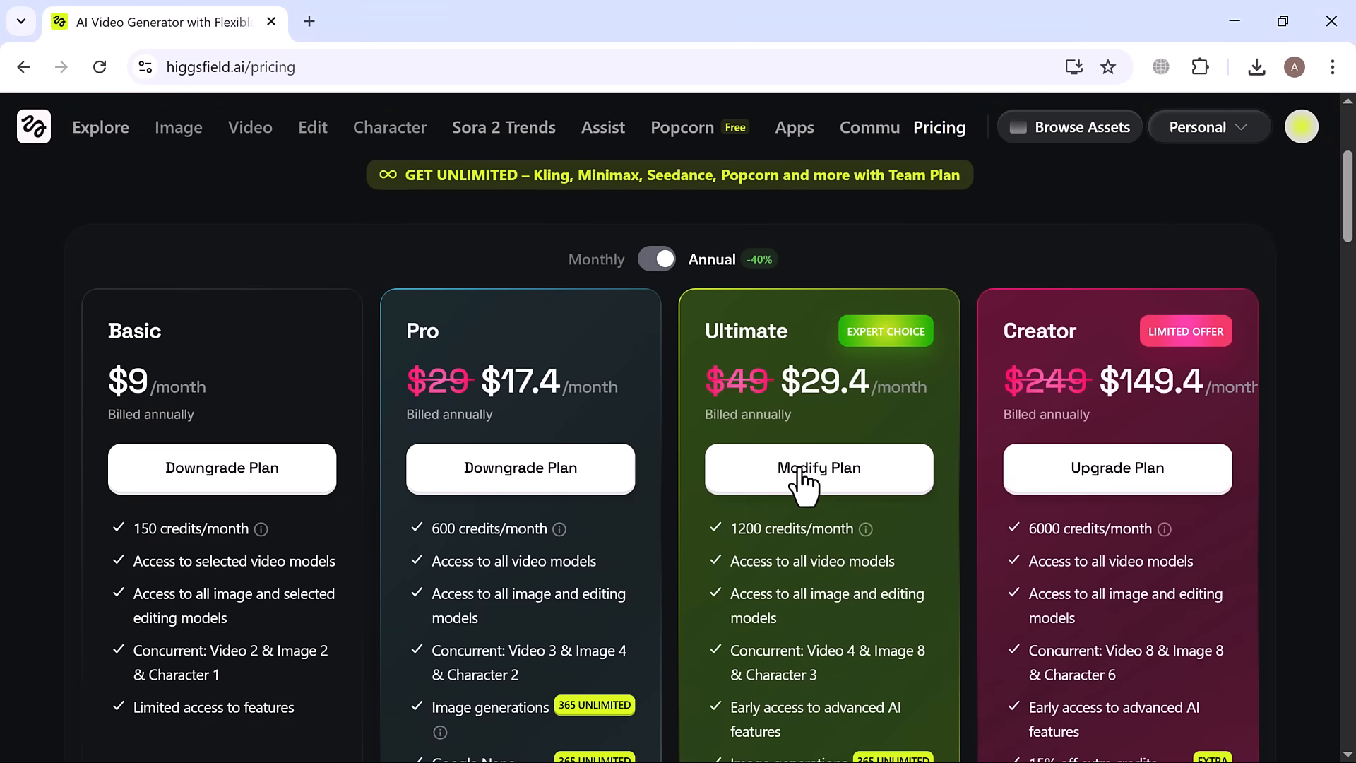
scroll("down", 3)
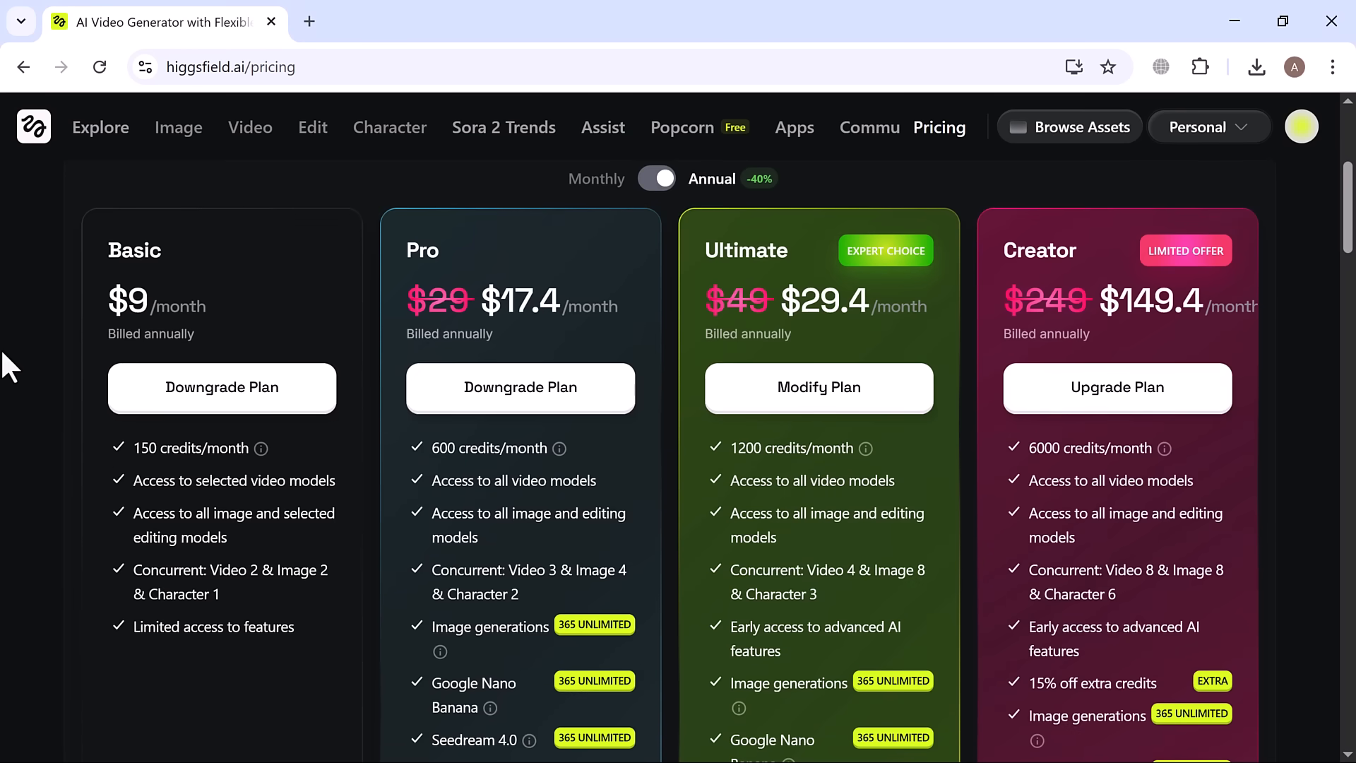
mouse_move(242, 644)
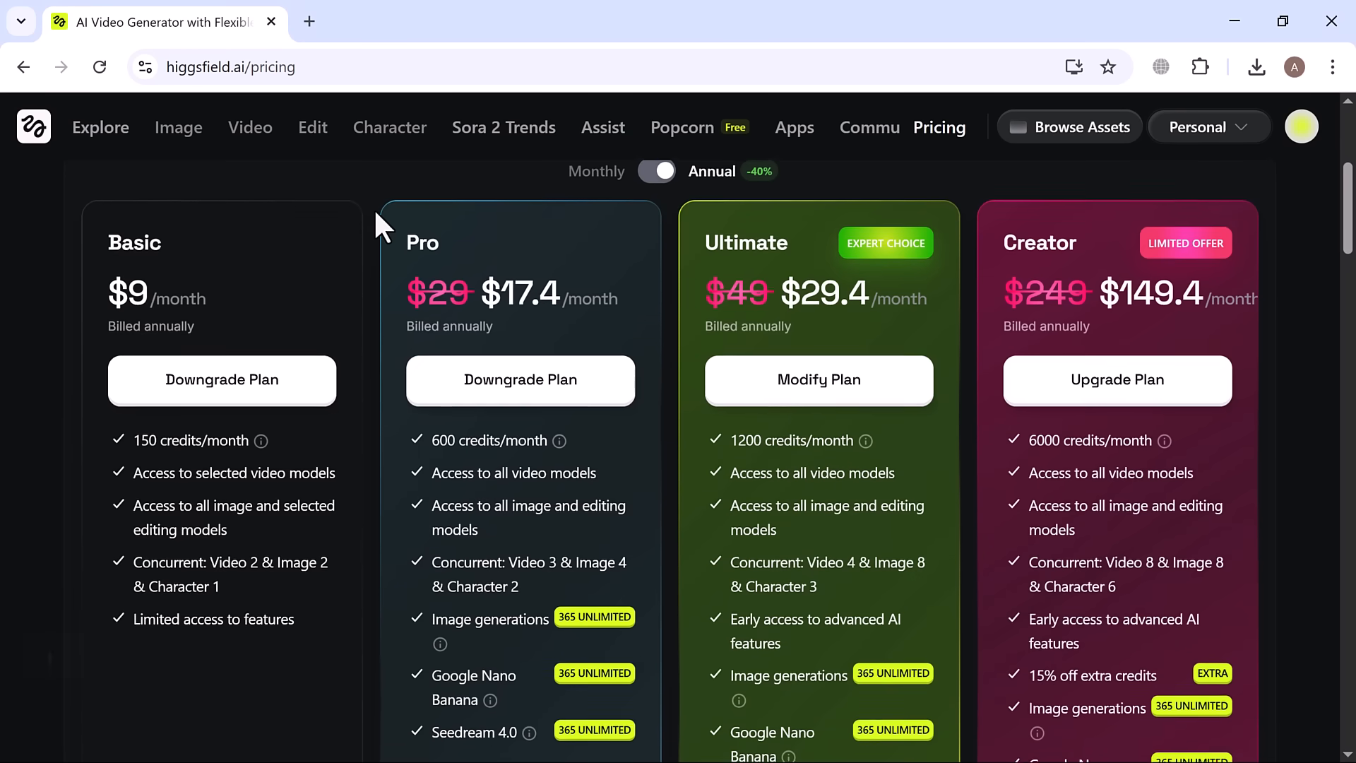
scroll("down", 3)
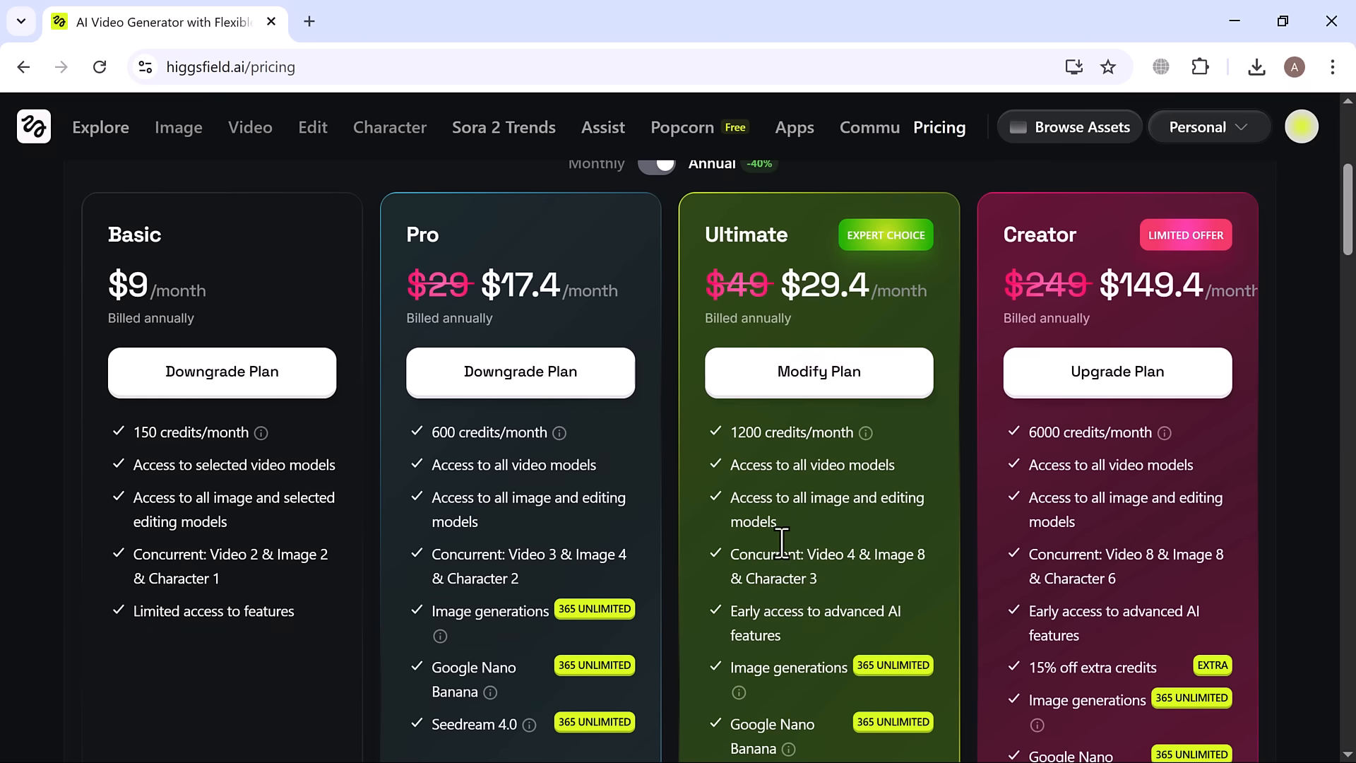
mouse_move(1171, 407)
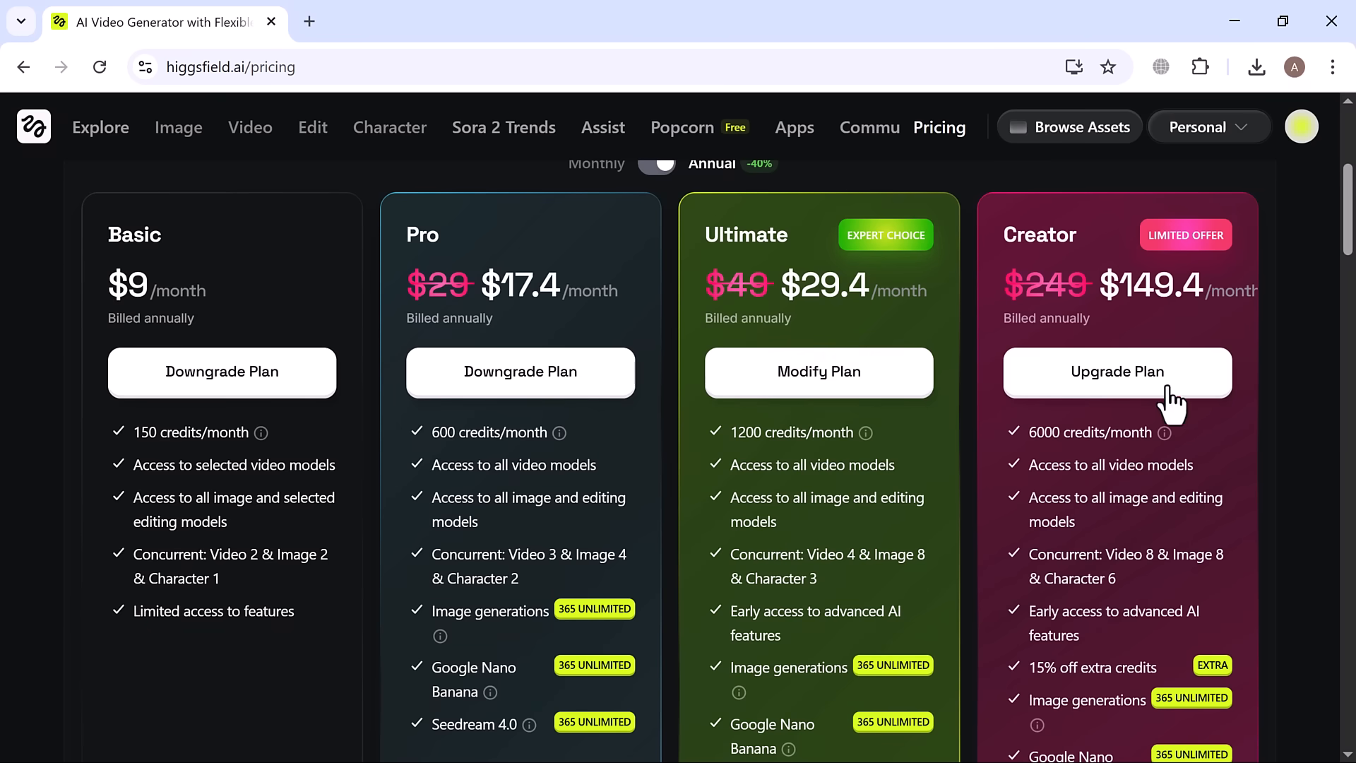
scroll("down", 3)
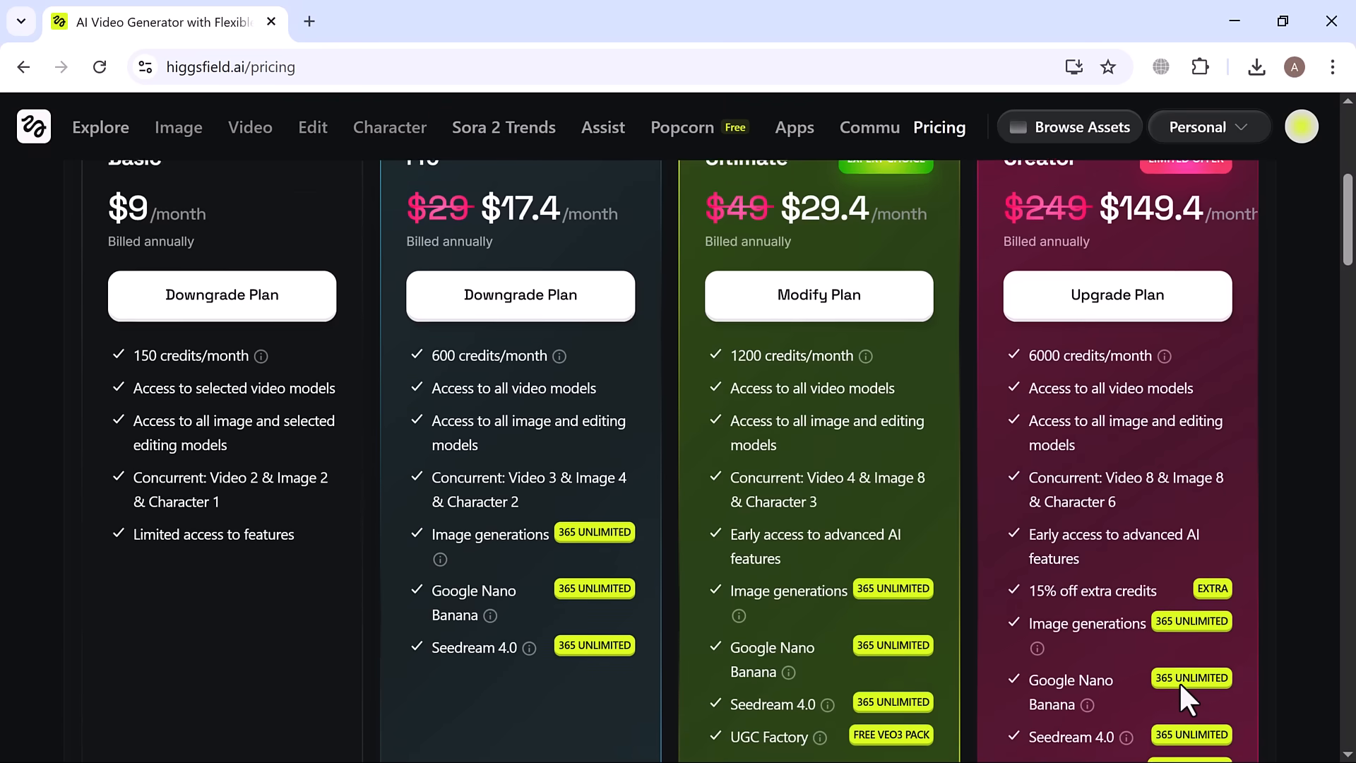
scroll("down", 3)
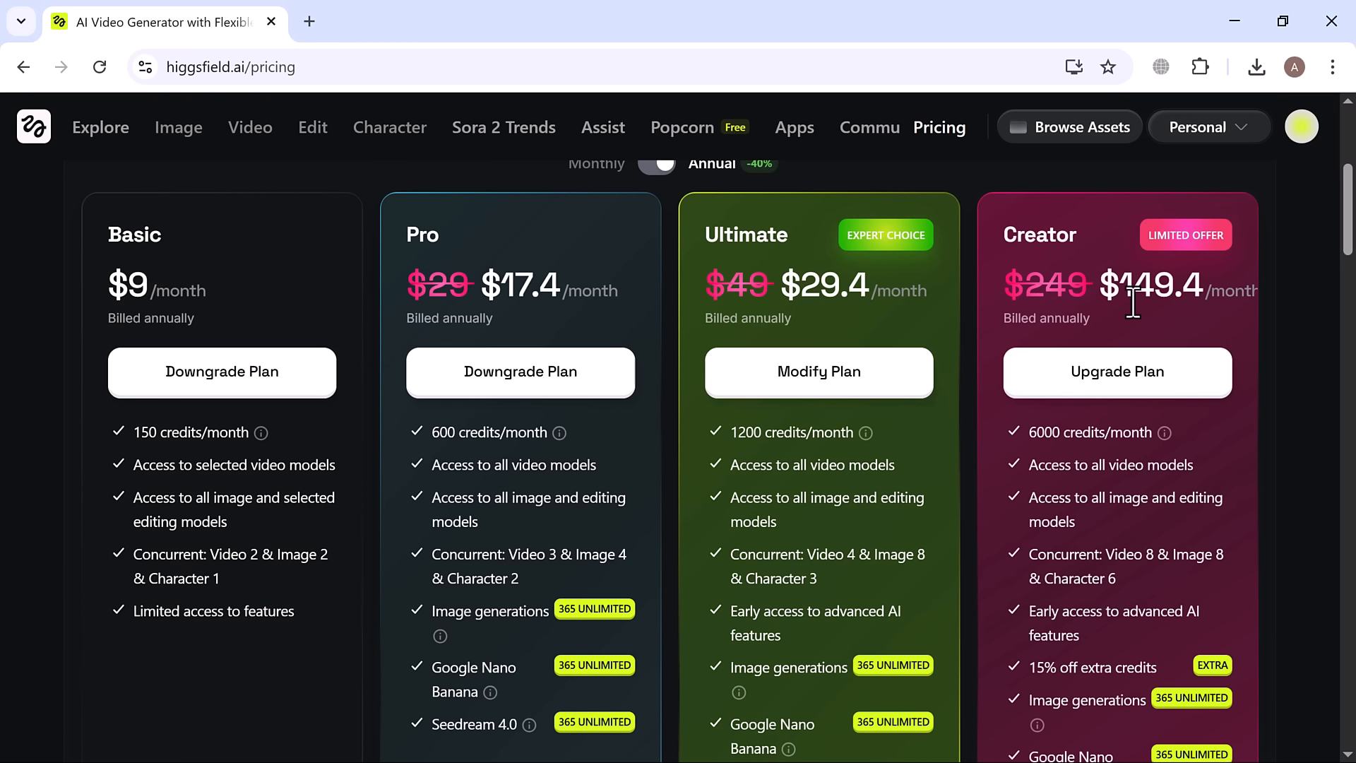
mouse_move(1172, 407)
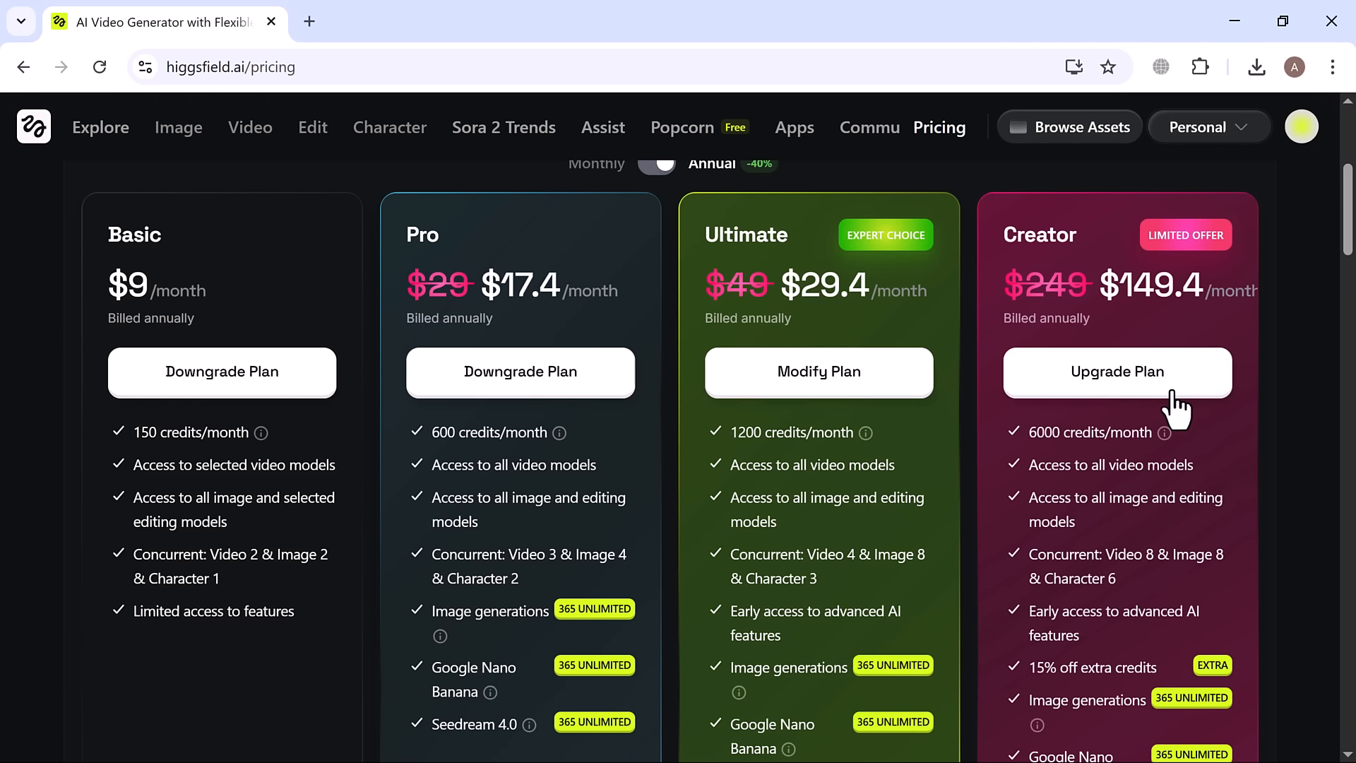
mouse_move(1172, 509)
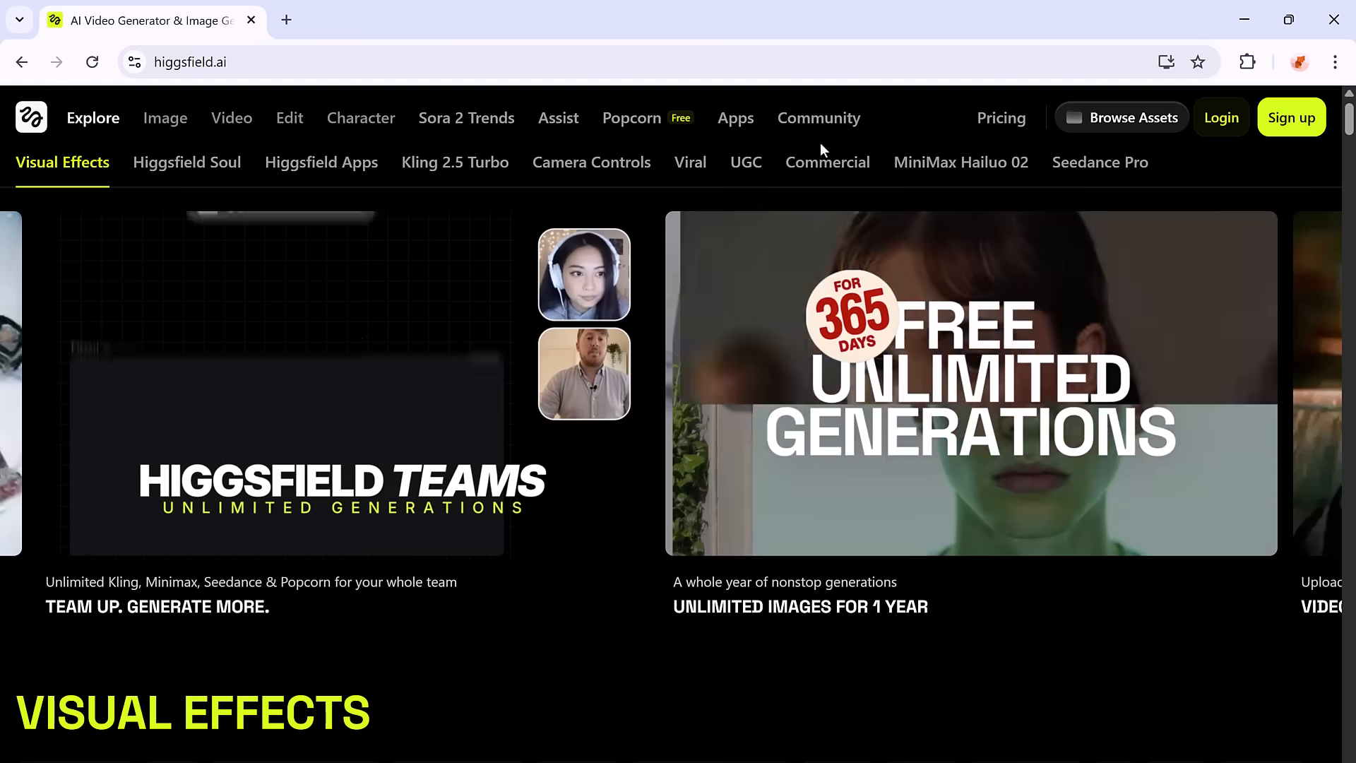
Step: Open Visual Effects and scroll through previews like Trucksition, Glitch and Duplicate
left_click(231, 117)
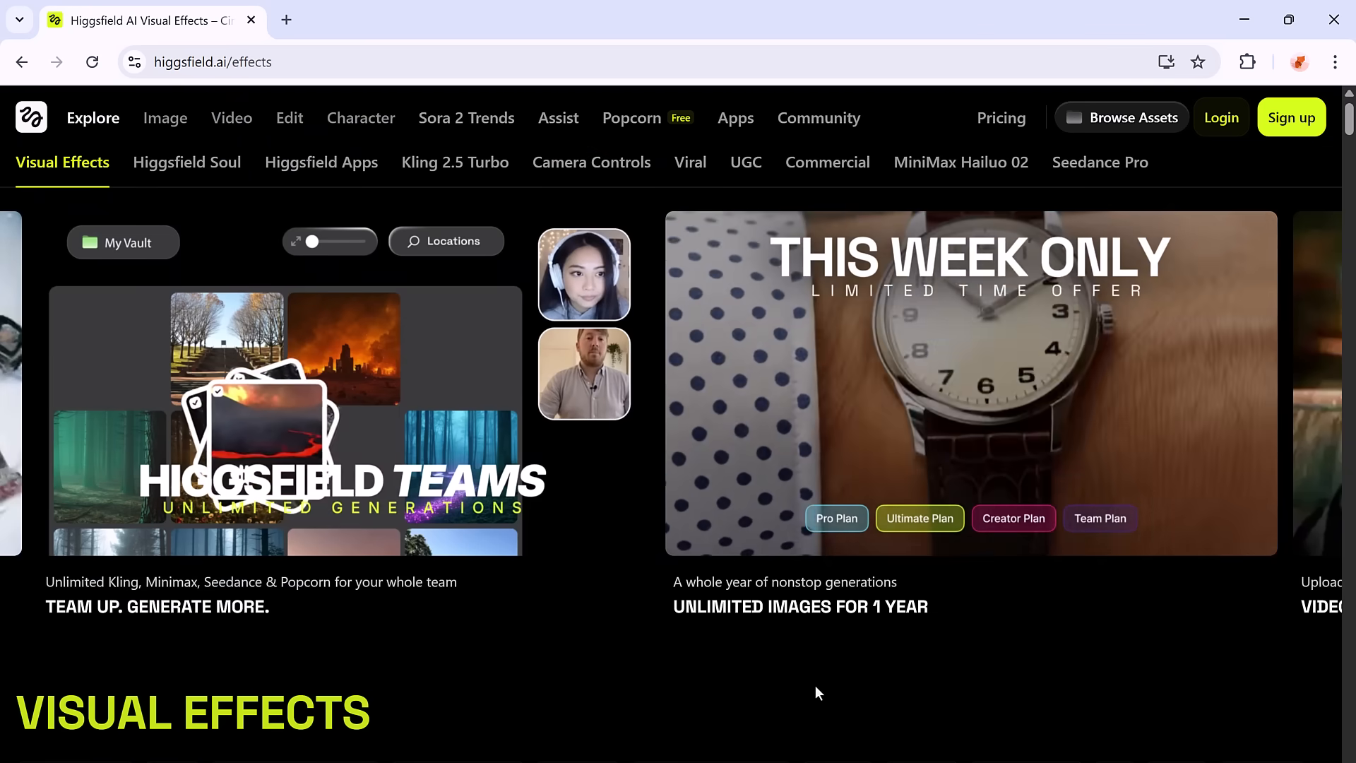
scroll("down", 3)
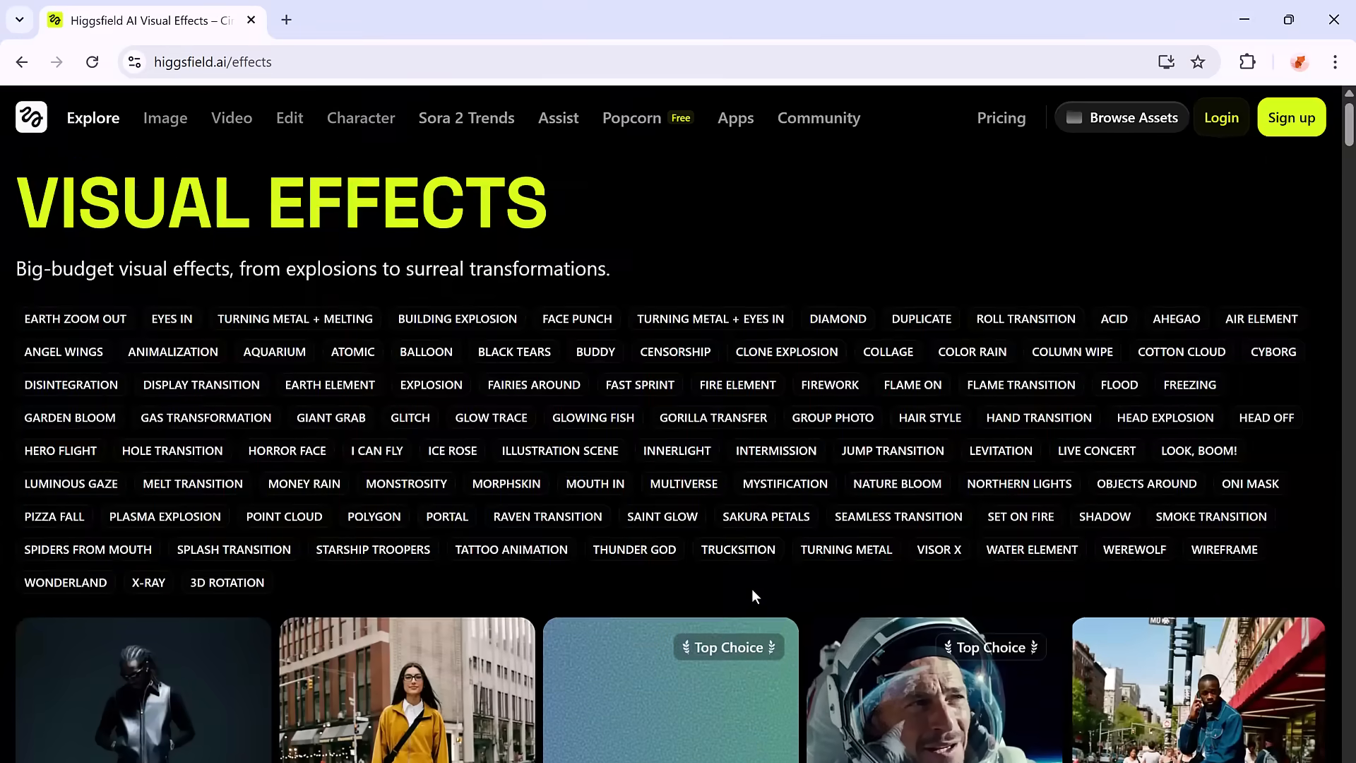
scroll("down", 3)
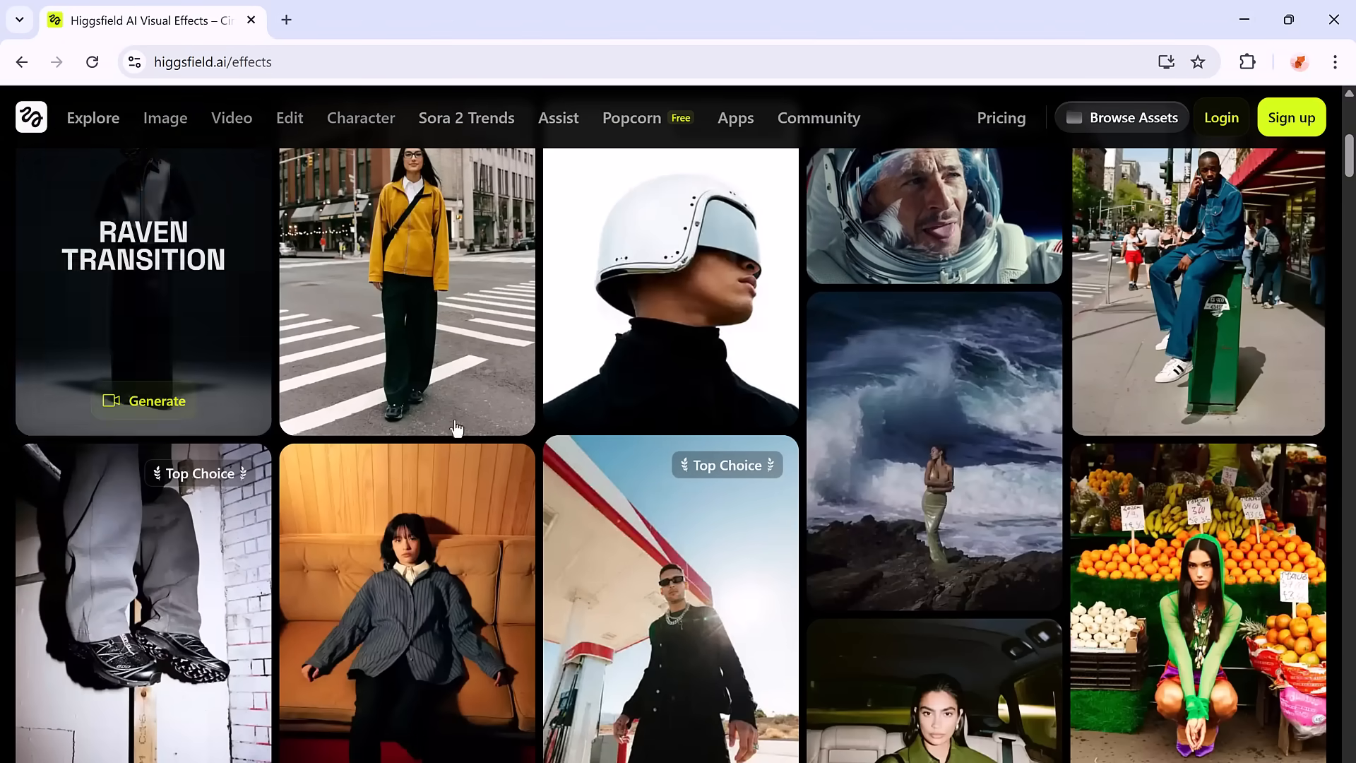
scroll("down", 3)
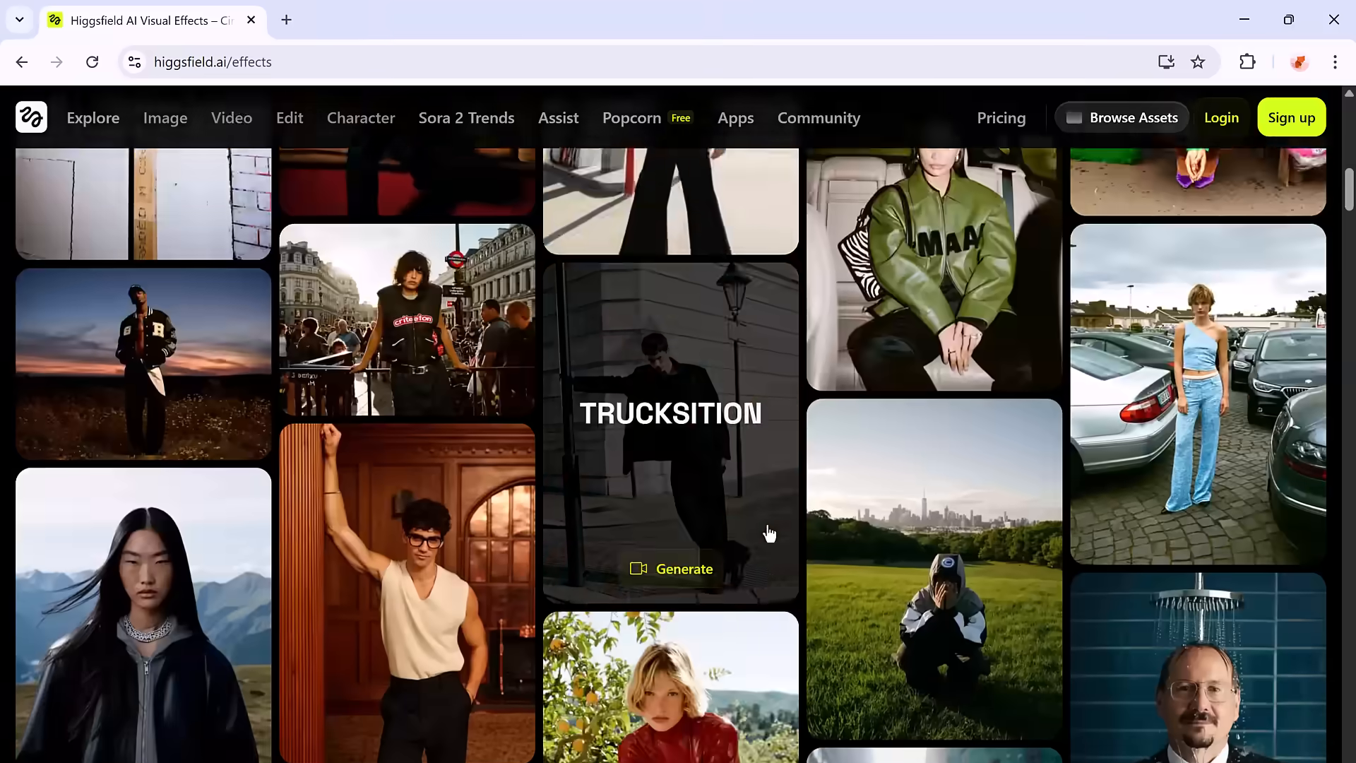
scroll("down", 3)
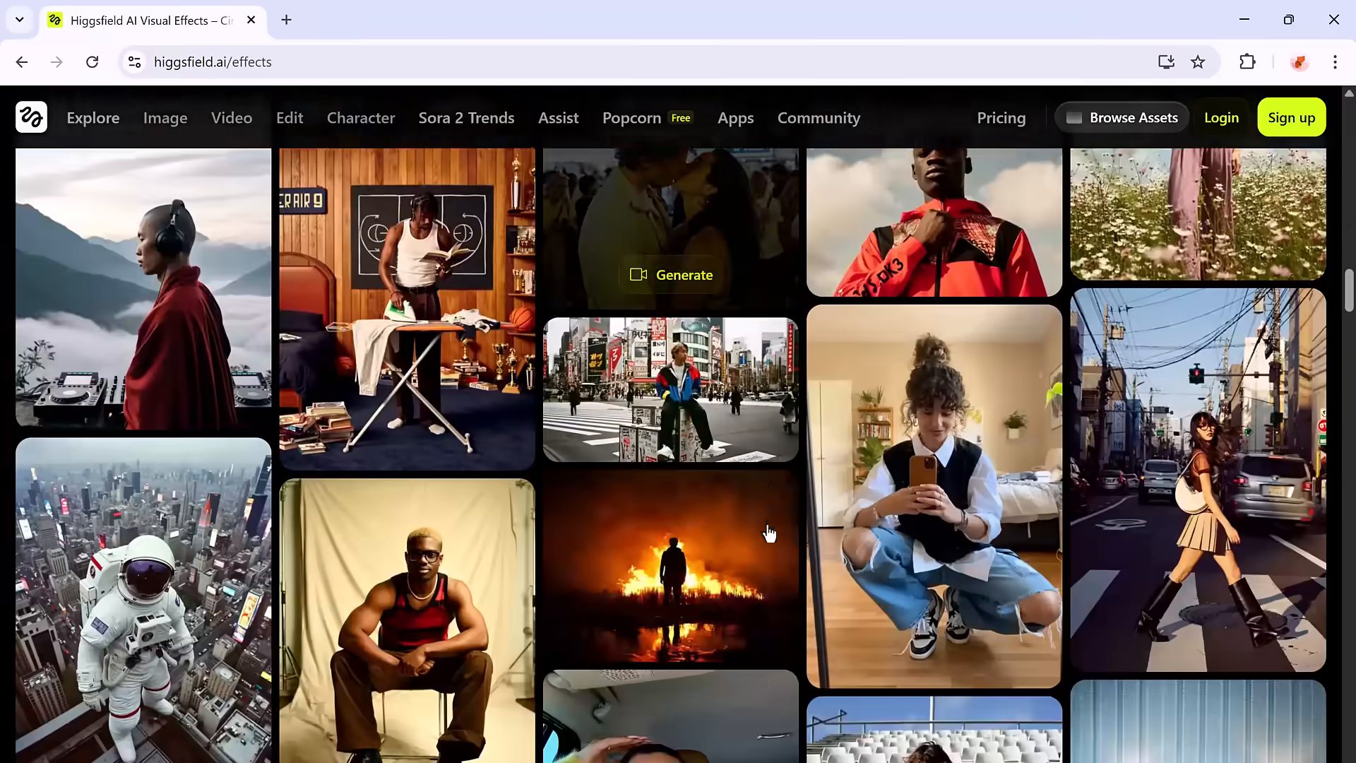
scroll("down", 3)
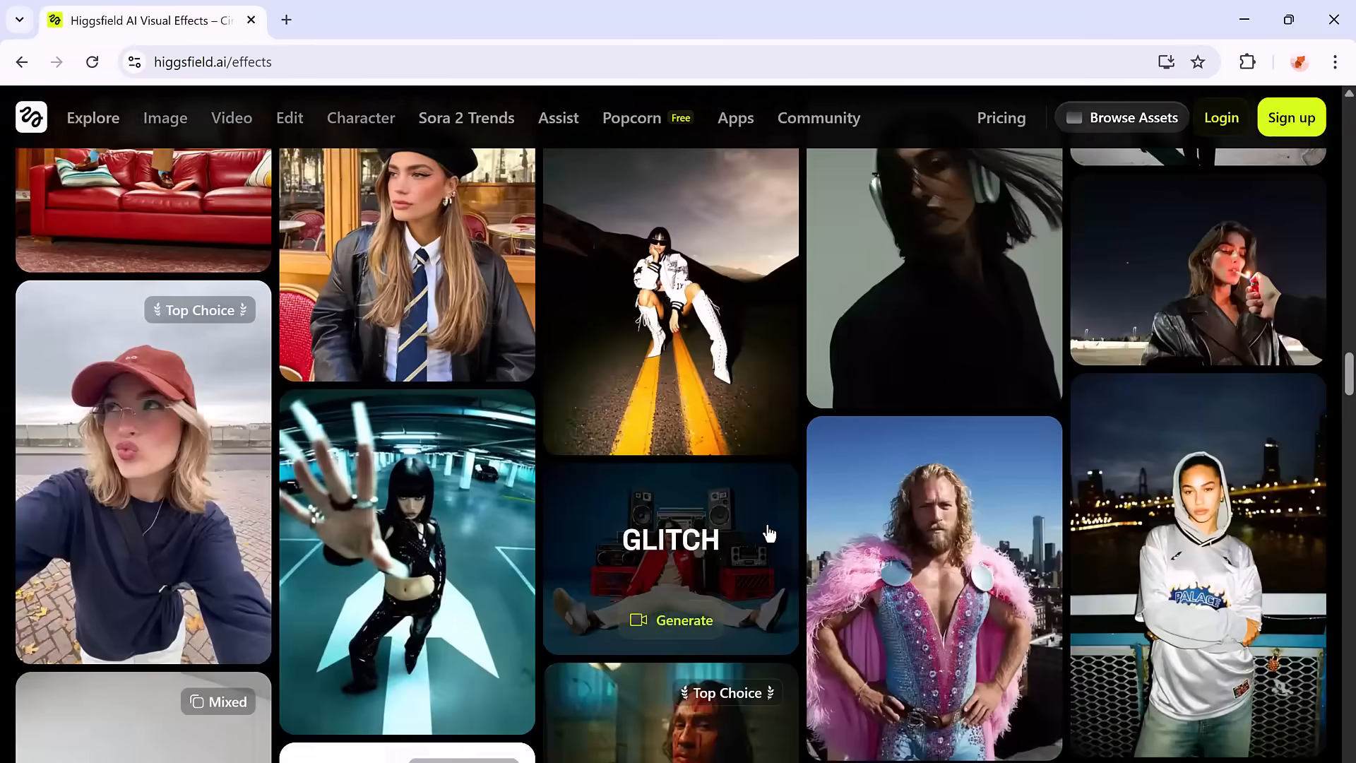
scroll("down", 3)
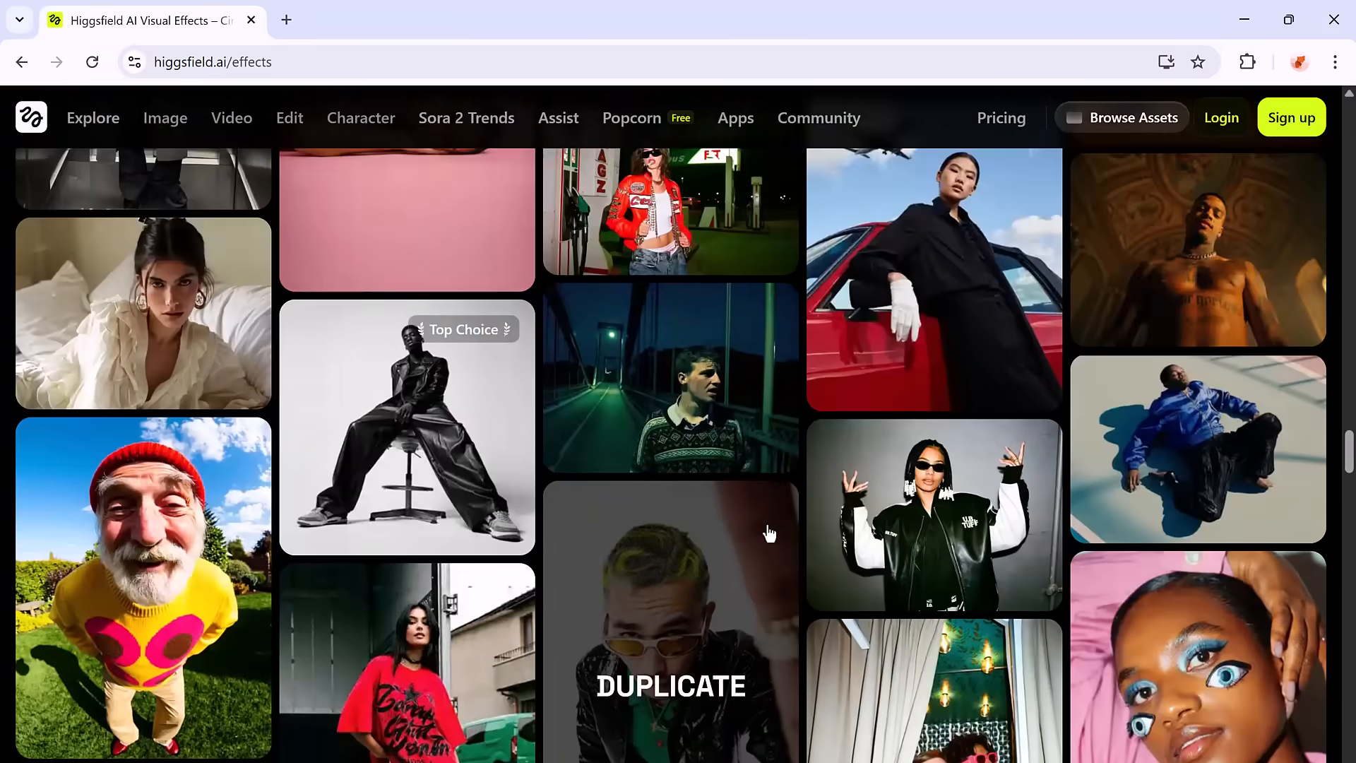